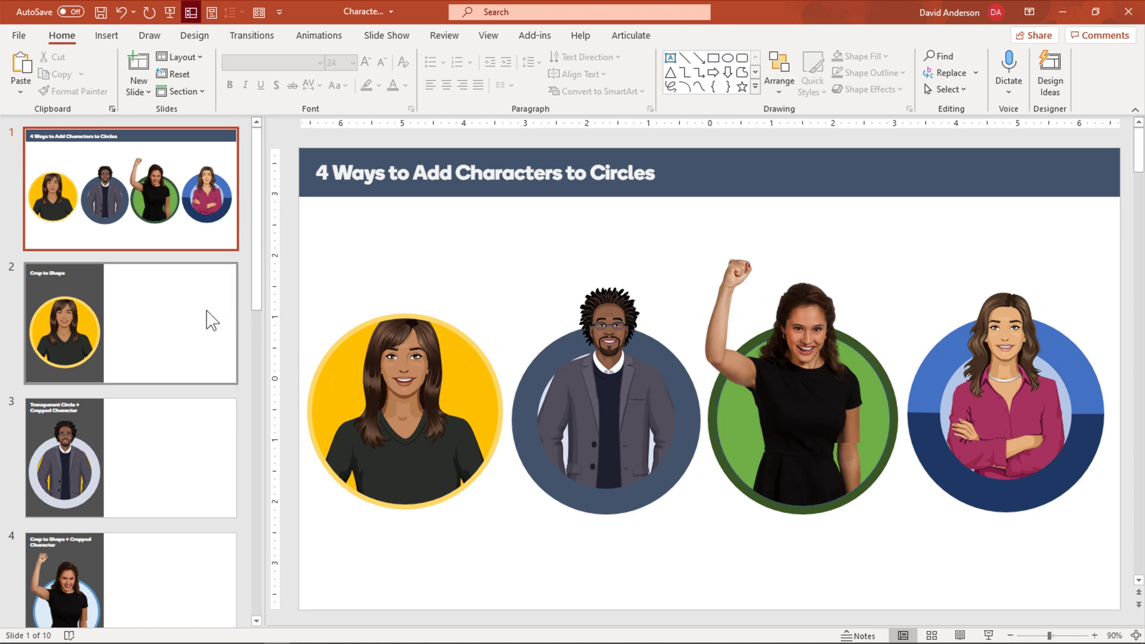
Open slide 2's Selection Pane and select the blue circle beside the standing character.
click(130, 323)
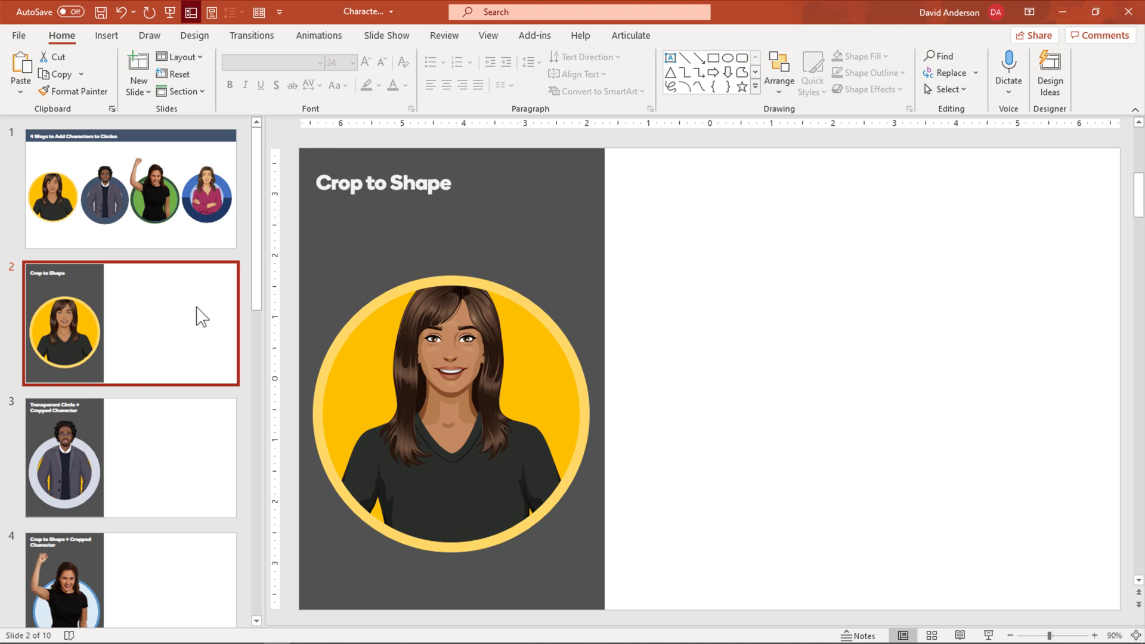
mouse_move(76, 53)
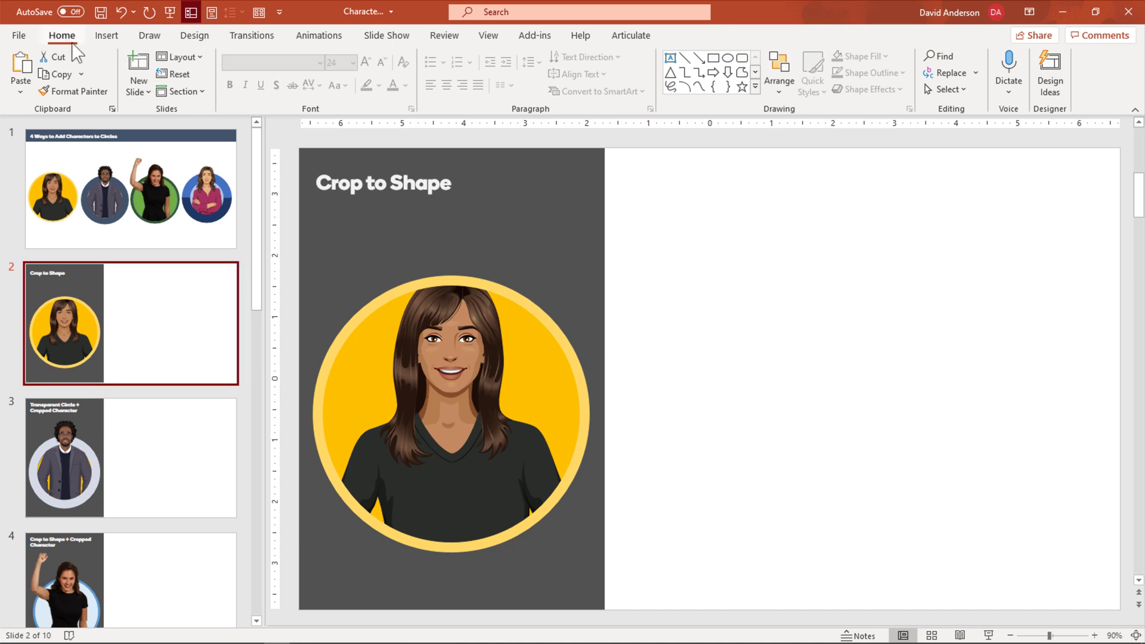
click(949, 90)
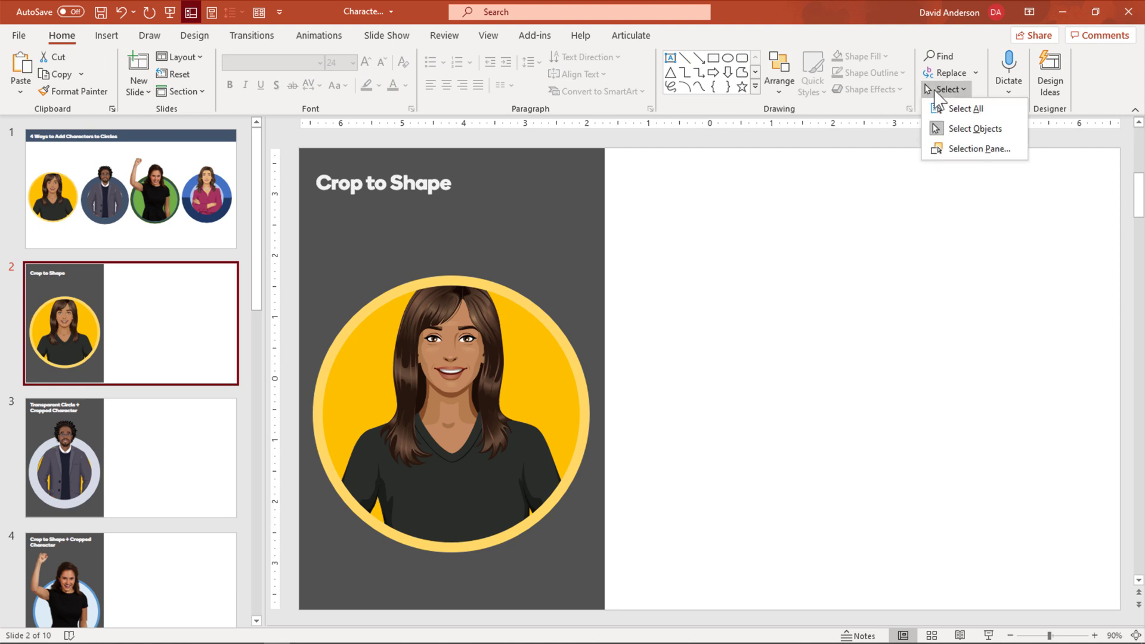
mouse_move(978, 149)
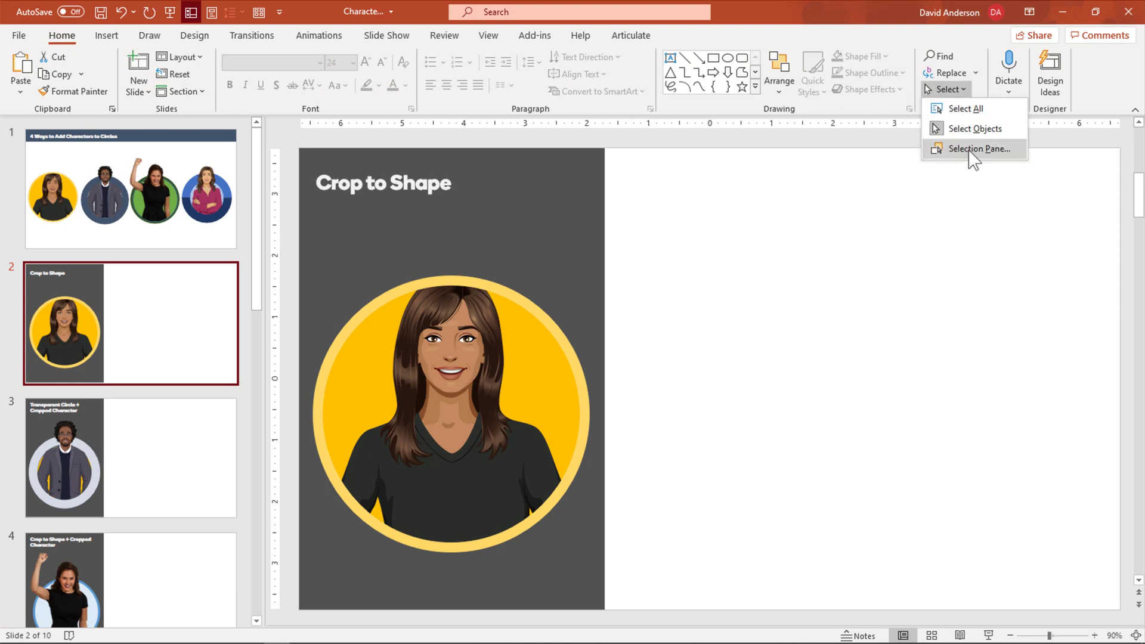
click(977, 149)
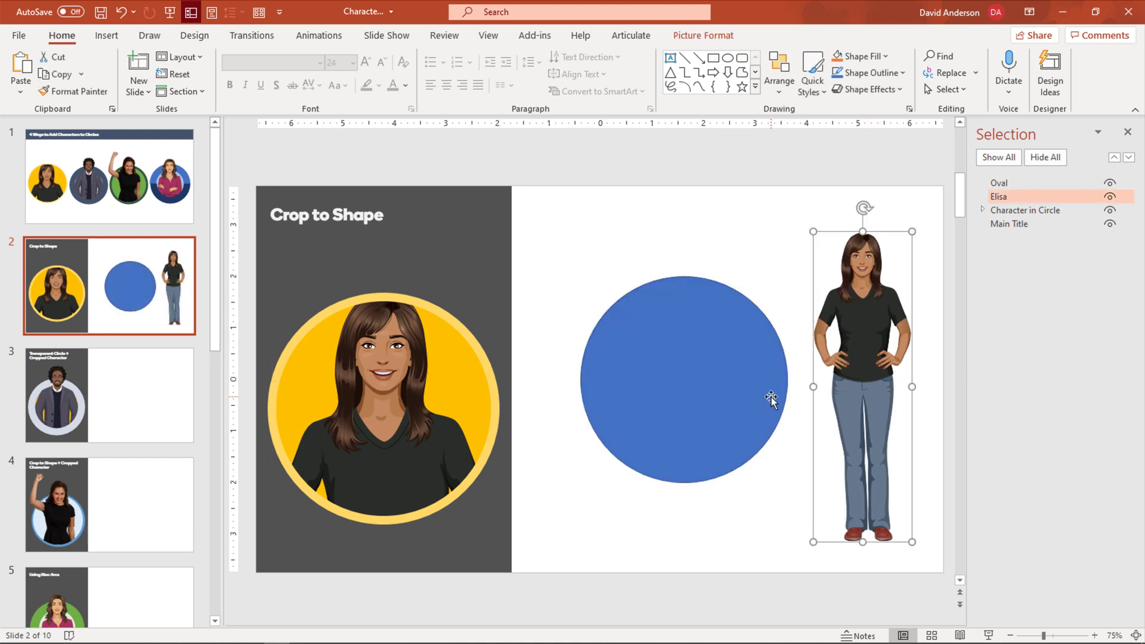
mouse_move(803, 291)
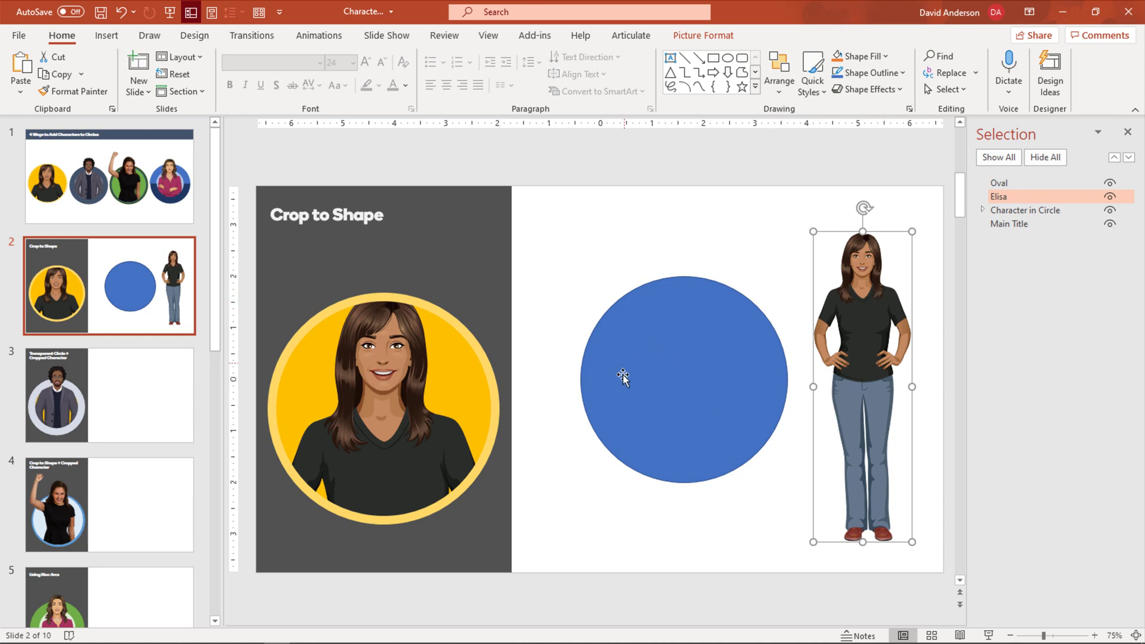
mouse_move(673, 361)
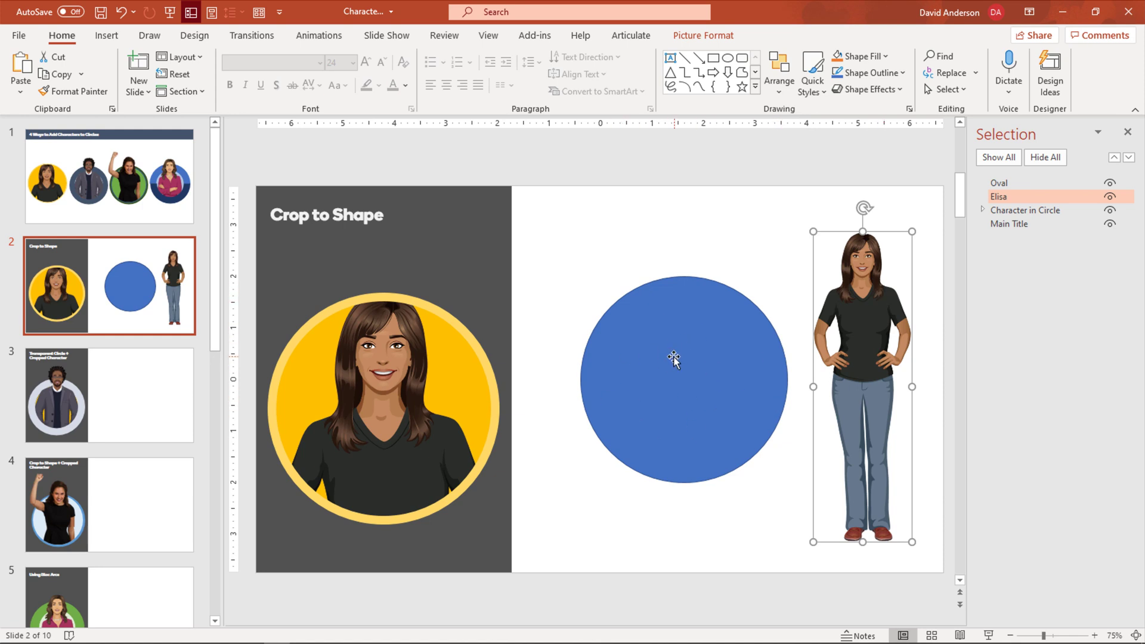
click(682, 379)
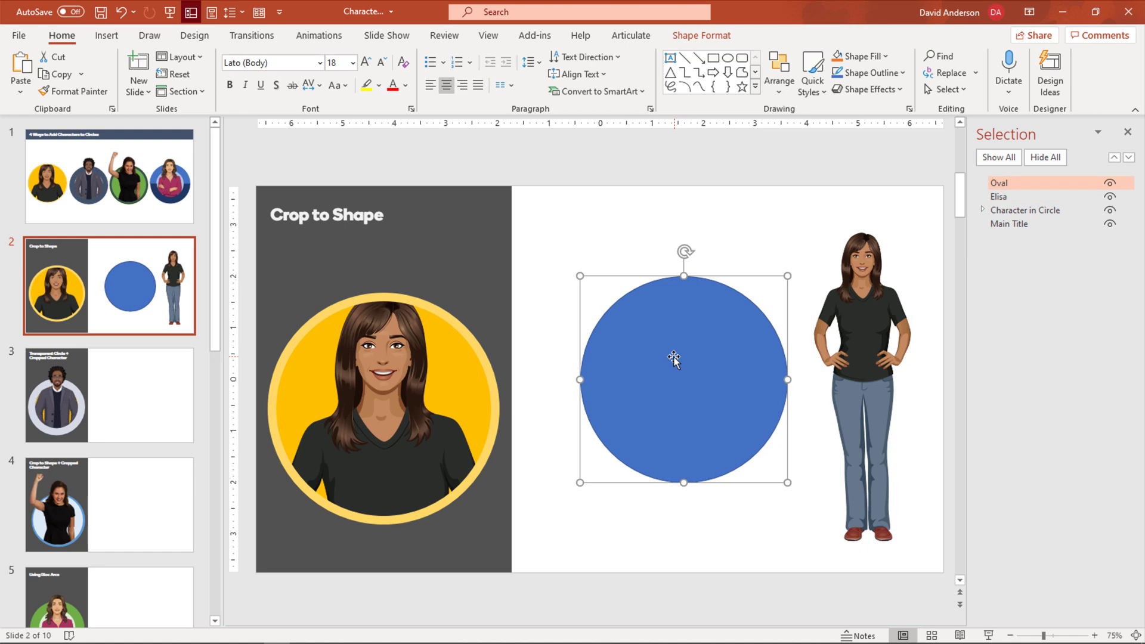
mouse_move(802, 338)
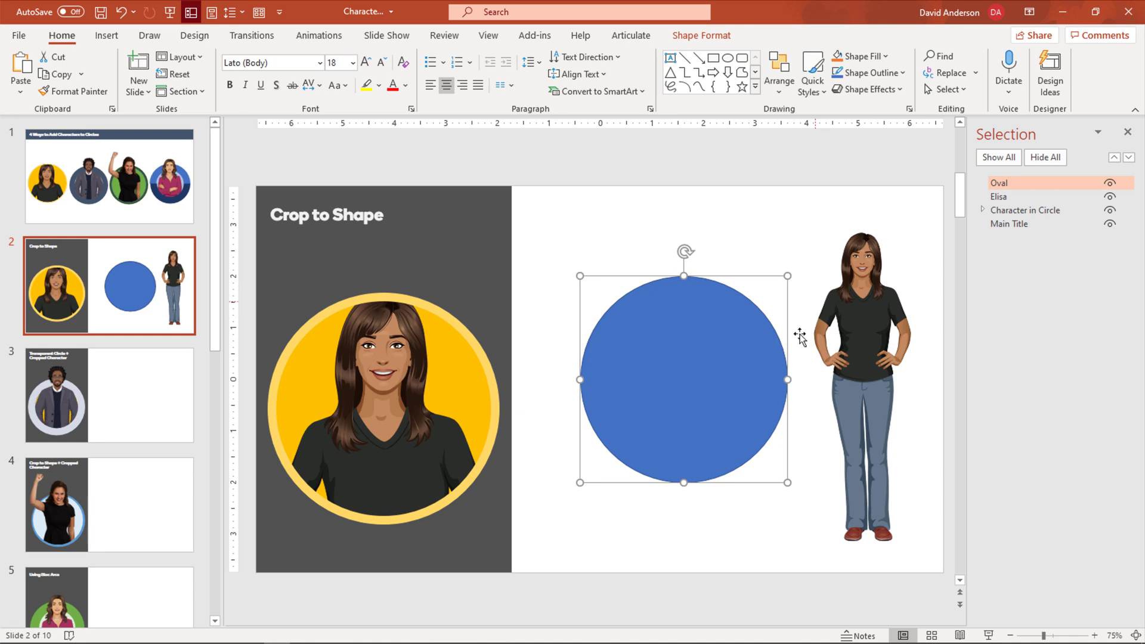
mouse_move(858, 318)
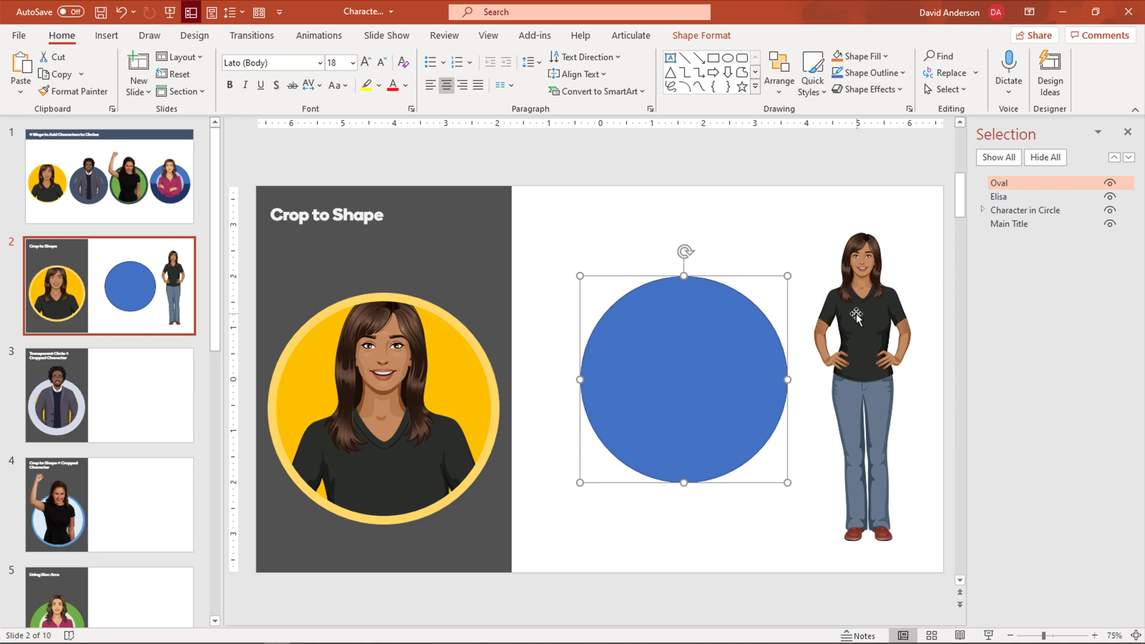
mouse_move(645, 386)
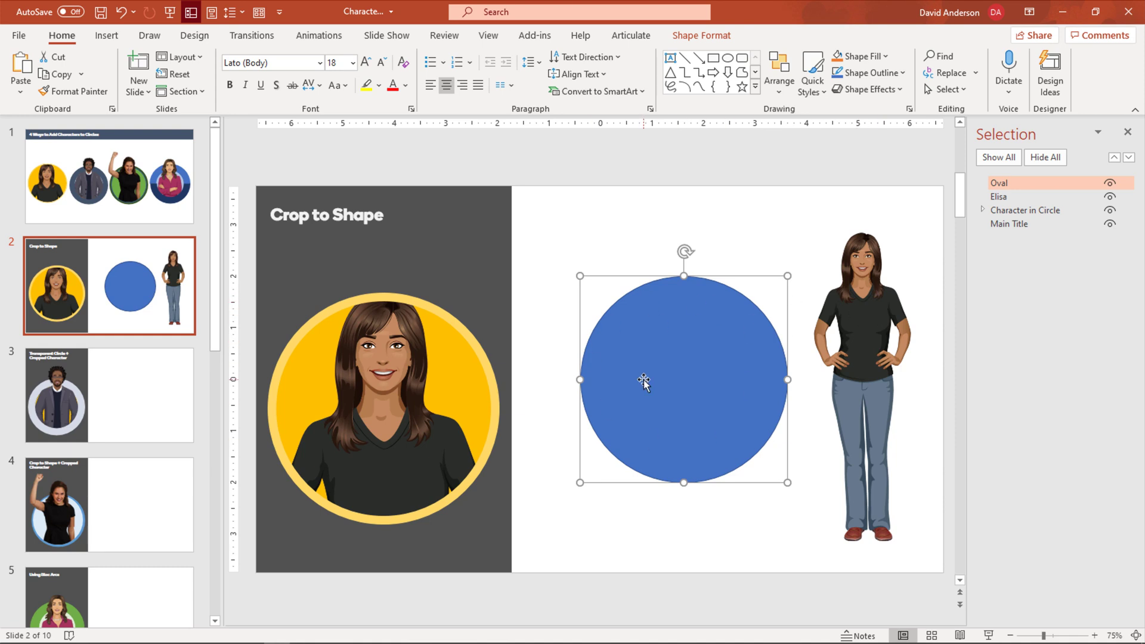
mouse_move(813, 355)
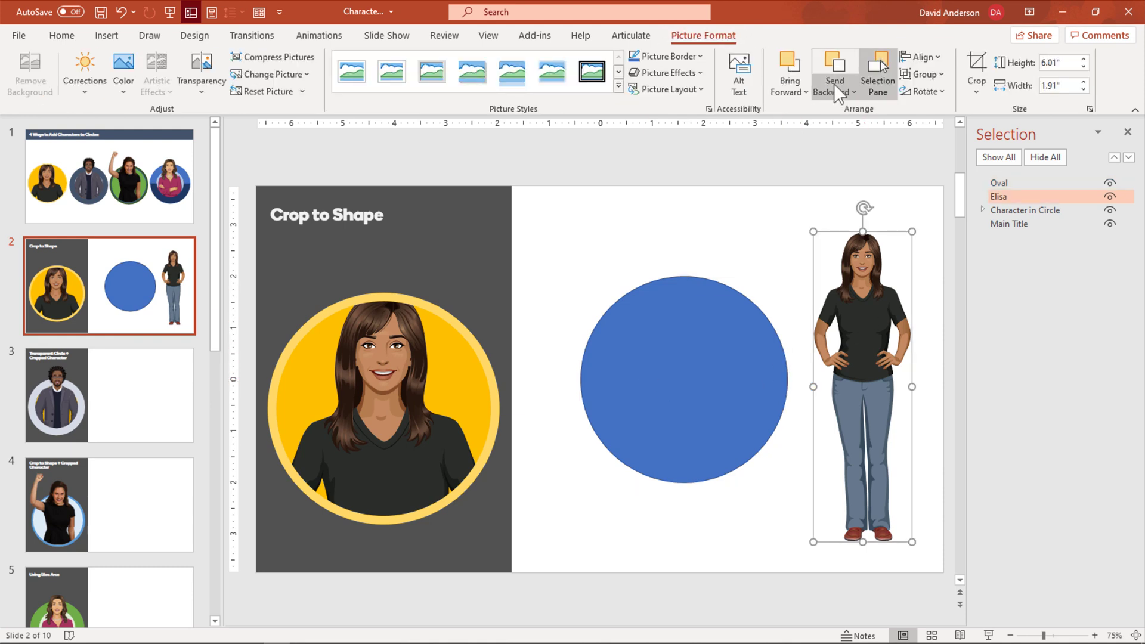
Bring the enlarged character to the front and centre her over the blue circle.
click(976, 73)
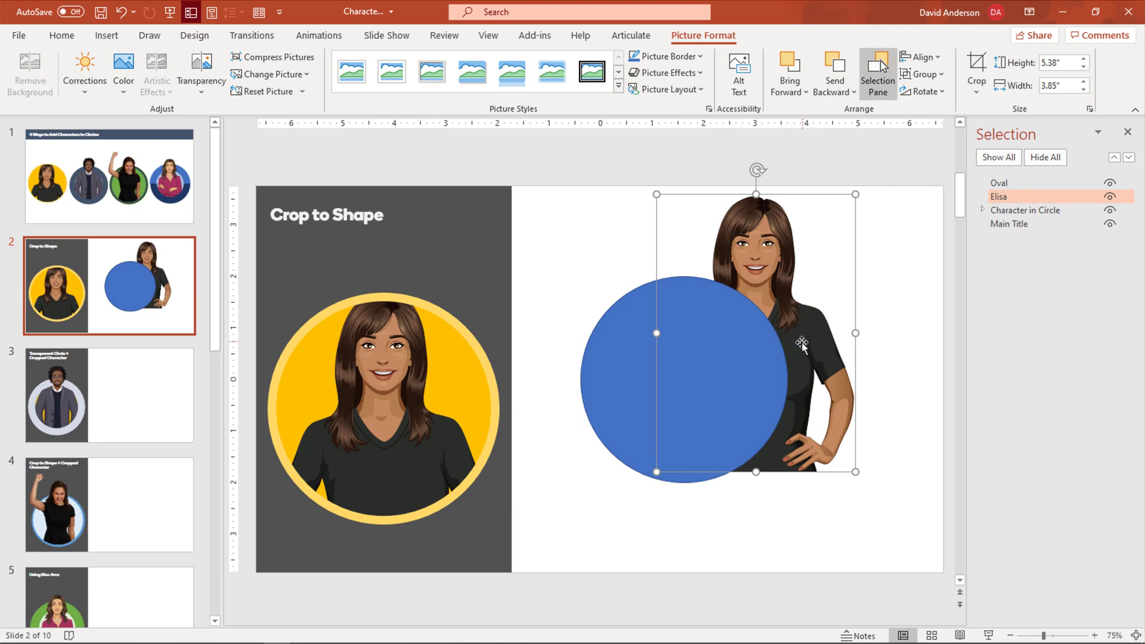
mouse_move(771, 278)
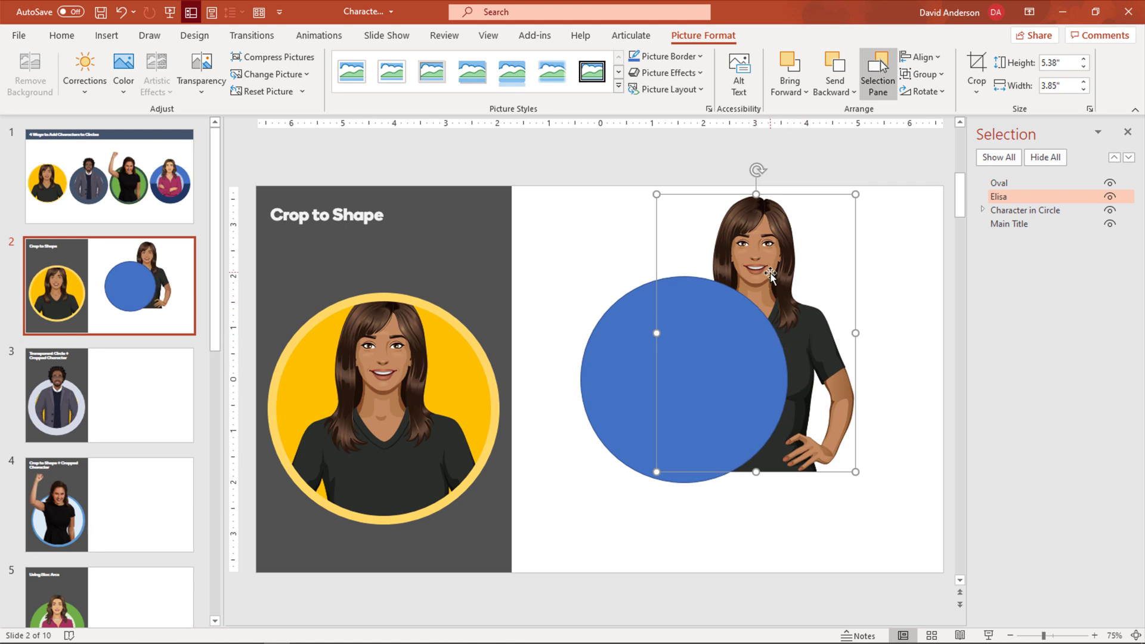
right_click(771, 276)
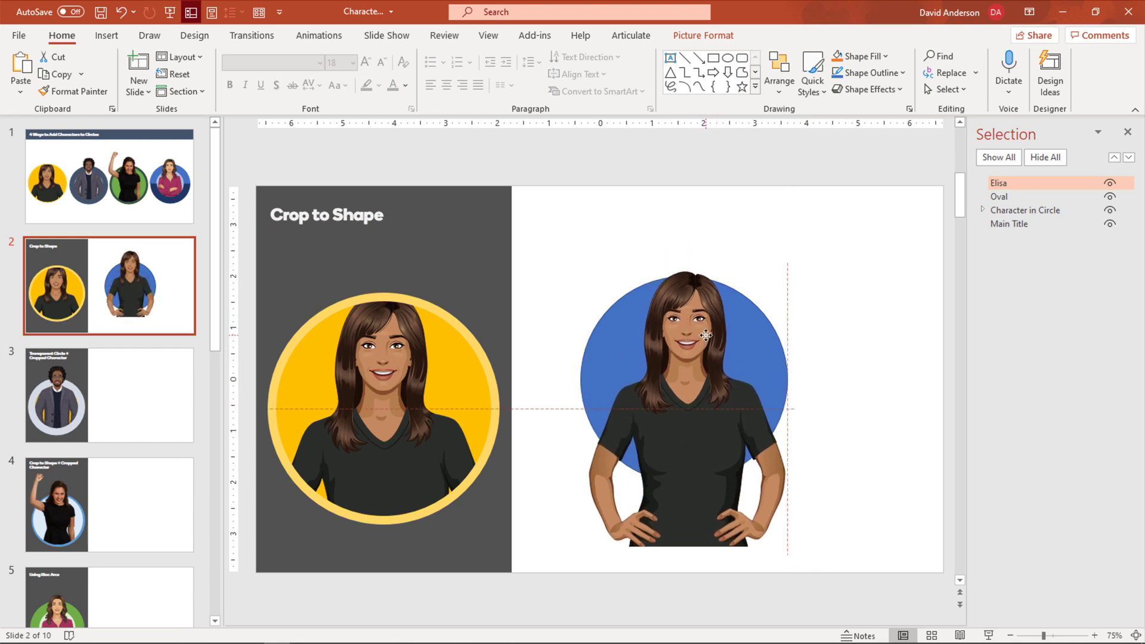
click(687, 344)
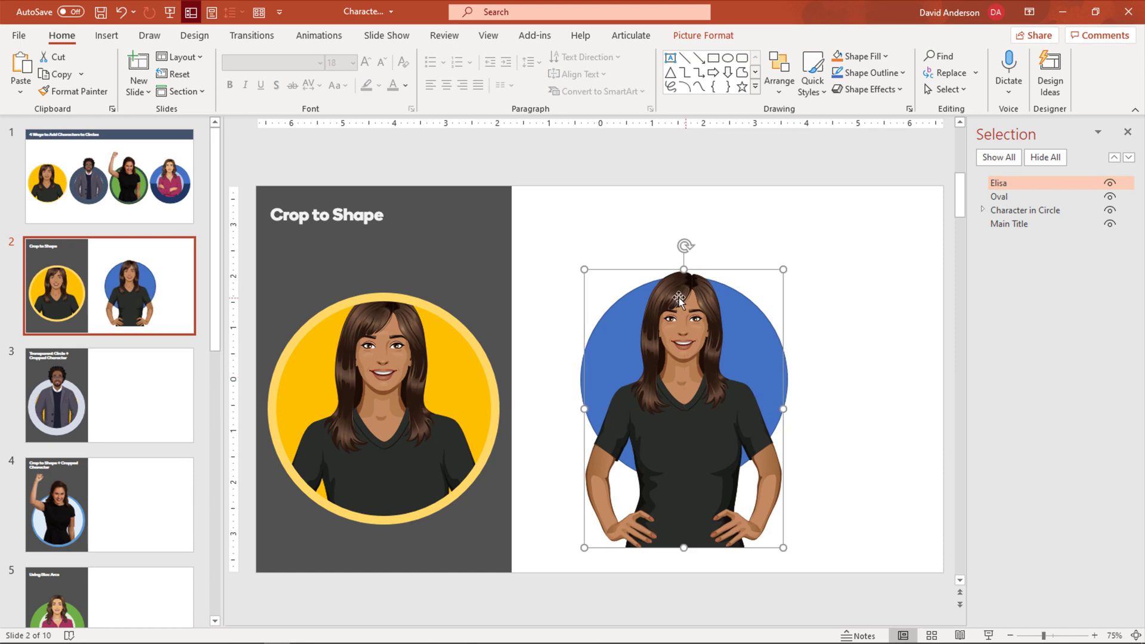
mouse_move(743, 296)
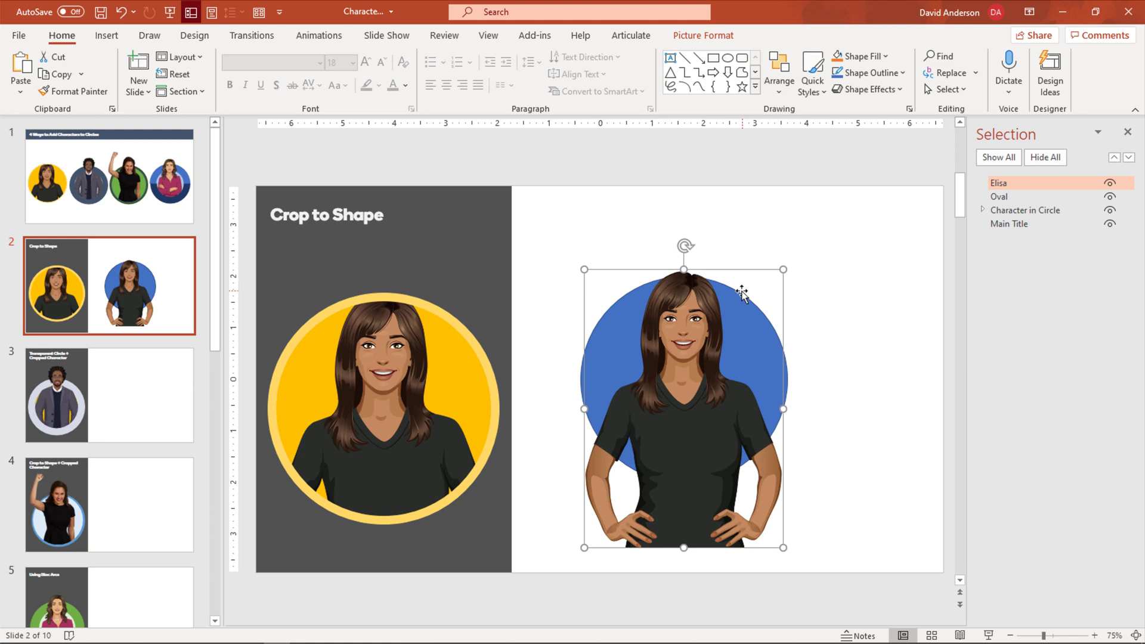
Crop the character picture to an Oval with a 1:1 aspect ratio so it becomes a perfect circle.
click(703, 34)
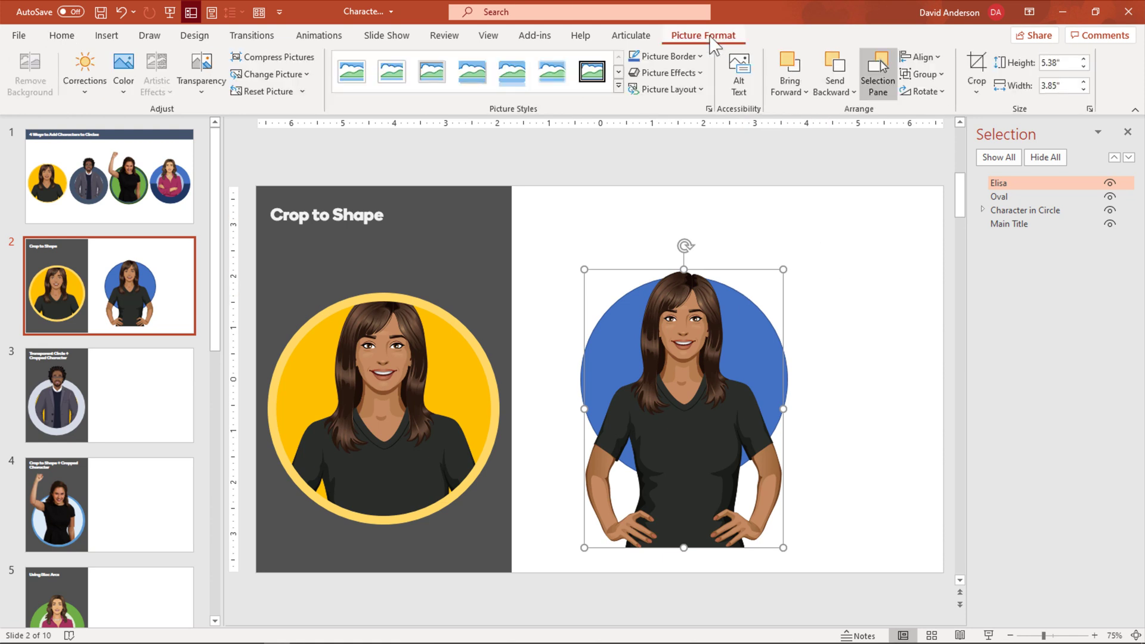
mouse_move(977, 80)
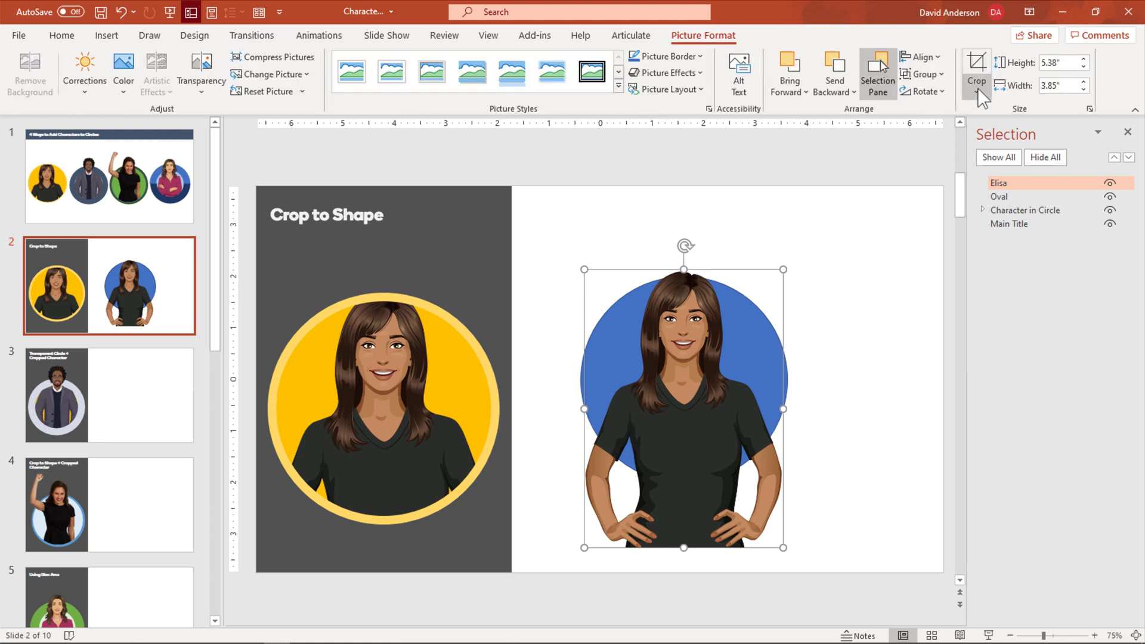
click(986, 98)
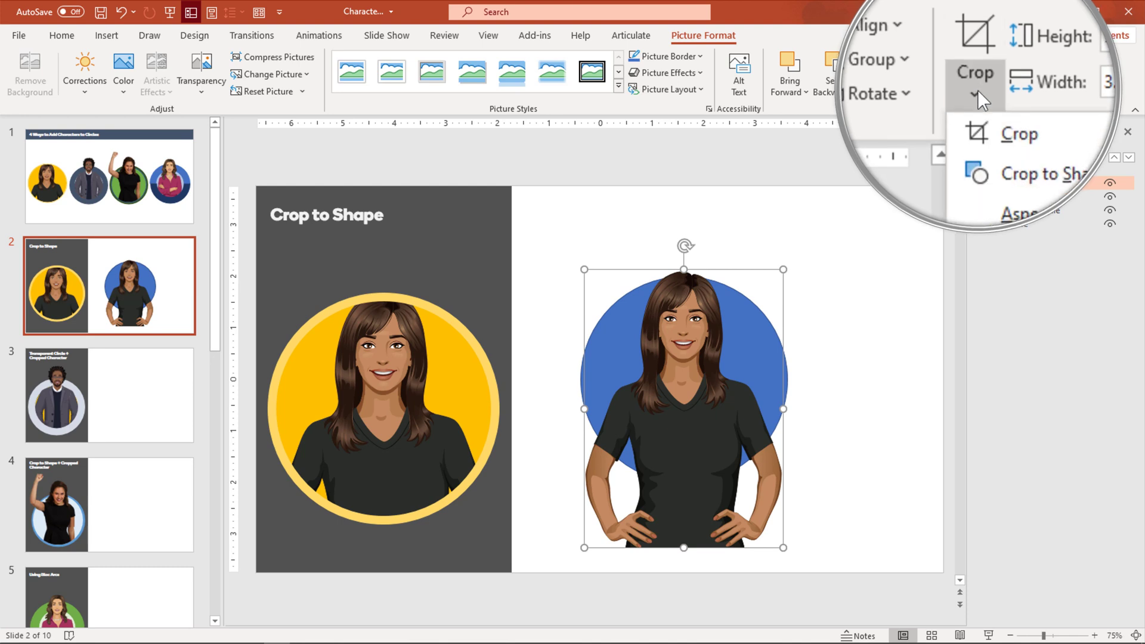
click(1037, 132)
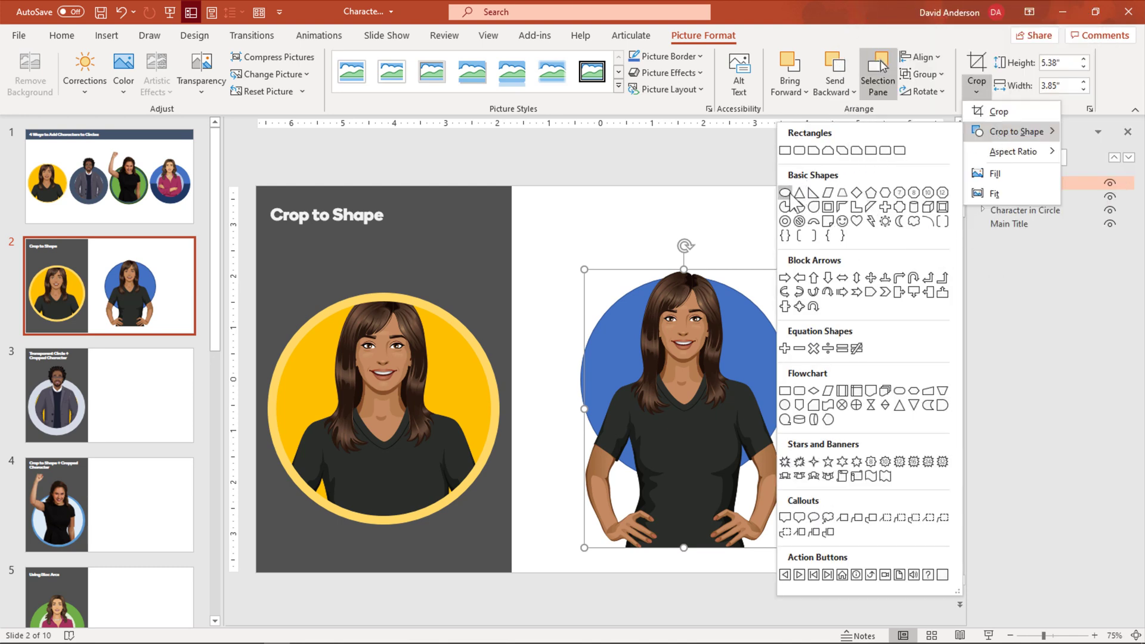
click(785, 193)
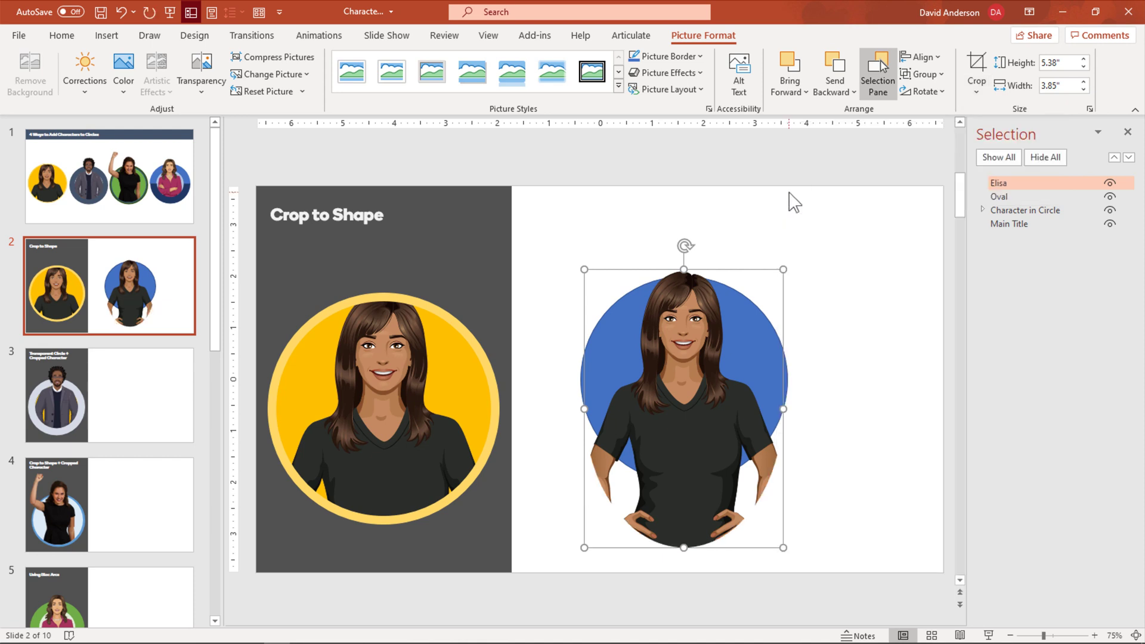
mouse_move(754, 317)
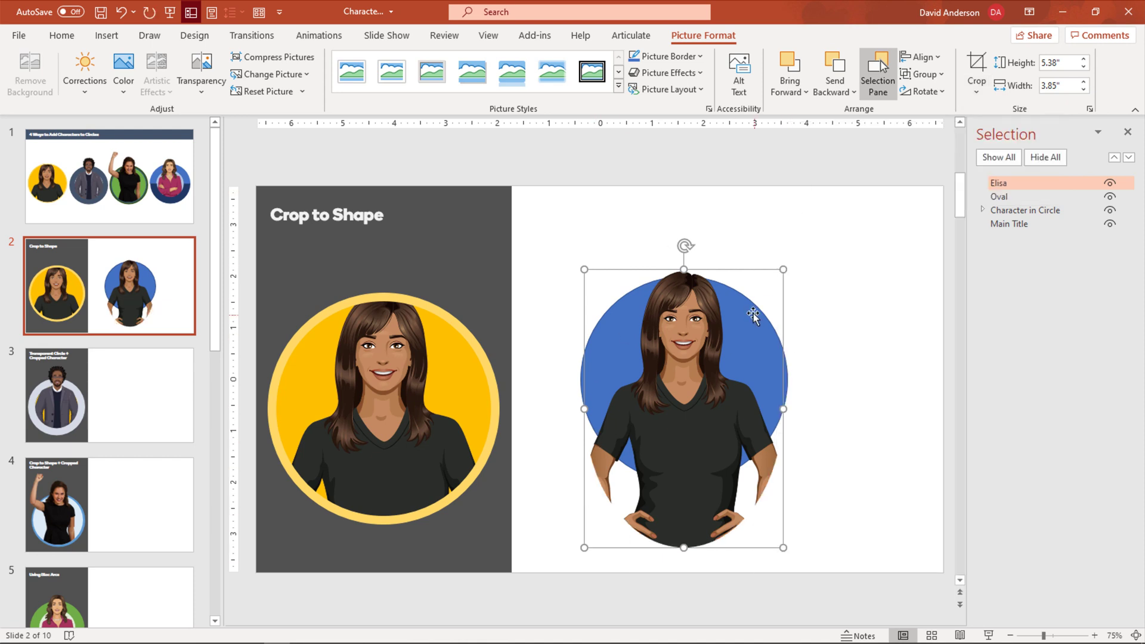
mouse_move(765, 503)
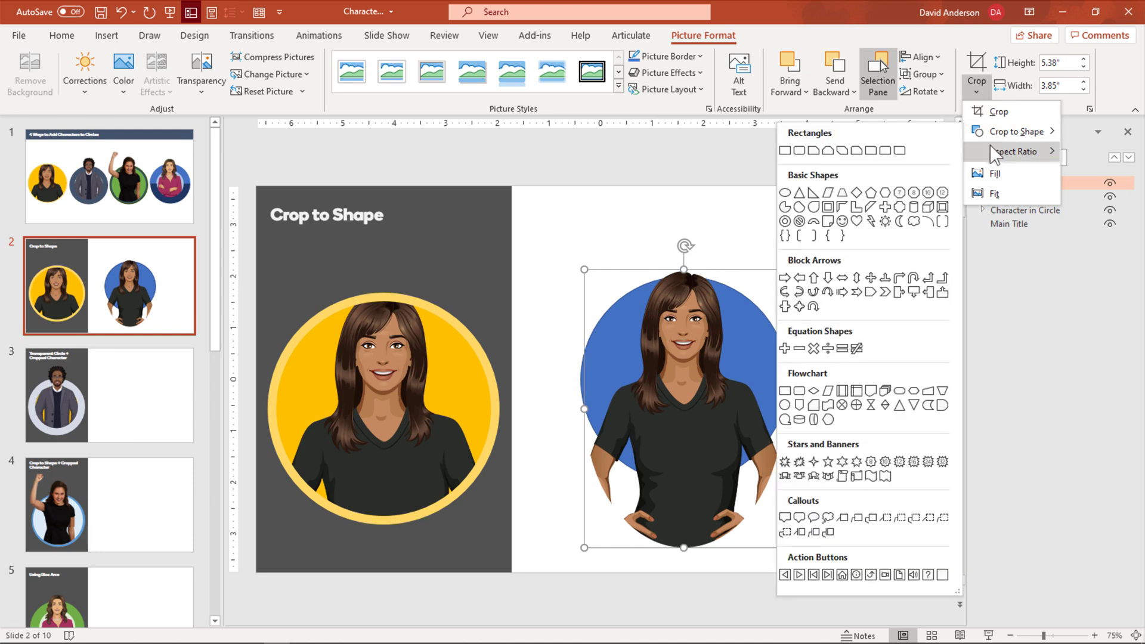
click(1015, 152)
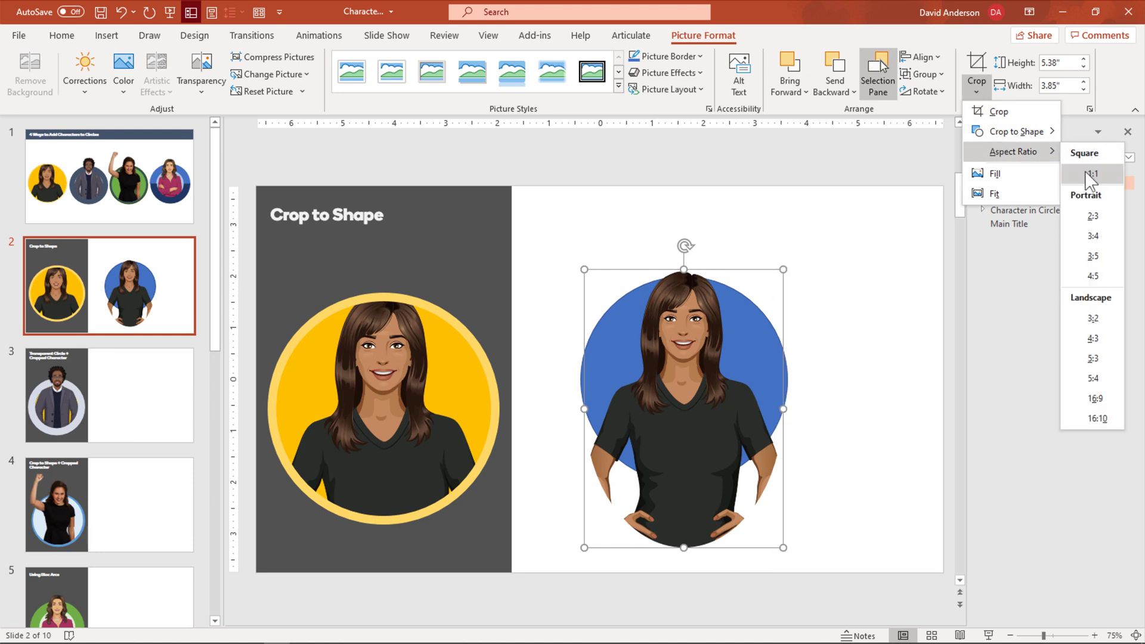
click(1092, 173)
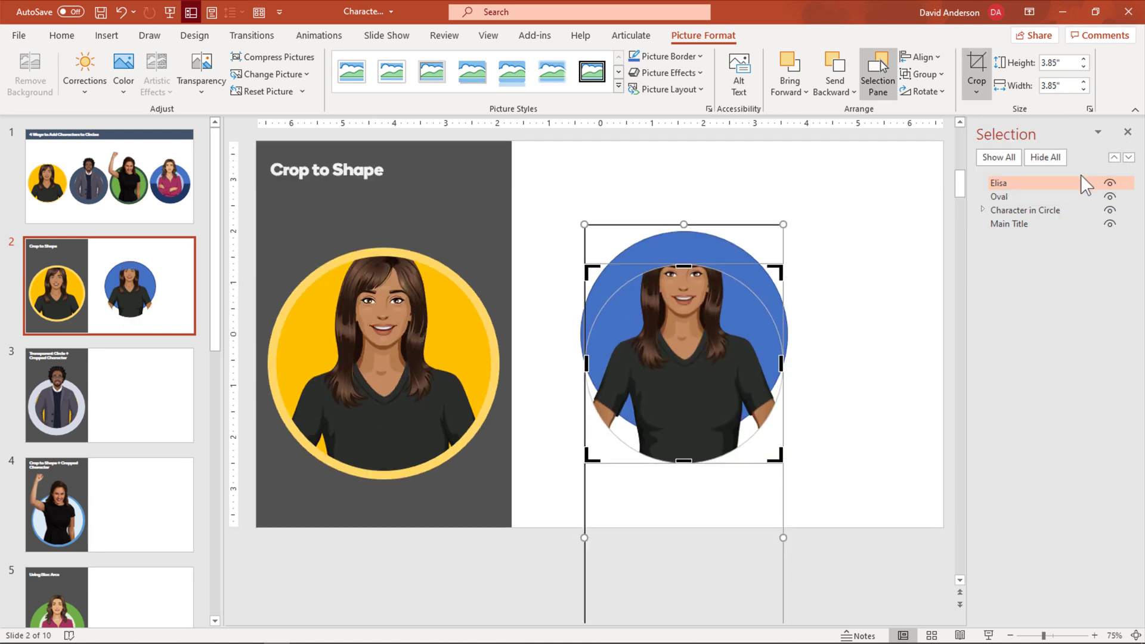
mouse_move(767, 360)
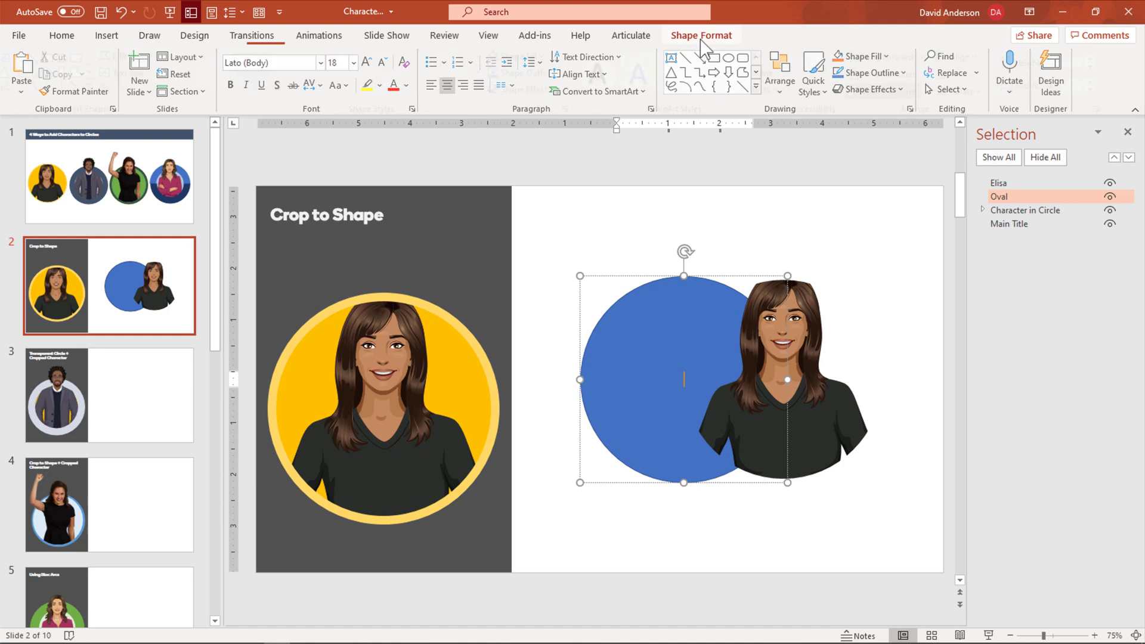
Align the circle-cropped character over the blue circle and reopen her crop for adjustment.
click(702, 35)
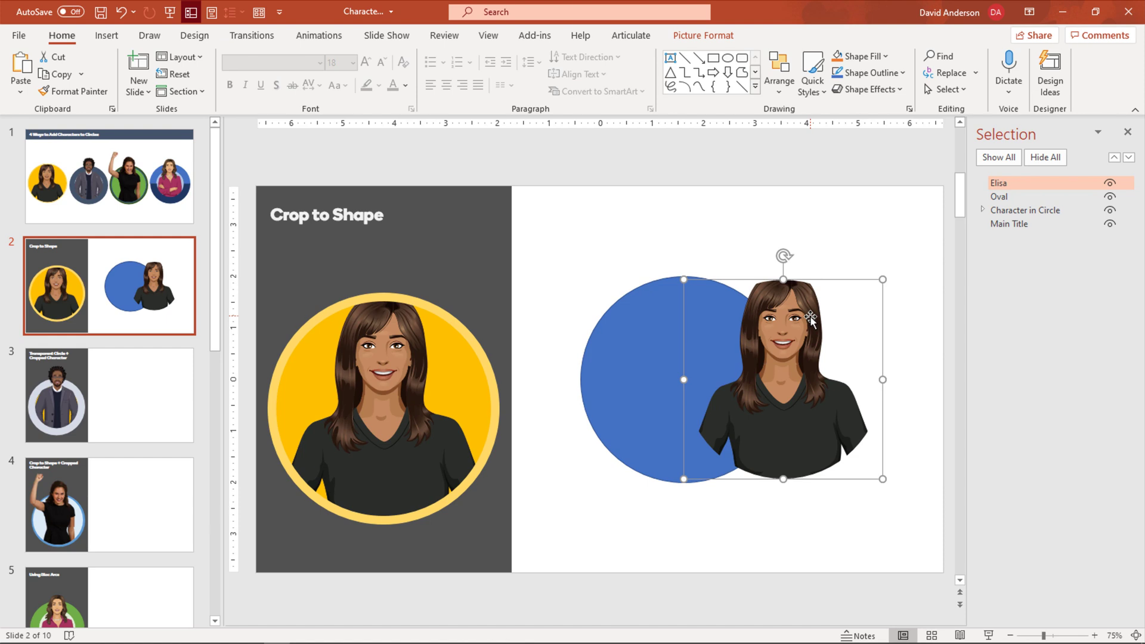
click(703, 34)
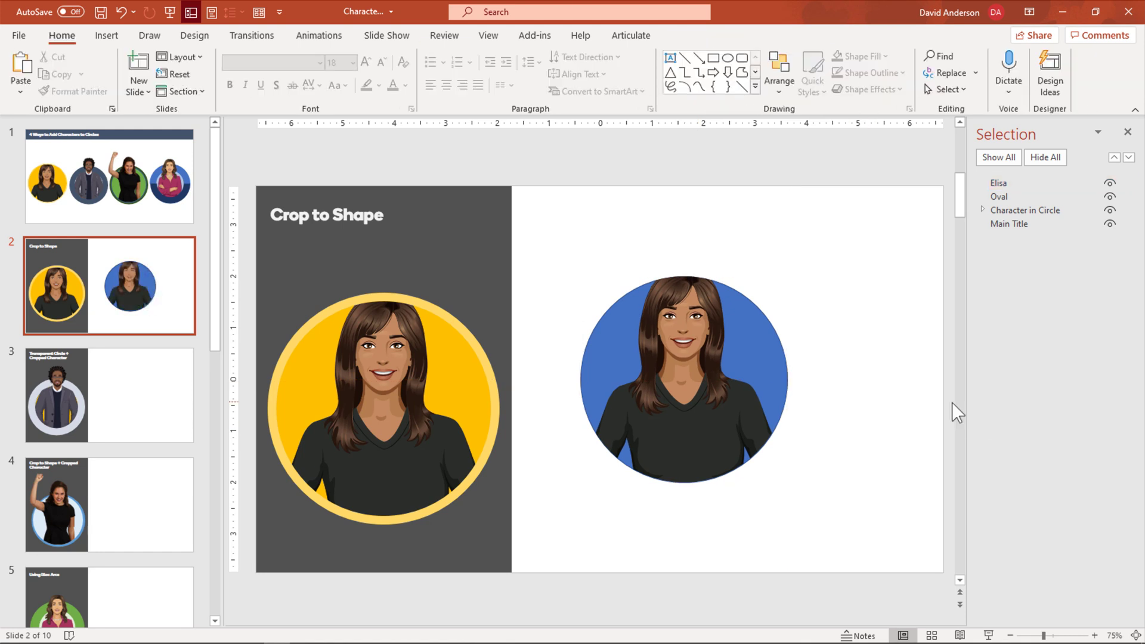
mouse_move(956, 338)
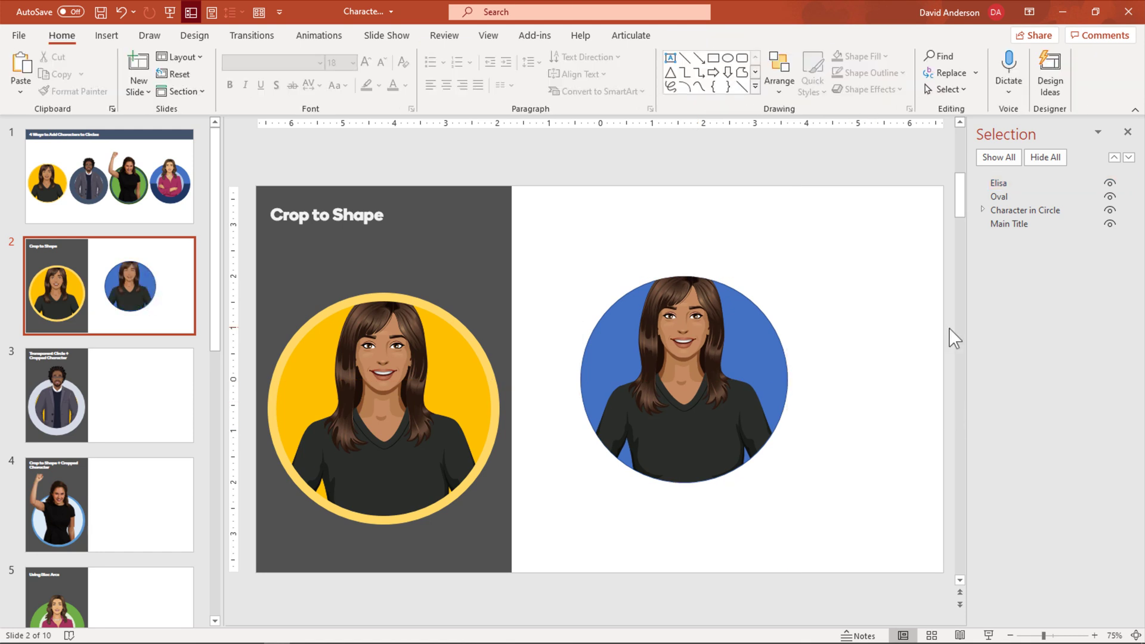
click(683, 378)
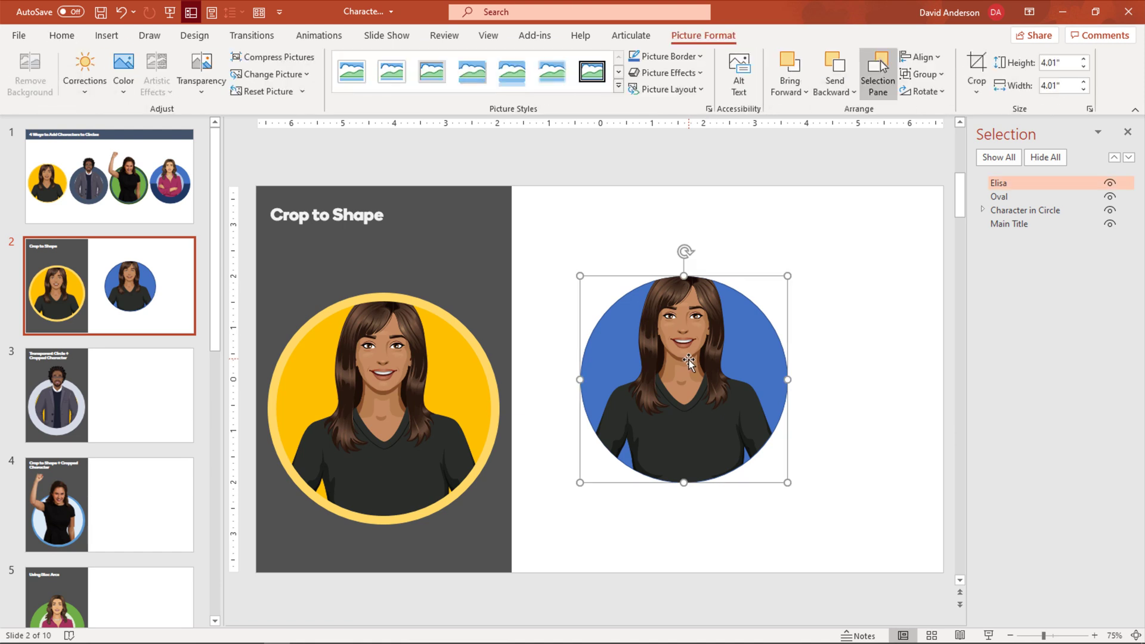
mouse_move(685, 359)
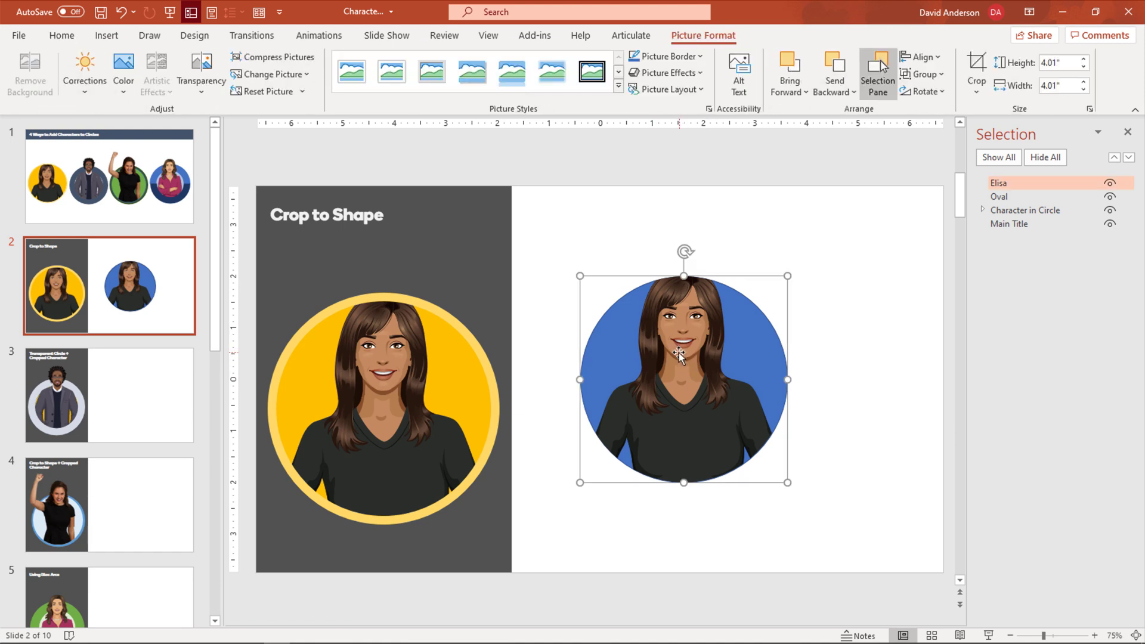
mouse_move(677, 350)
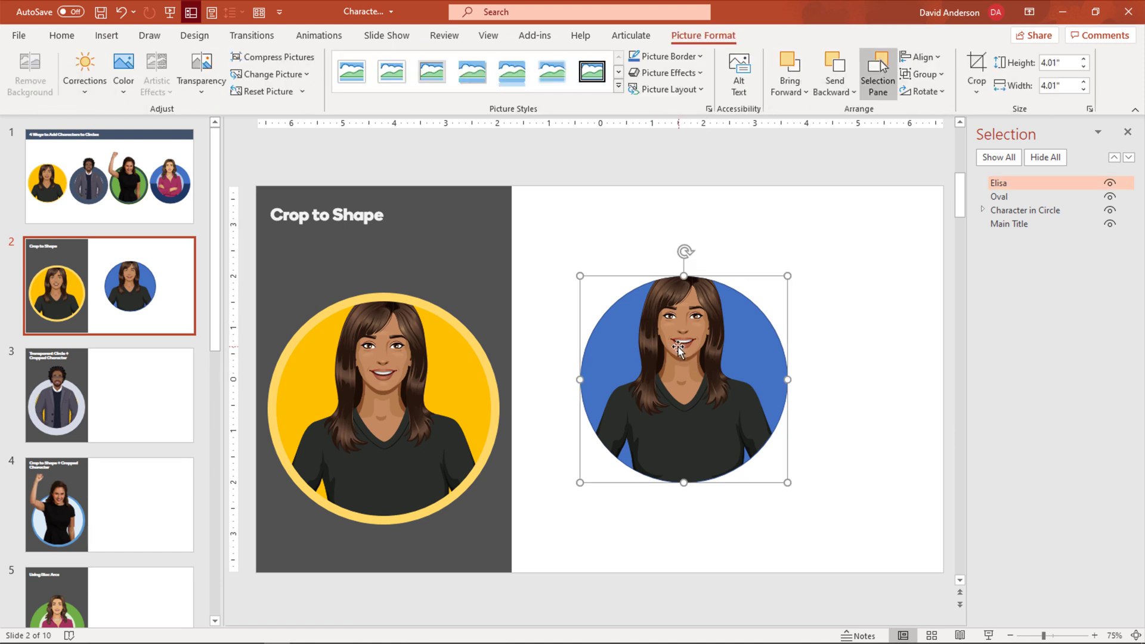
click(978, 69)
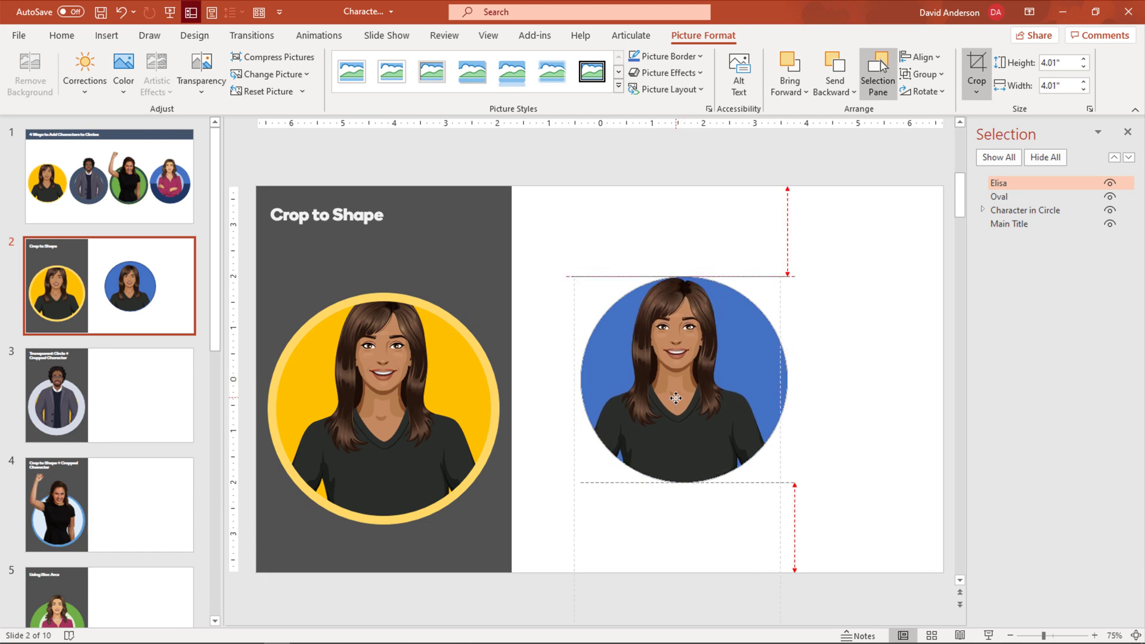
click(806, 372)
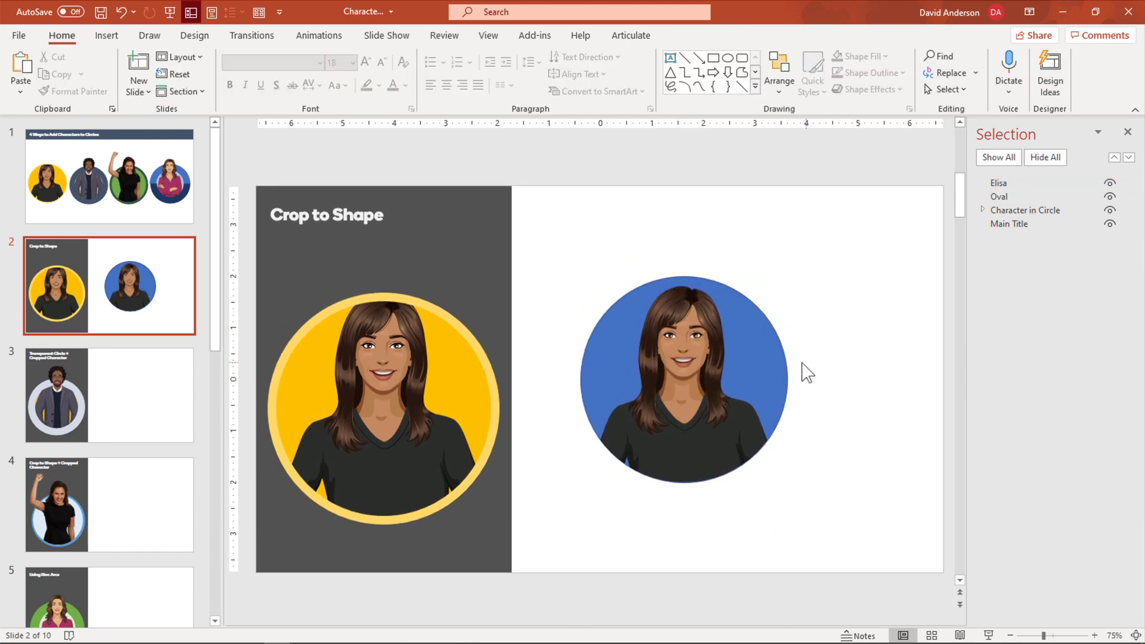
click(683, 380)
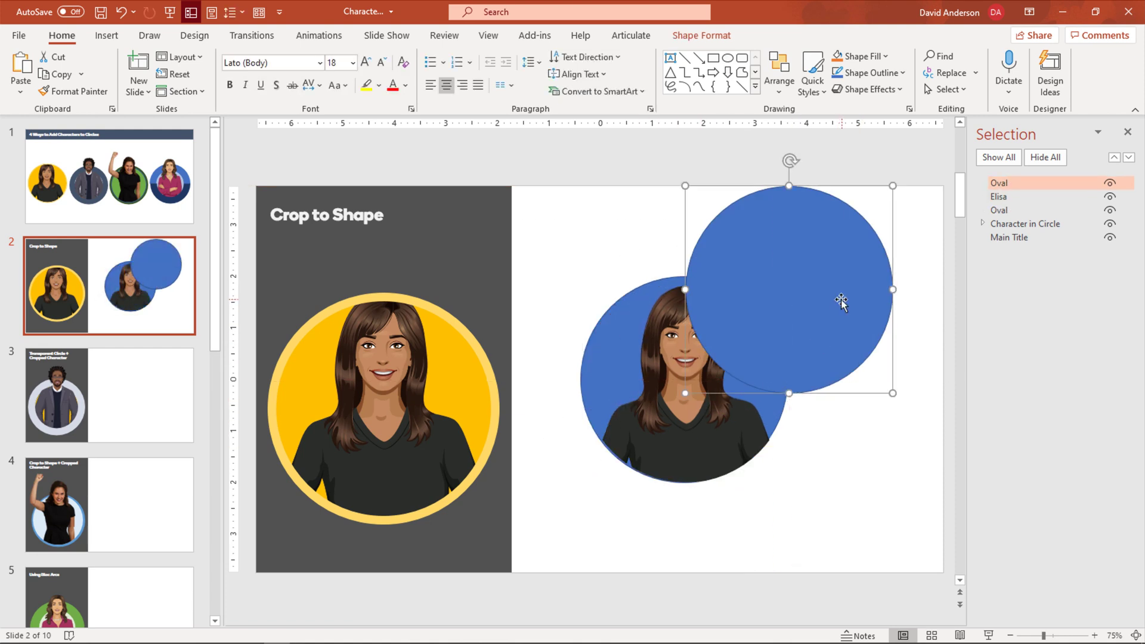
mouse_move(588, 402)
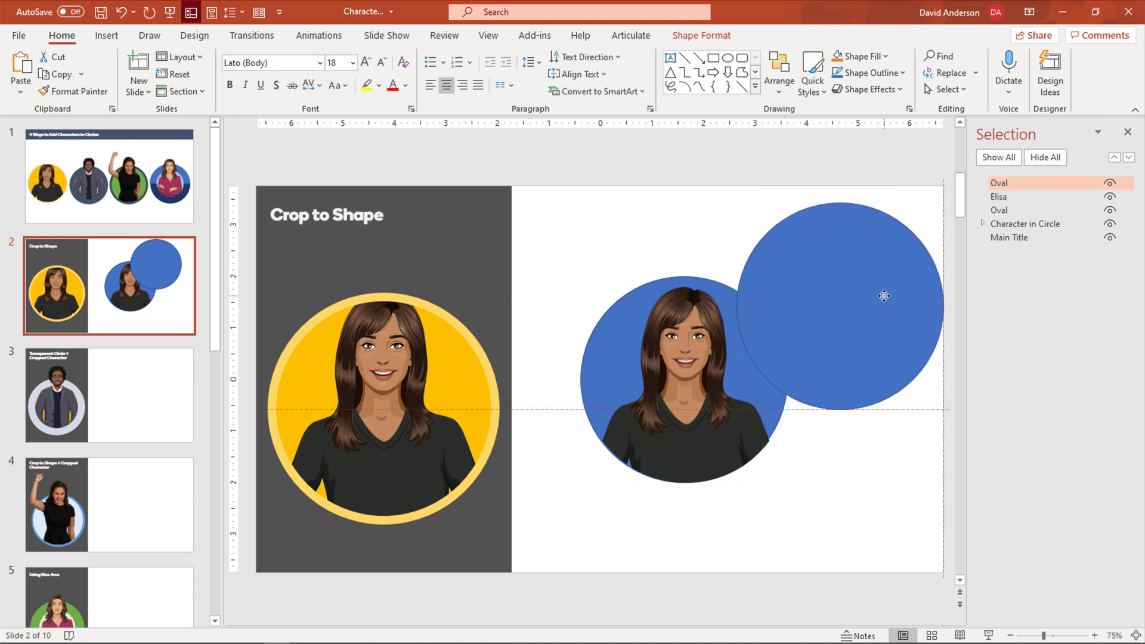
key(Delete)
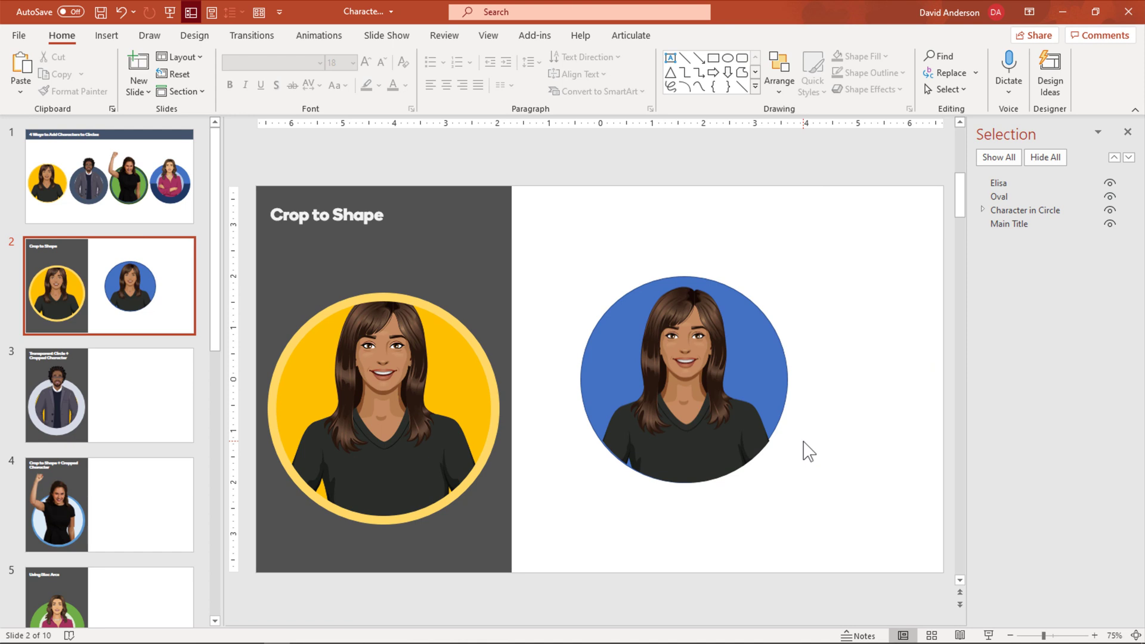
On slide 3, unhide the circle and male character and crop him to his upper body.
click(109, 395)
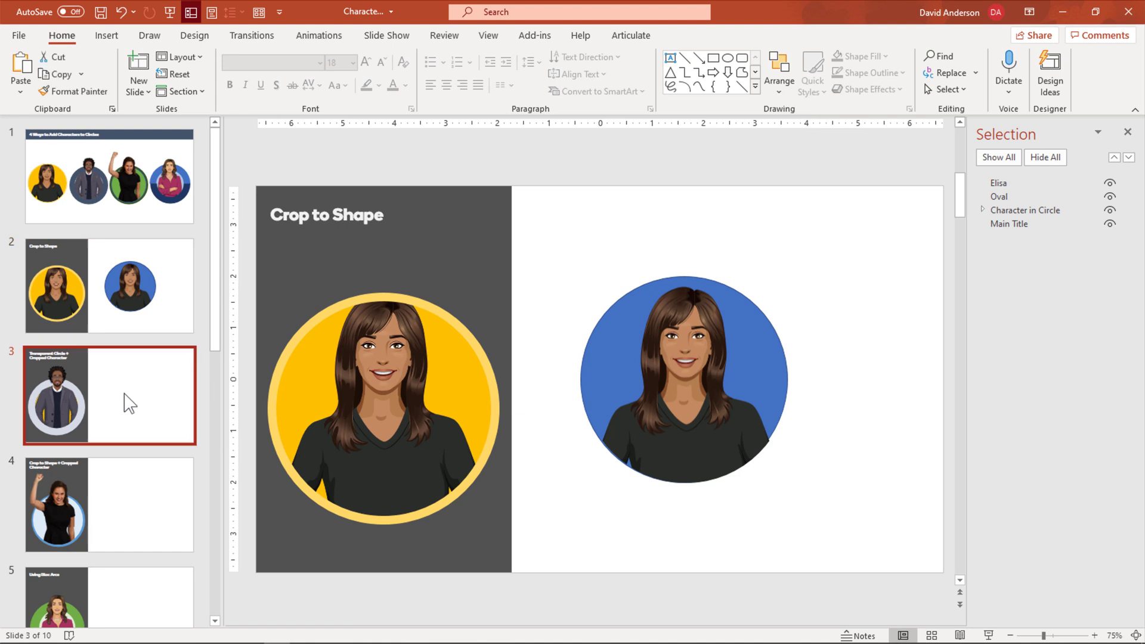
click(110, 394)
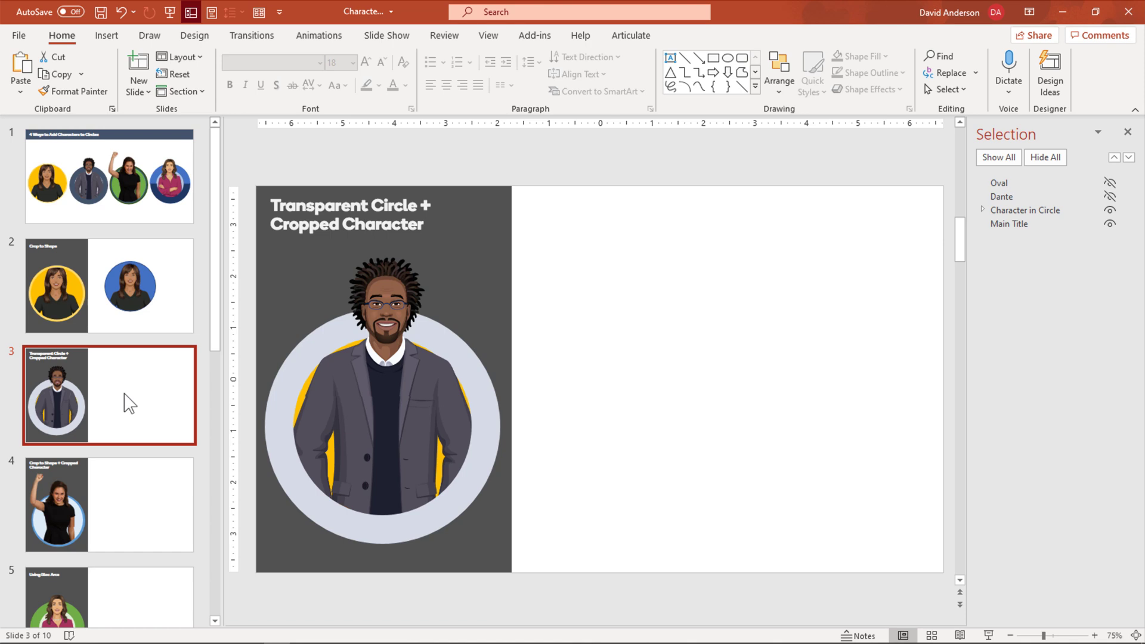
mouse_move(1012, 417)
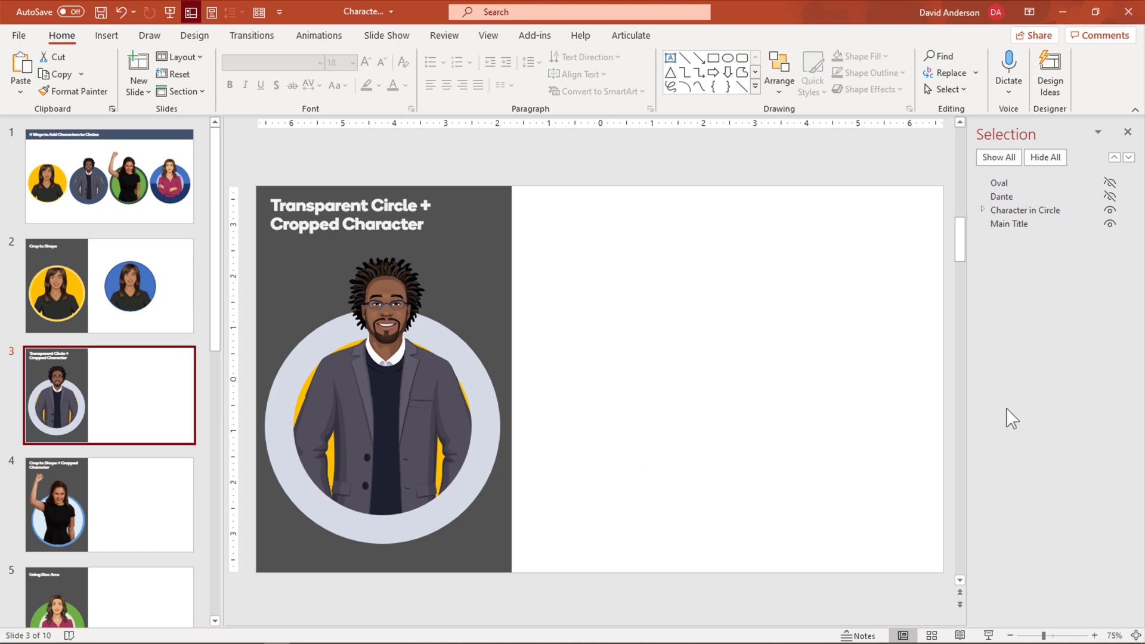
mouse_move(1062, 265)
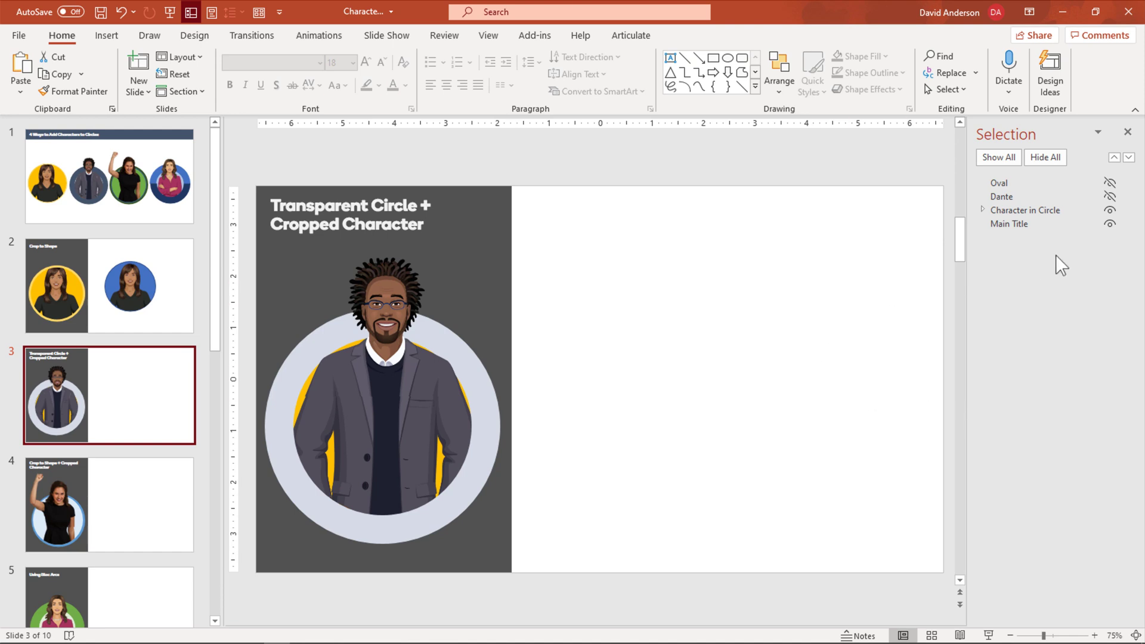
click(1111, 183)
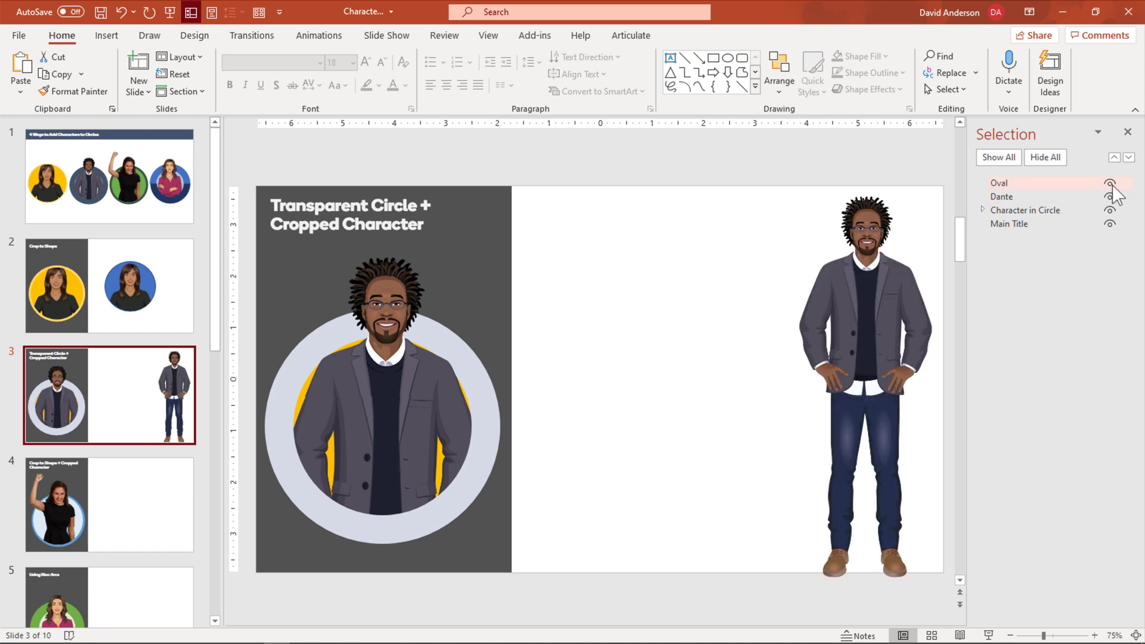
click(1111, 184)
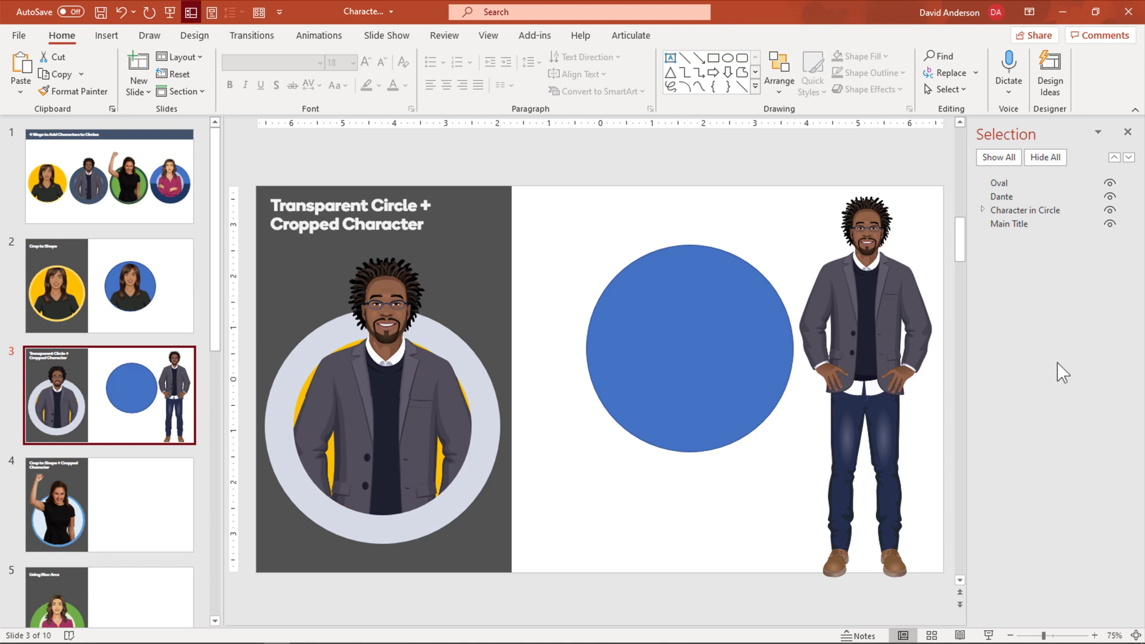
mouse_move(870, 333)
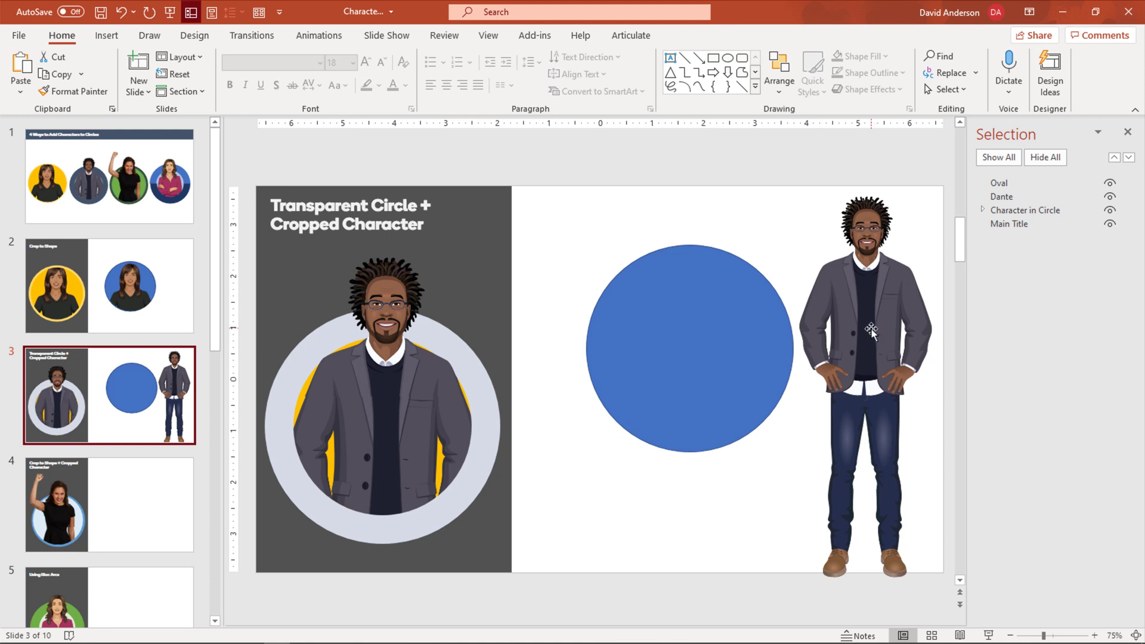
click(866, 329)
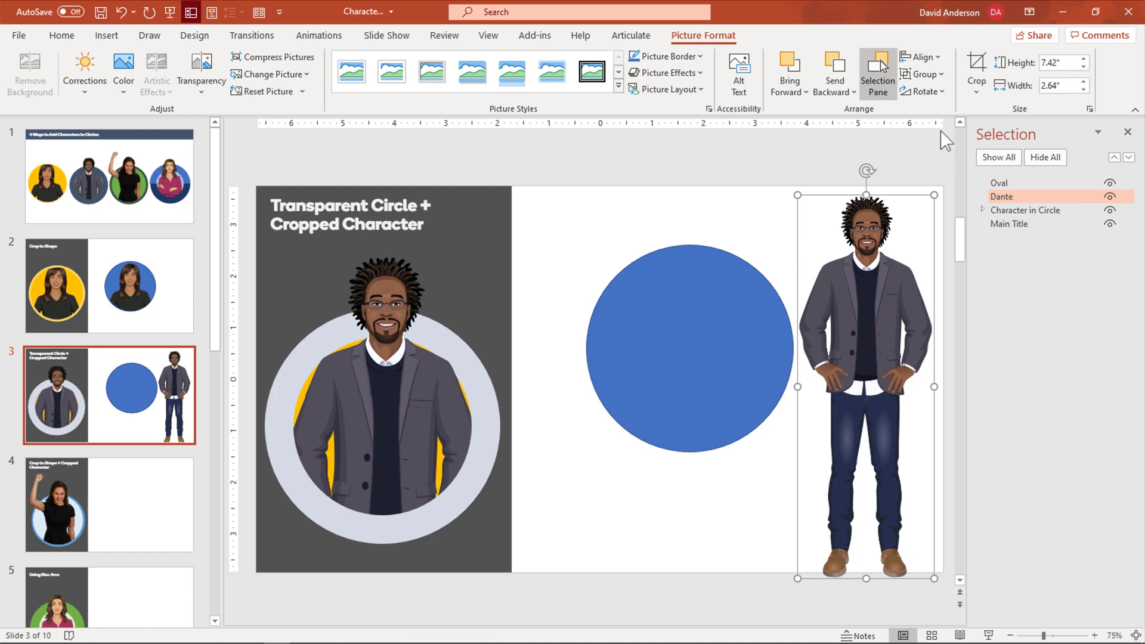
click(976, 73)
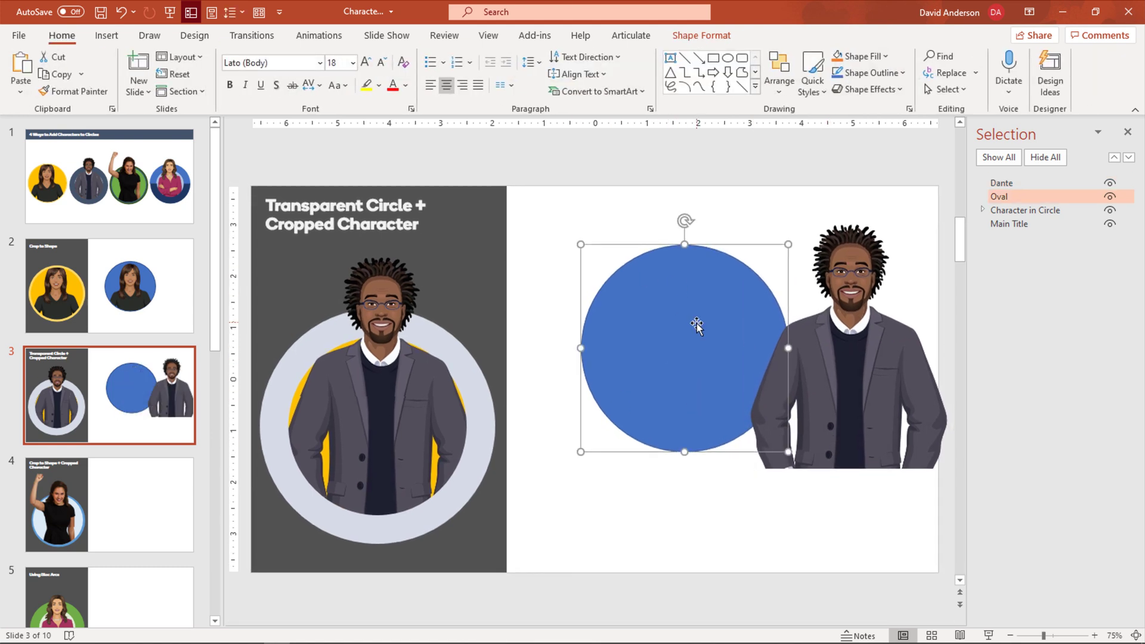
mouse_move(742, 364)
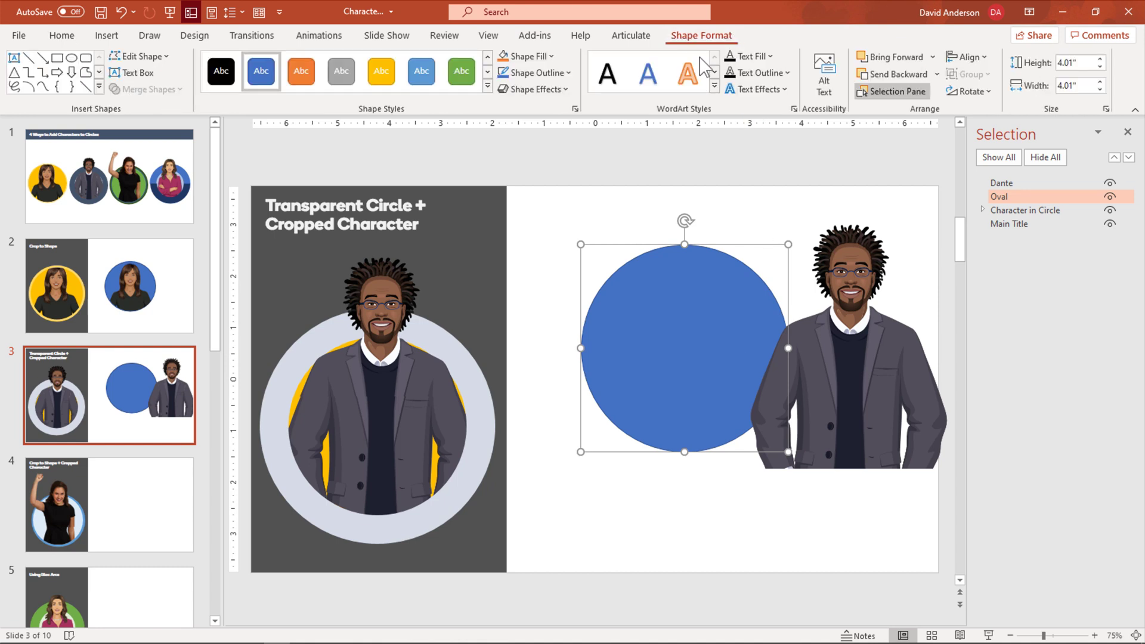
Give the blue circle No Fill and an outline weight of 20 so it becomes an empty ring.
click(533, 73)
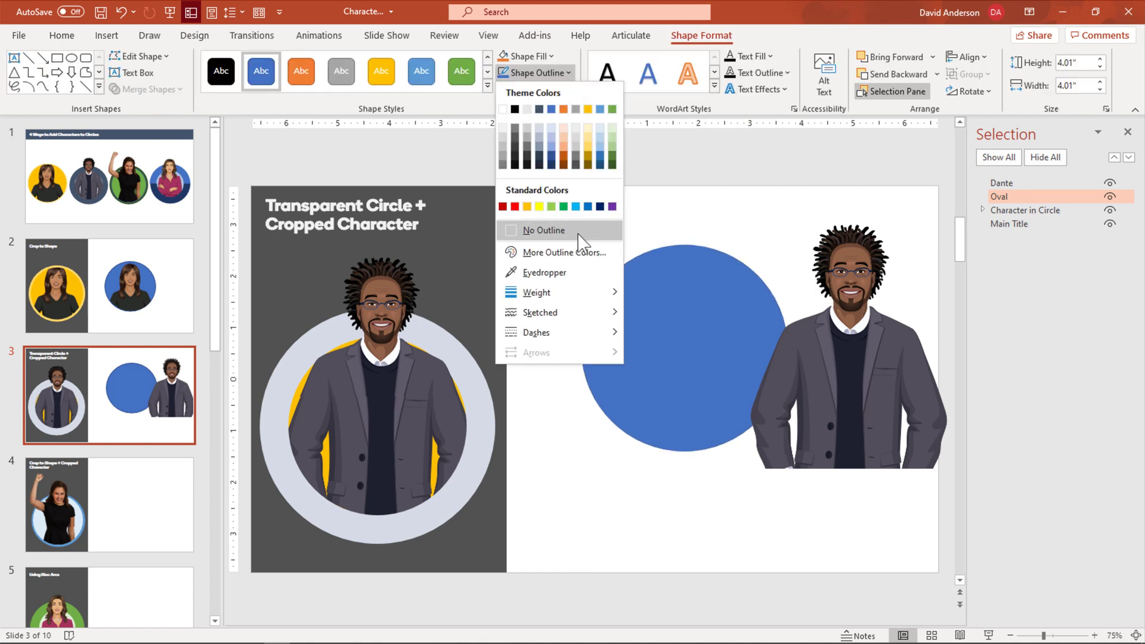
click(544, 230)
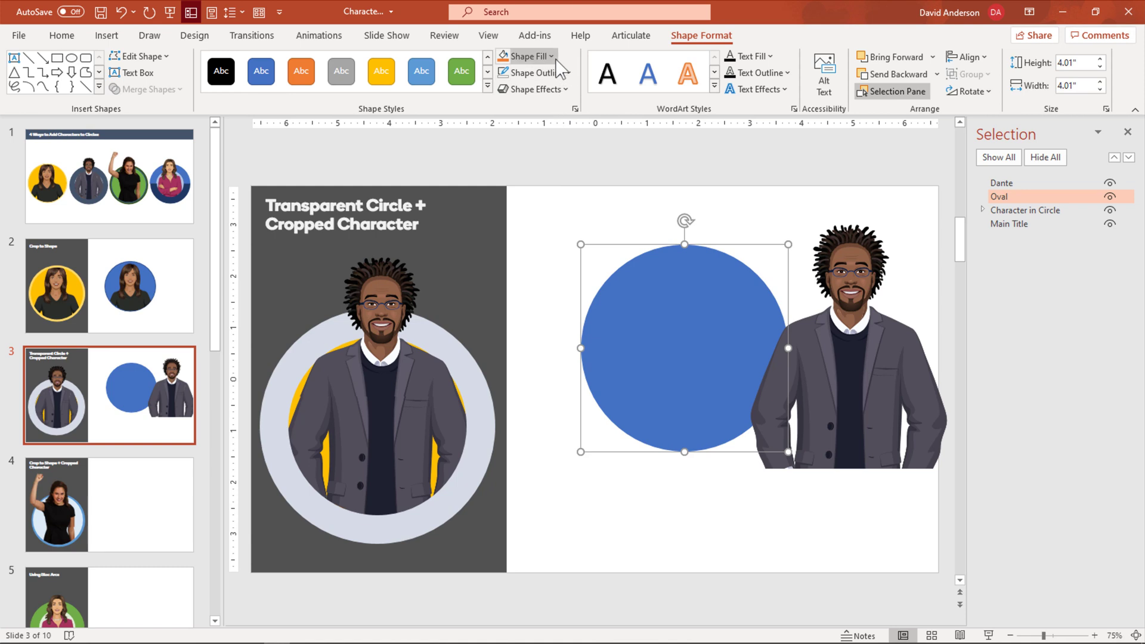
click(522, 56)
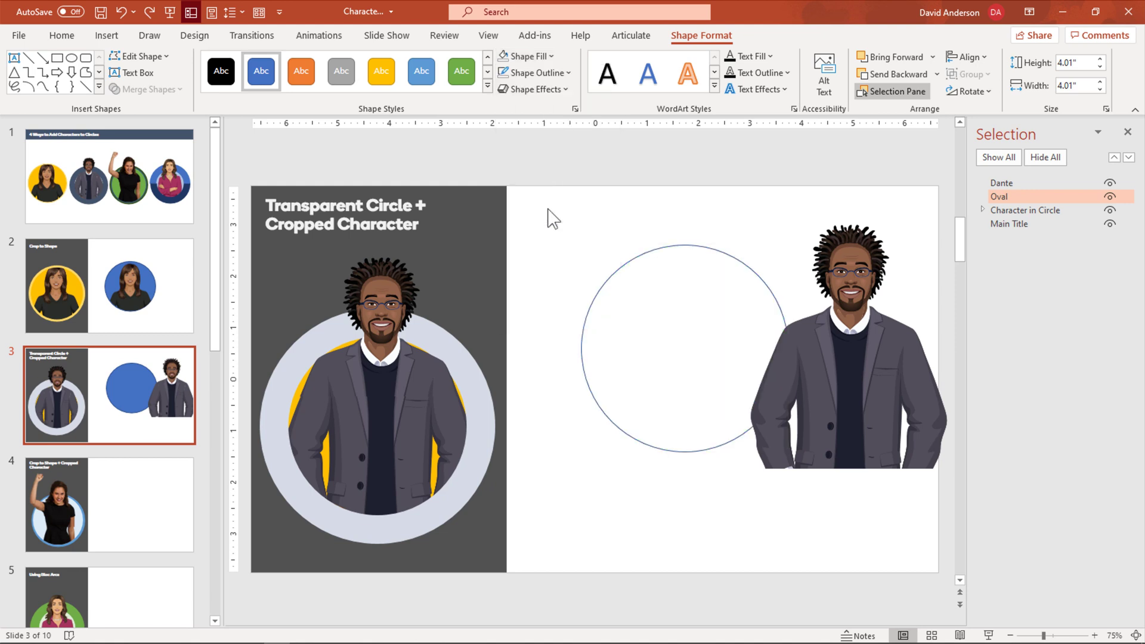
click(682, 344)
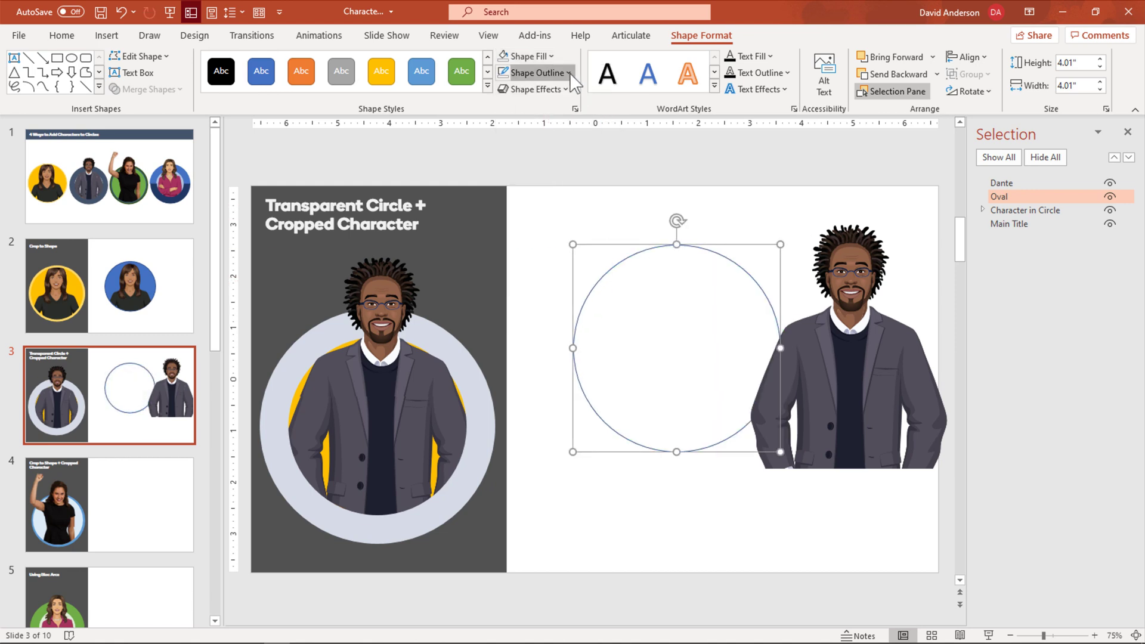
click(537, 73)
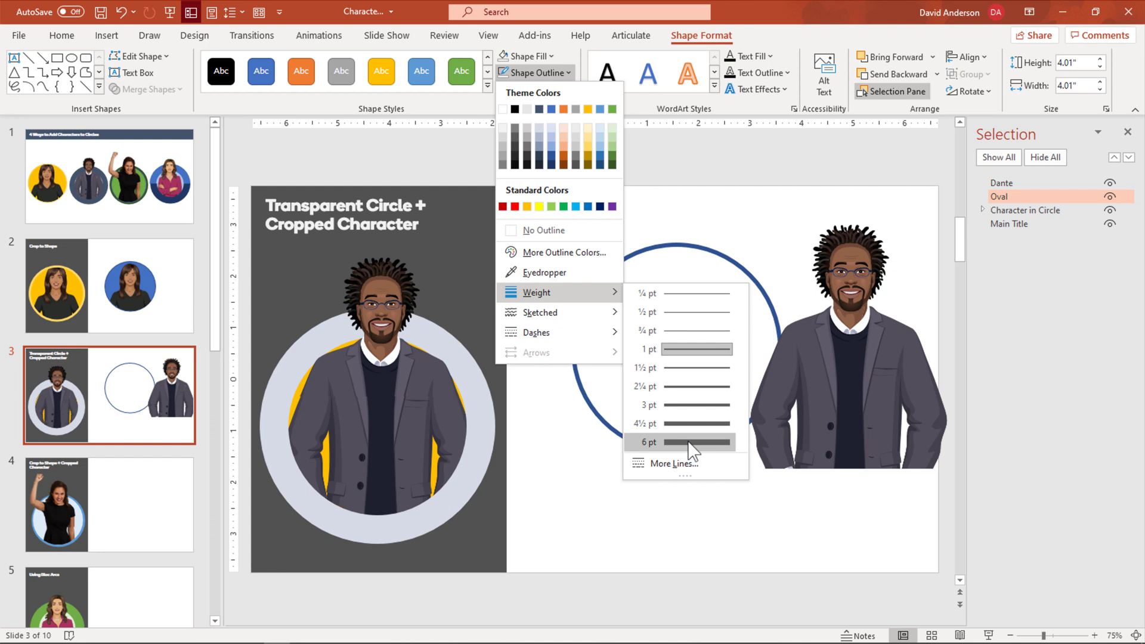
mouse_move(672, 464)
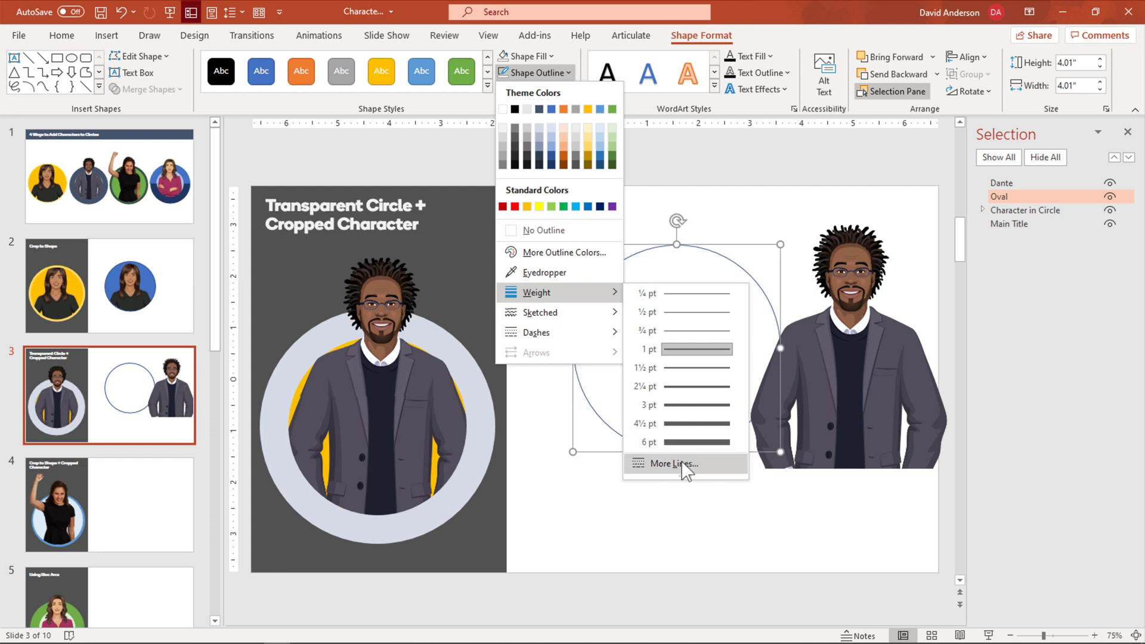
click(672, 463)
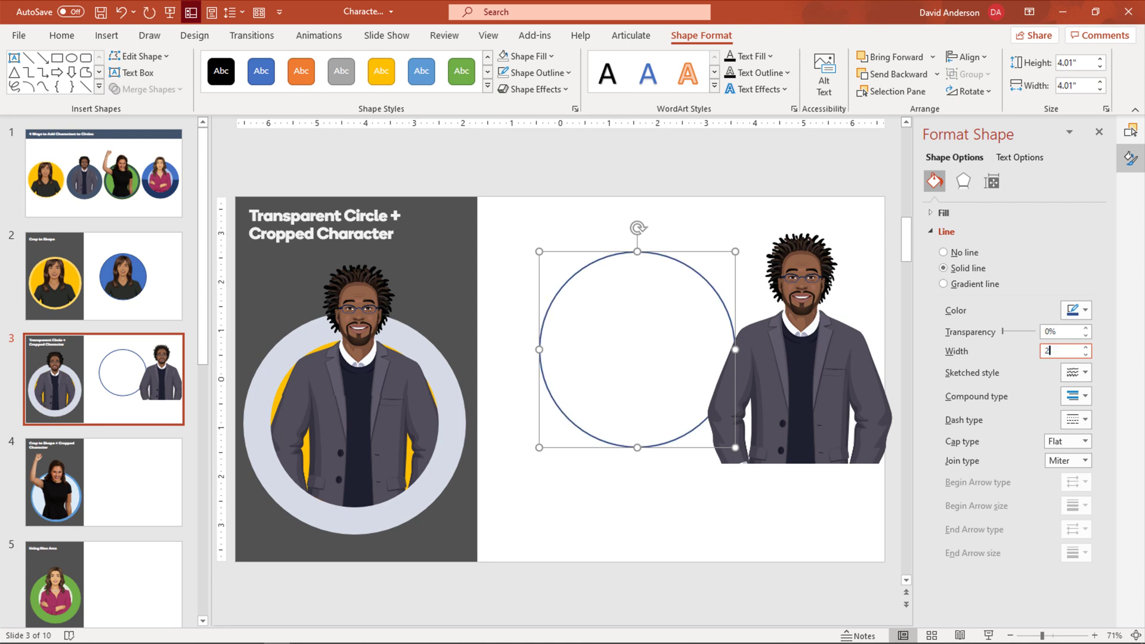
text(20)
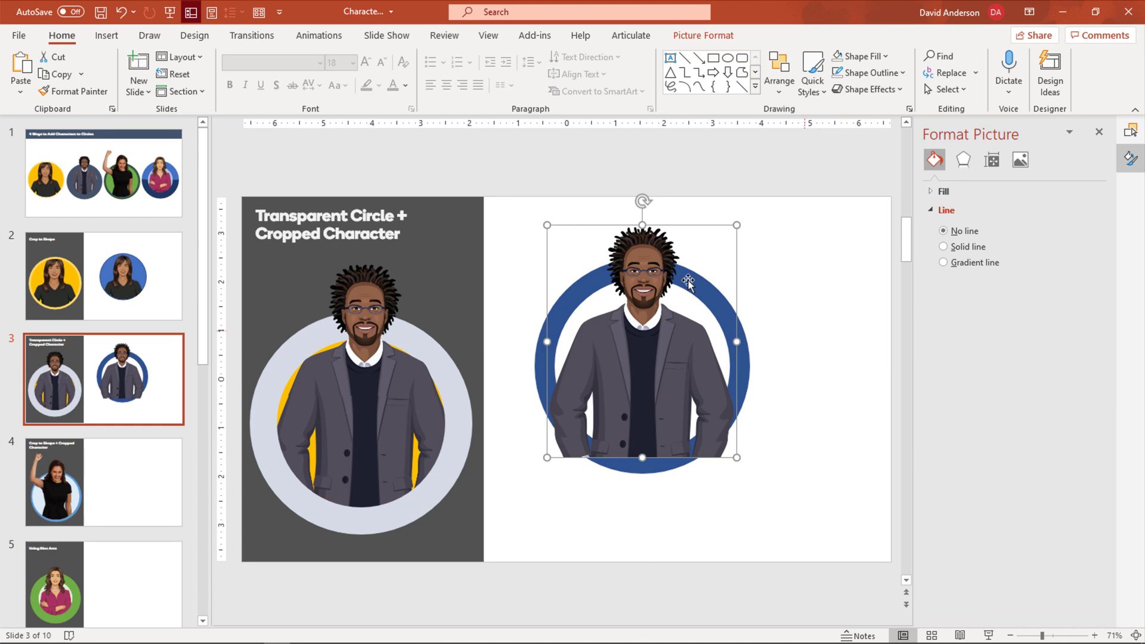
mouse_move(698, 422)
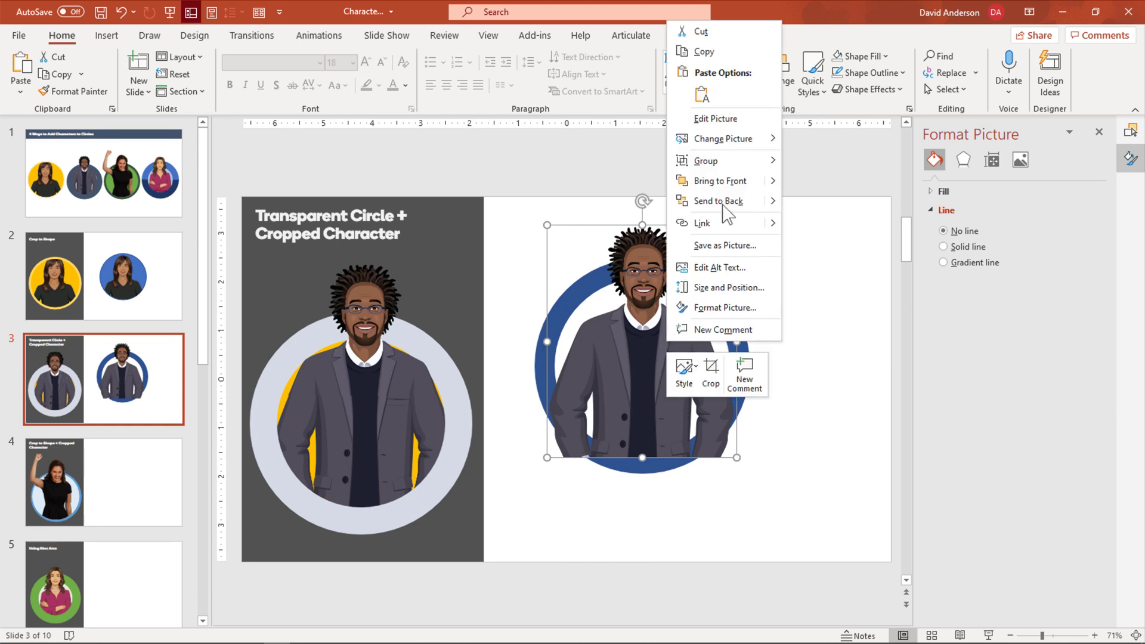
mouse_move(722, 200)
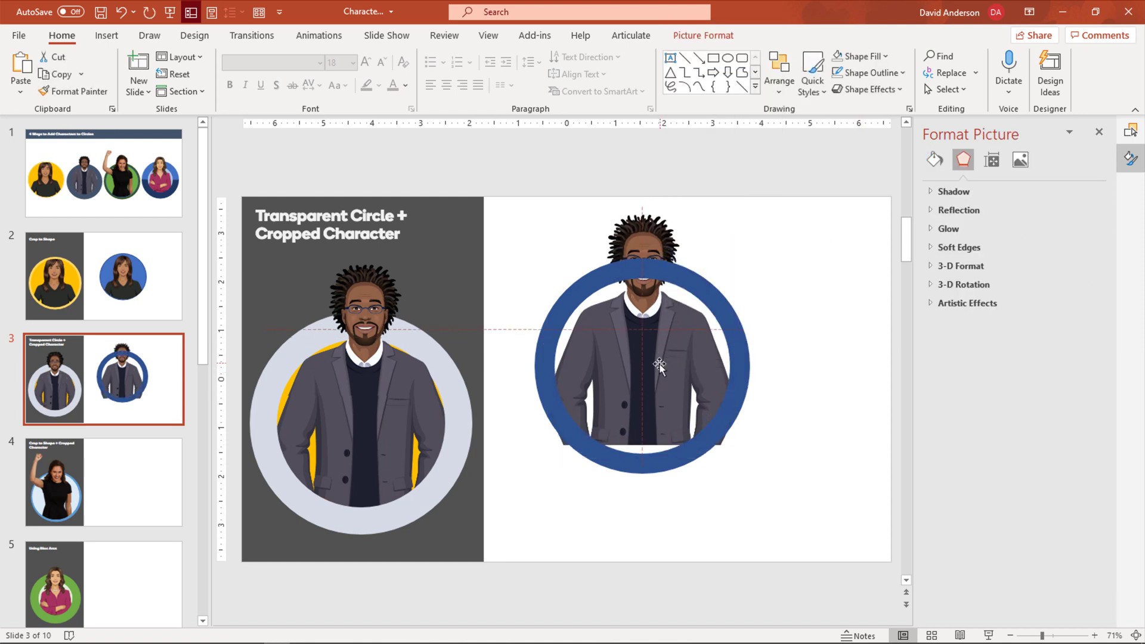
Send the male character behind the ring and crop his bottom edge to end inside it.
click(642, 365)
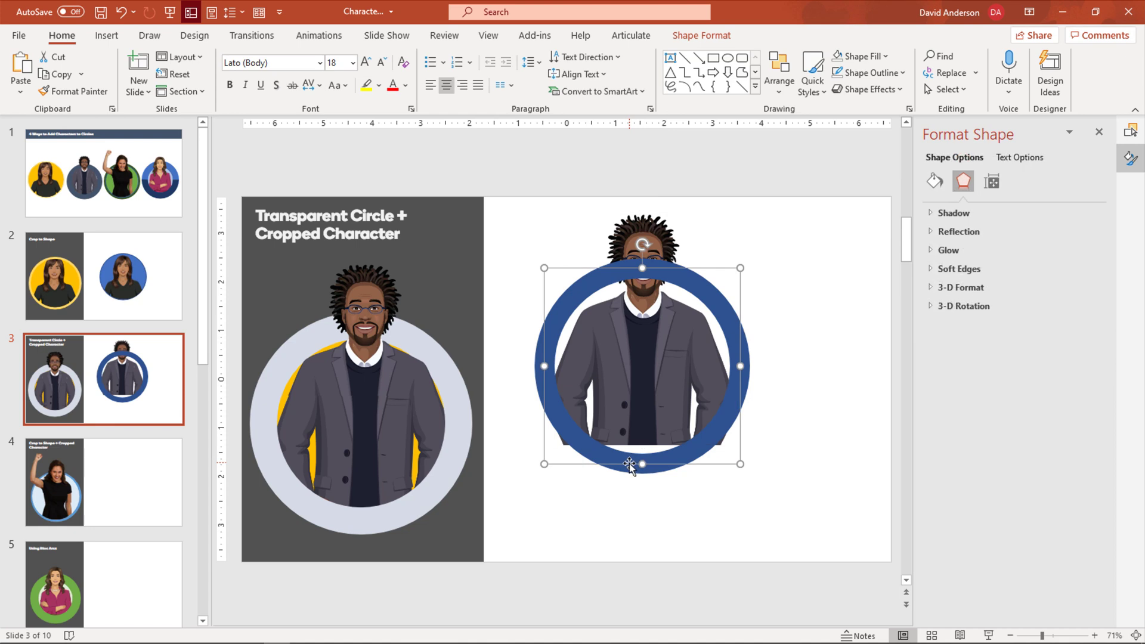
click(934, 181)
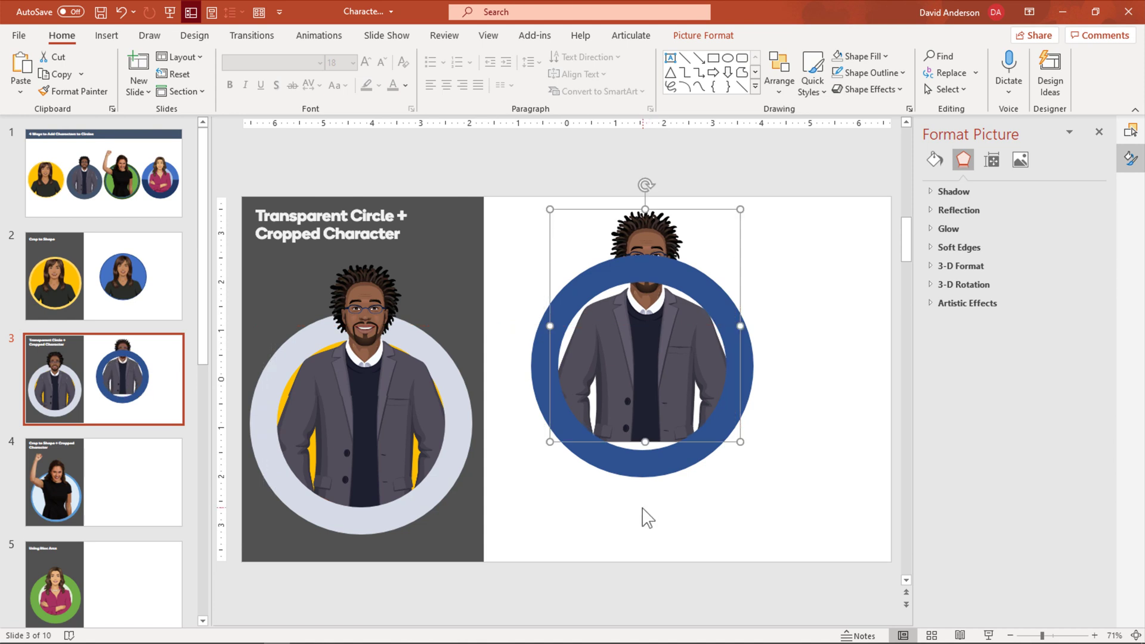
click(703, 35)
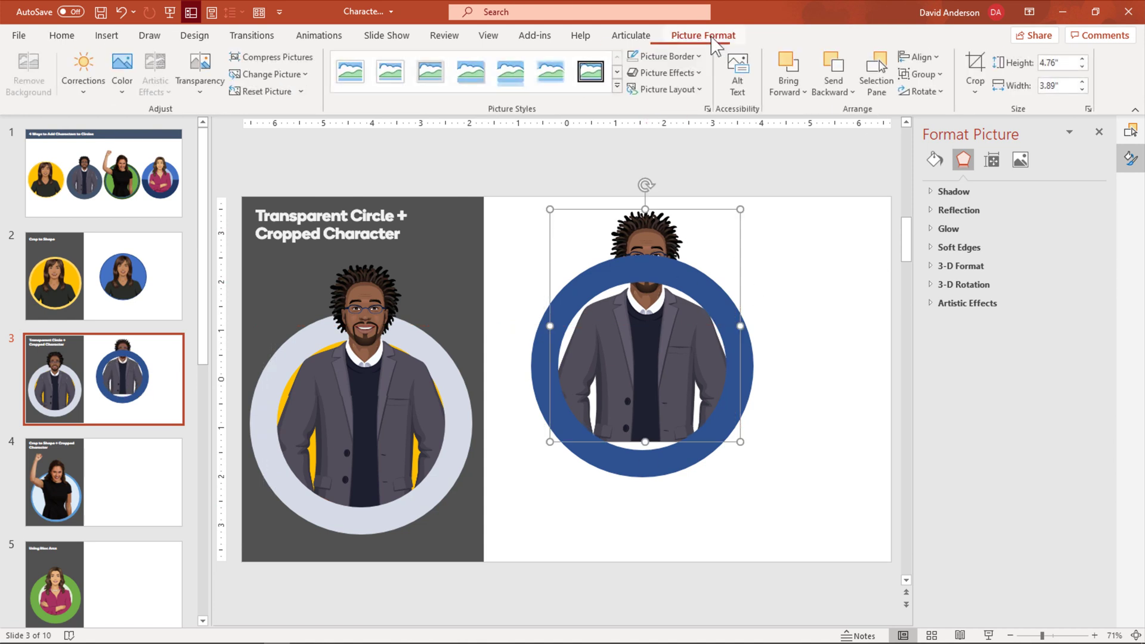
click(975, 73)
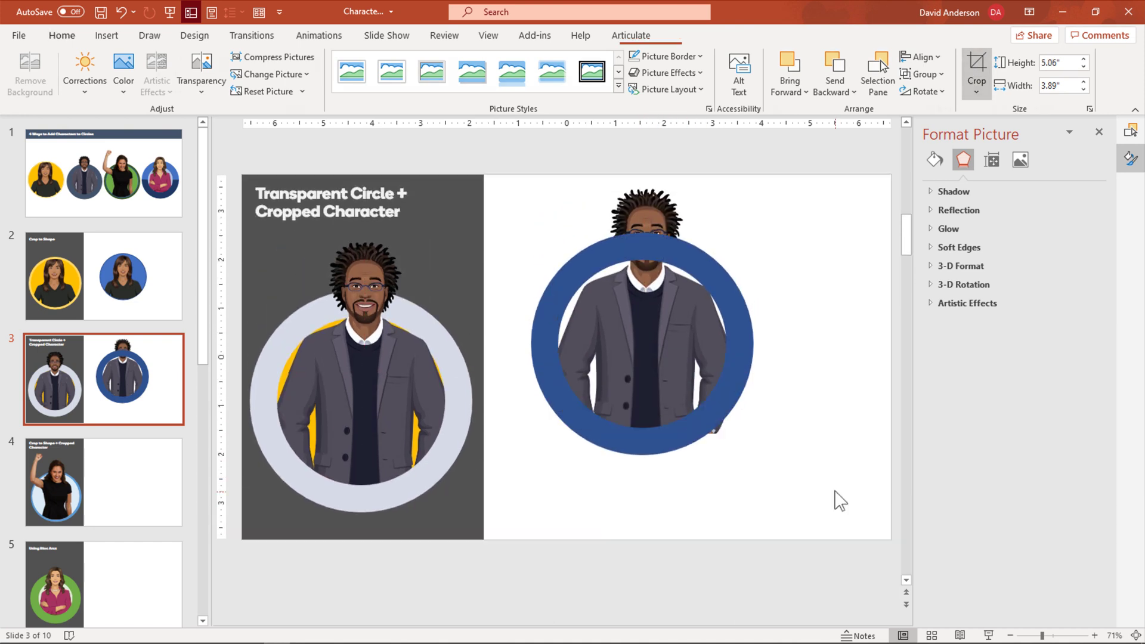
click(643, 365)
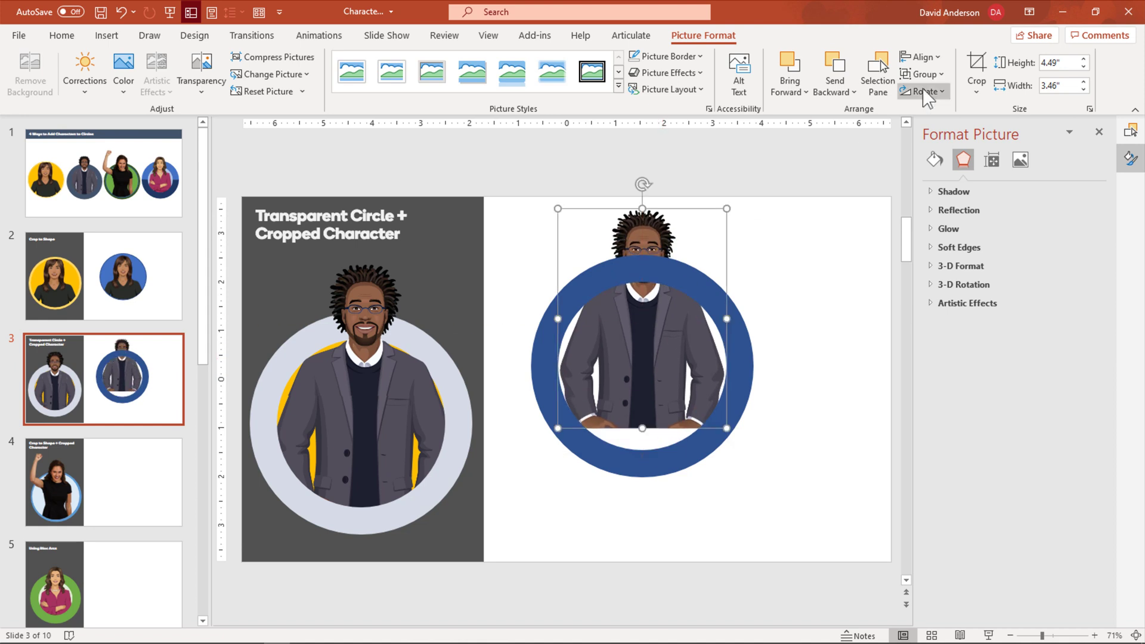
click(977, 73)
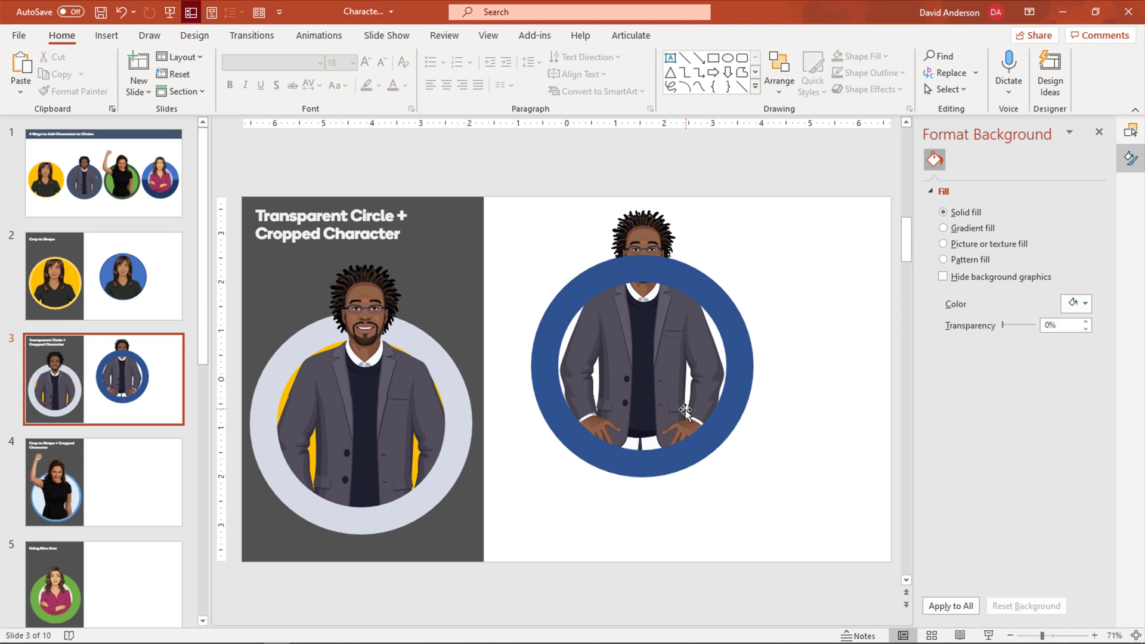
click(643, 330)
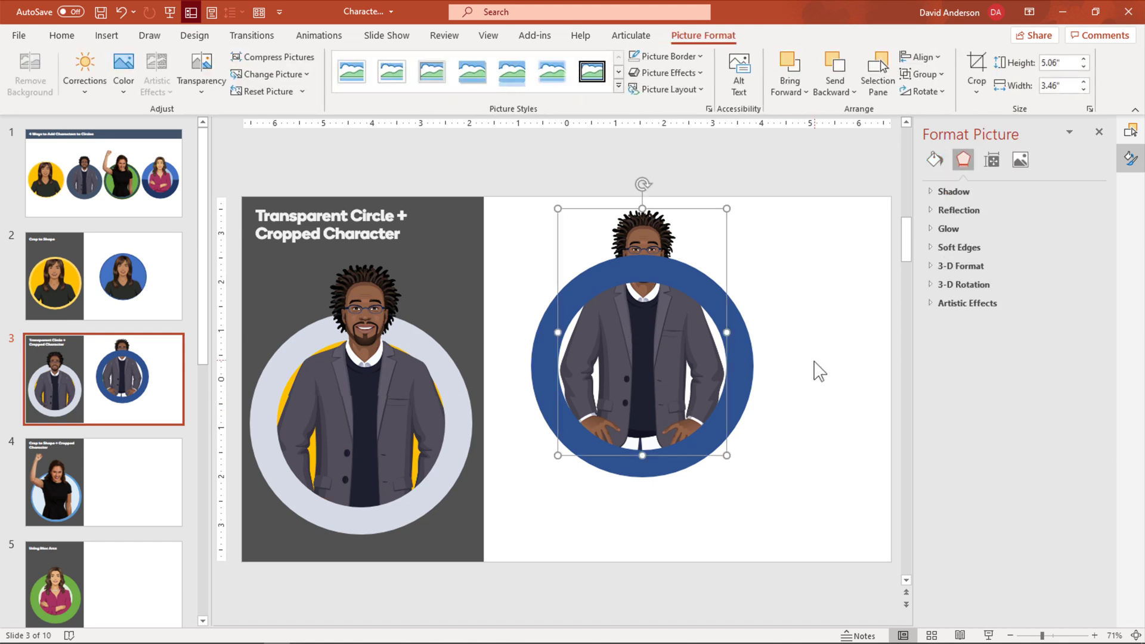
mouse_move(792, 411)
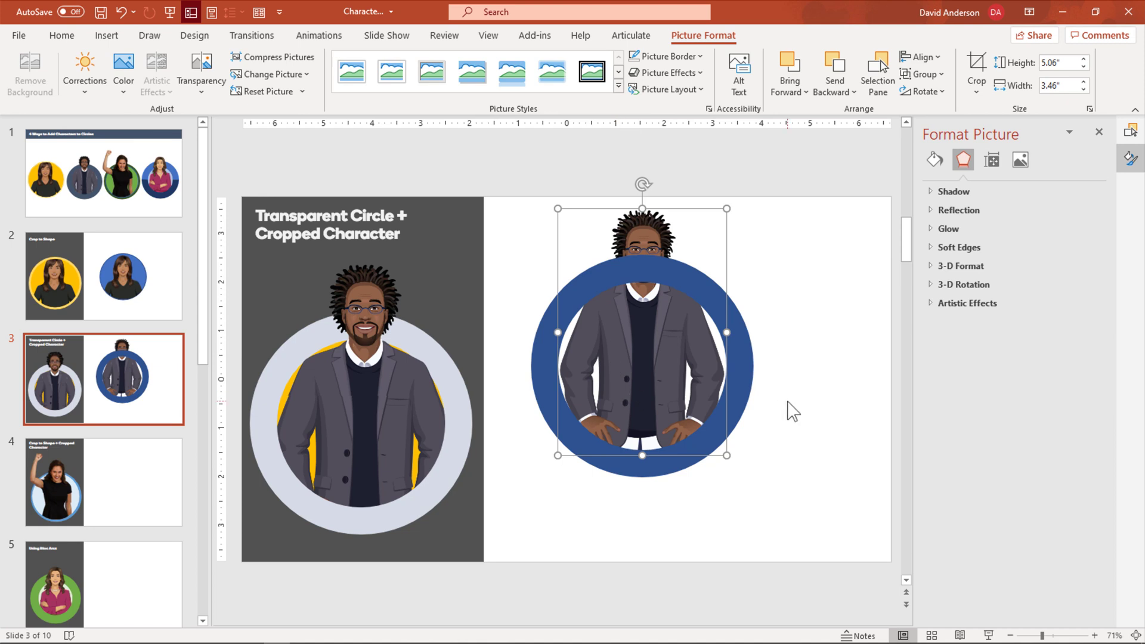
mouse_move(654, 356)
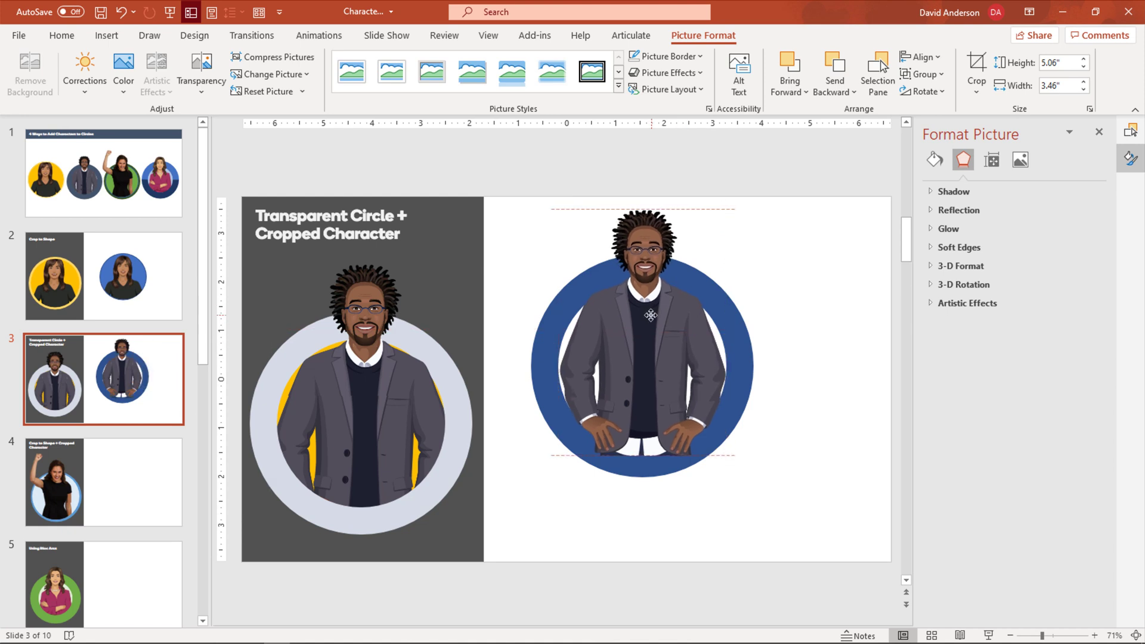
Bring the cropped character forward so his head rises above the blue ring.
click(643, 329)
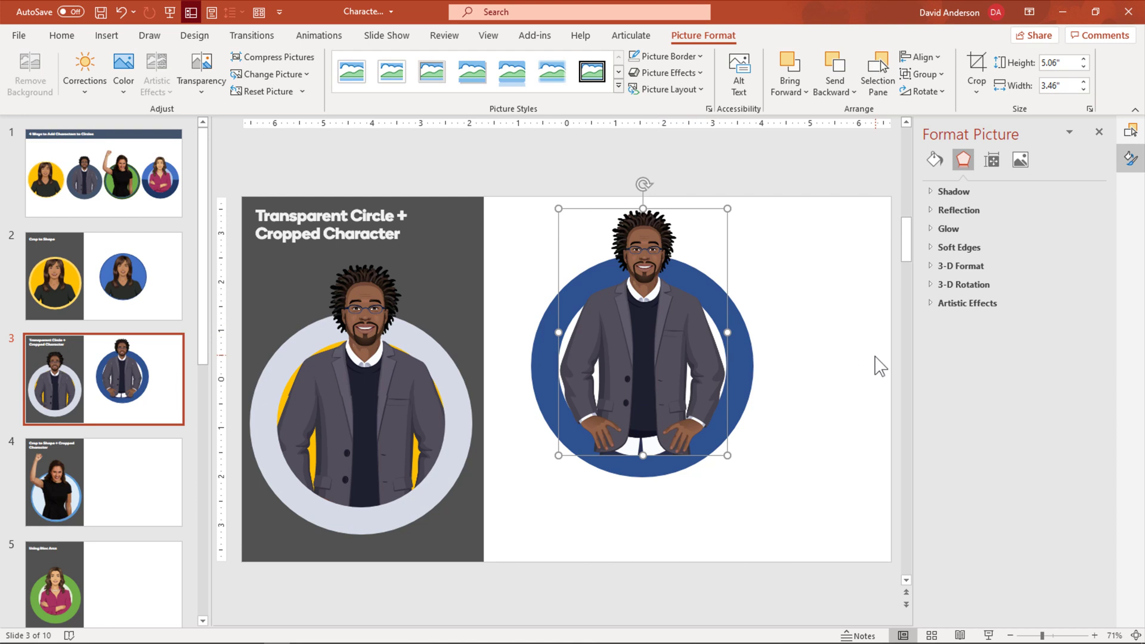
mouse_move(590, 366)
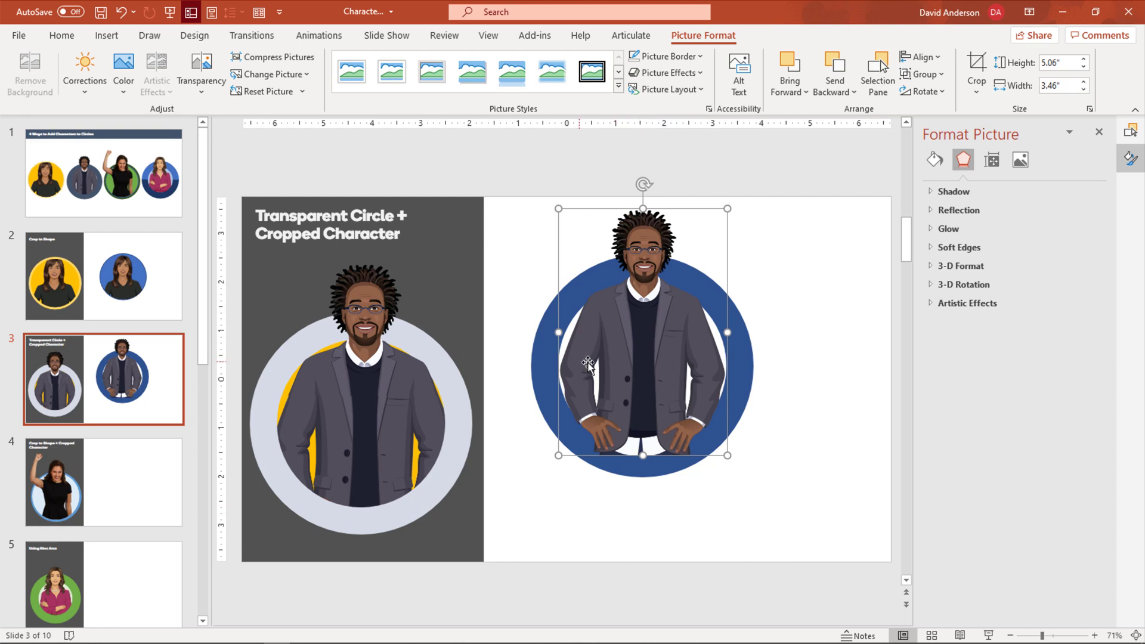
mouse_move(768, 404)
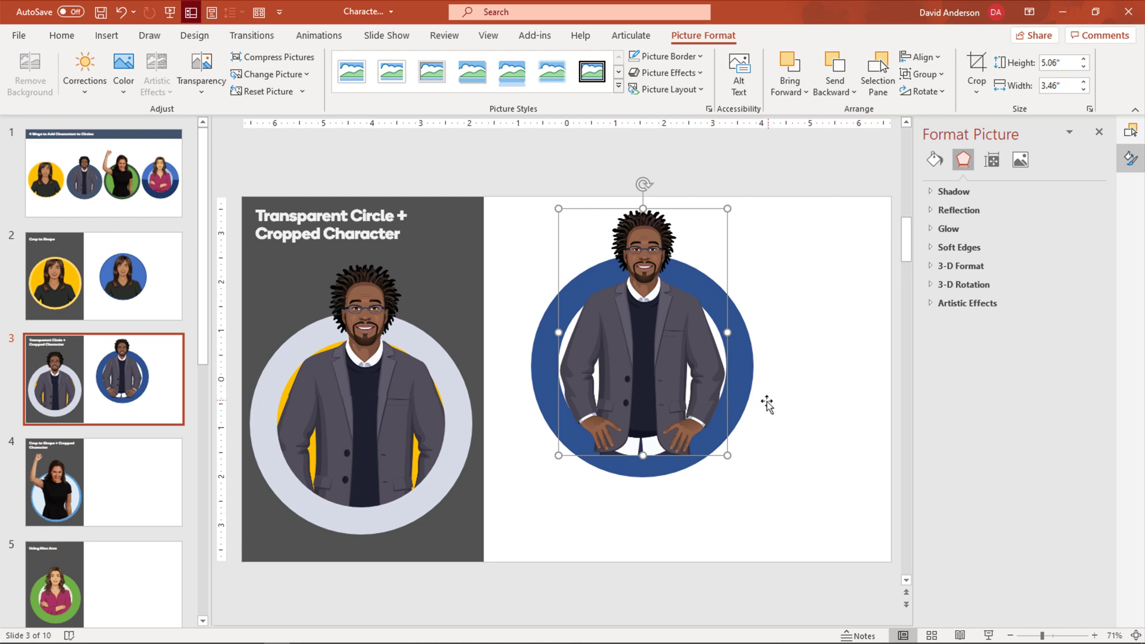
mouse_move(718, 457)
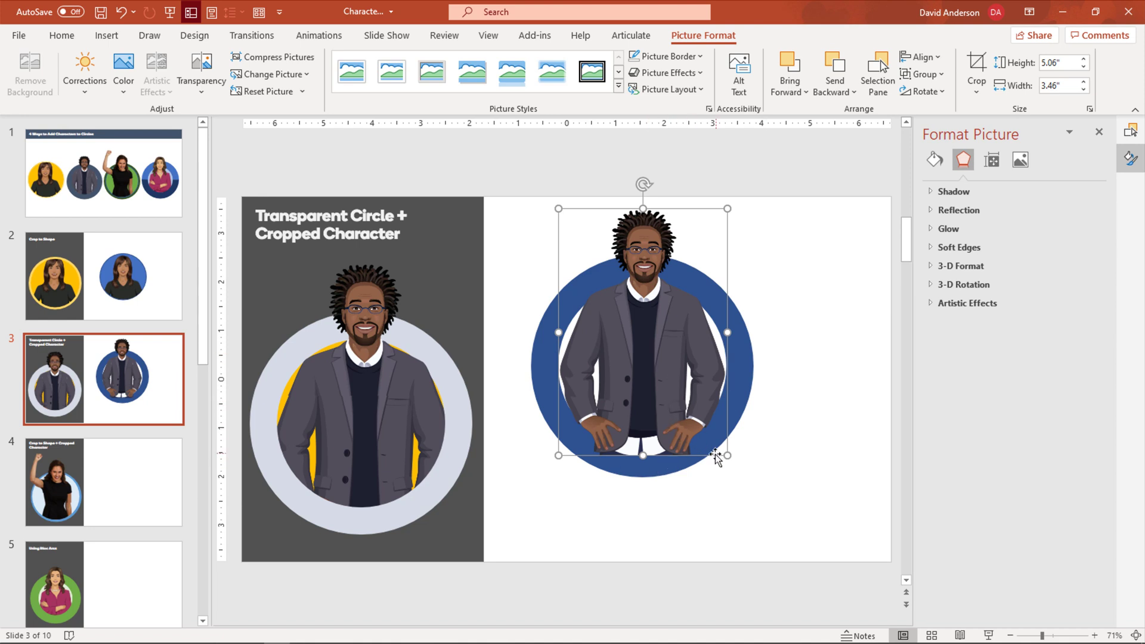
mouse_move(840, 444)
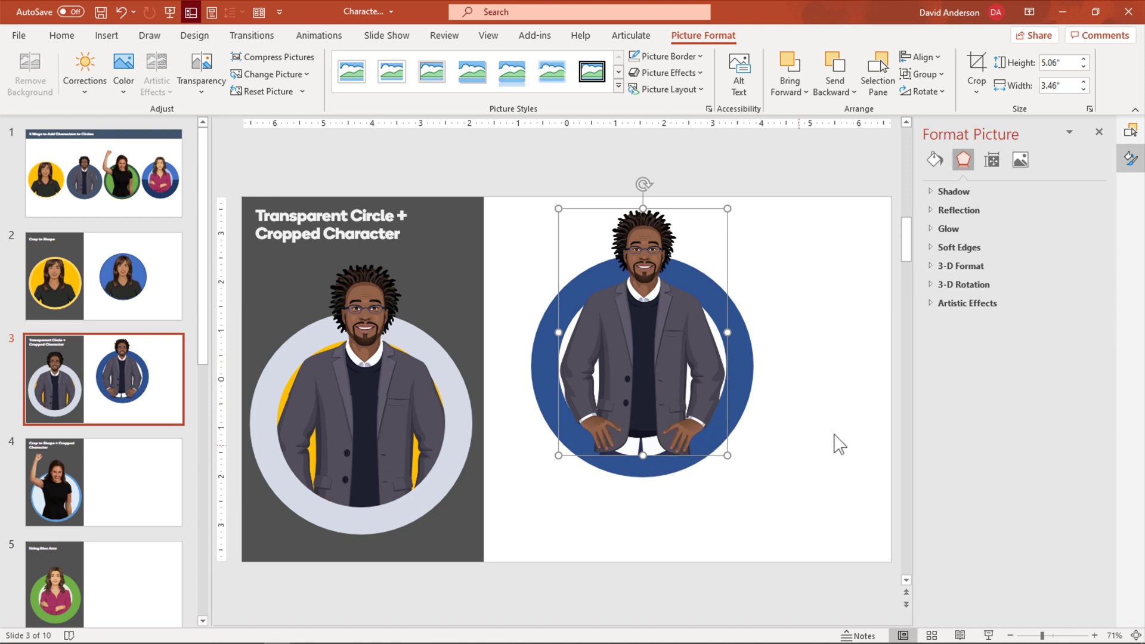
click(976, 69)
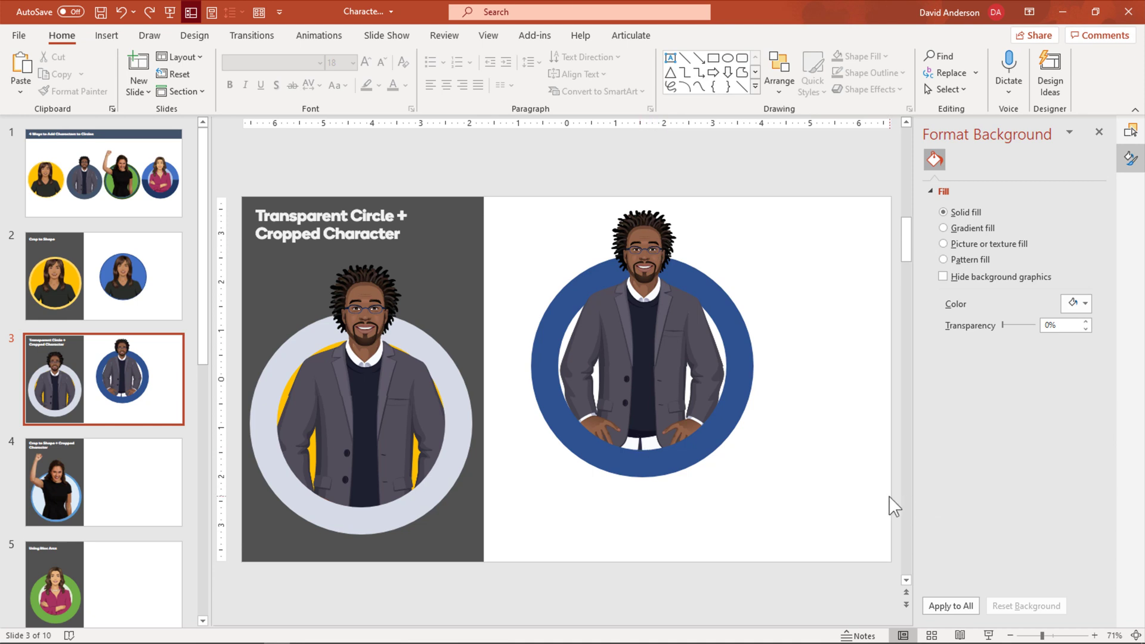
mouse_move(457, 437)
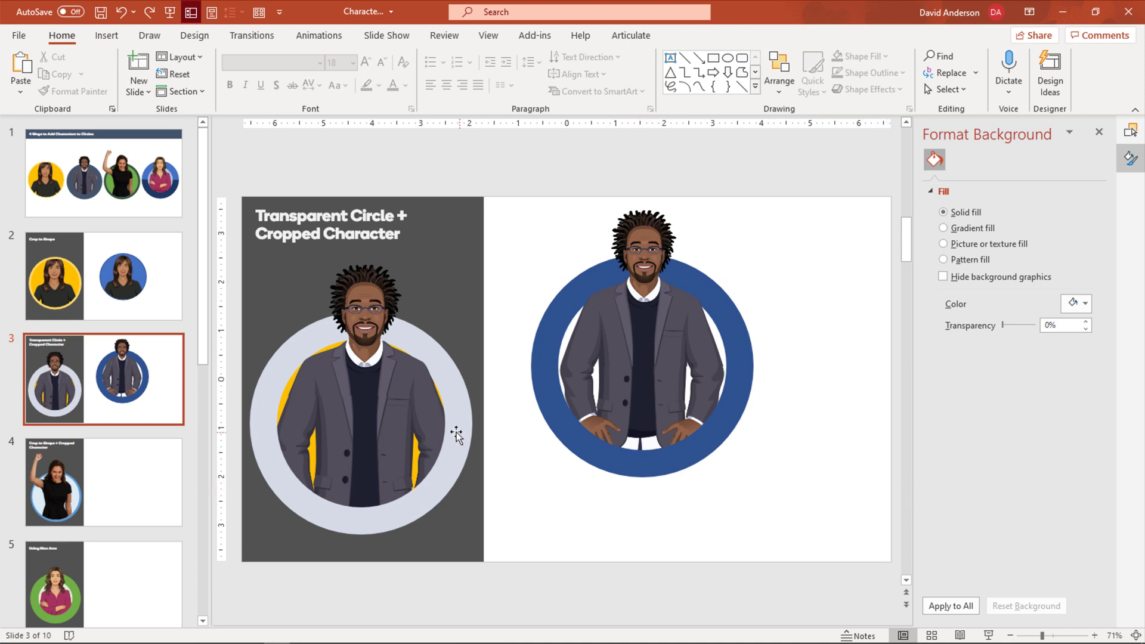
mouse_move(106, 35)
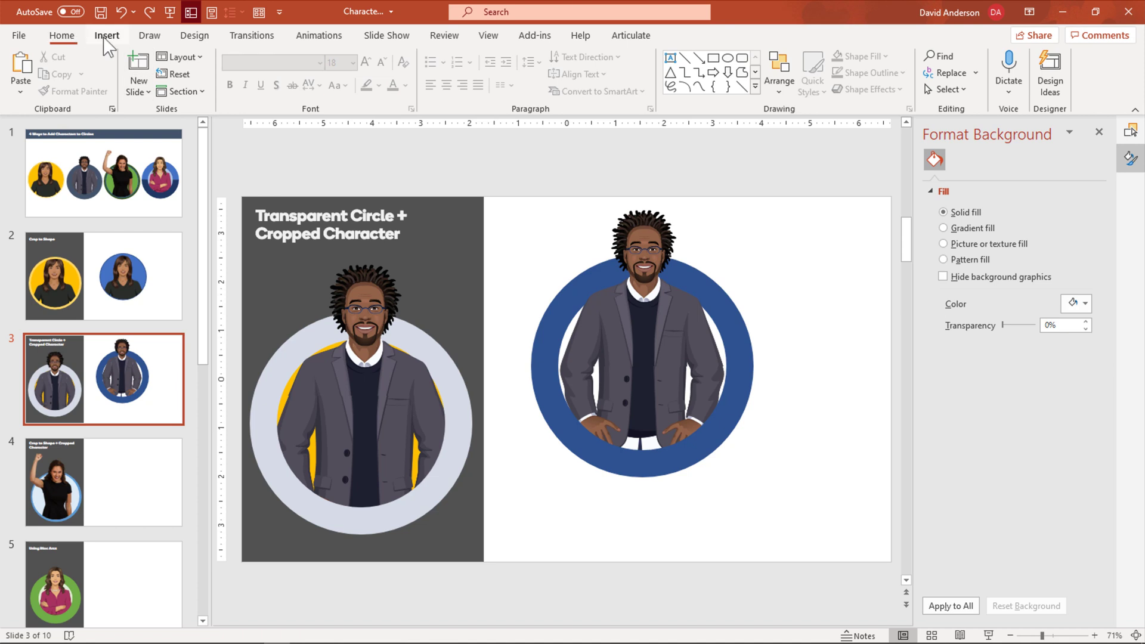
Insert a yellow oval inside the ring and send it behind the male character.
click(230, 69)
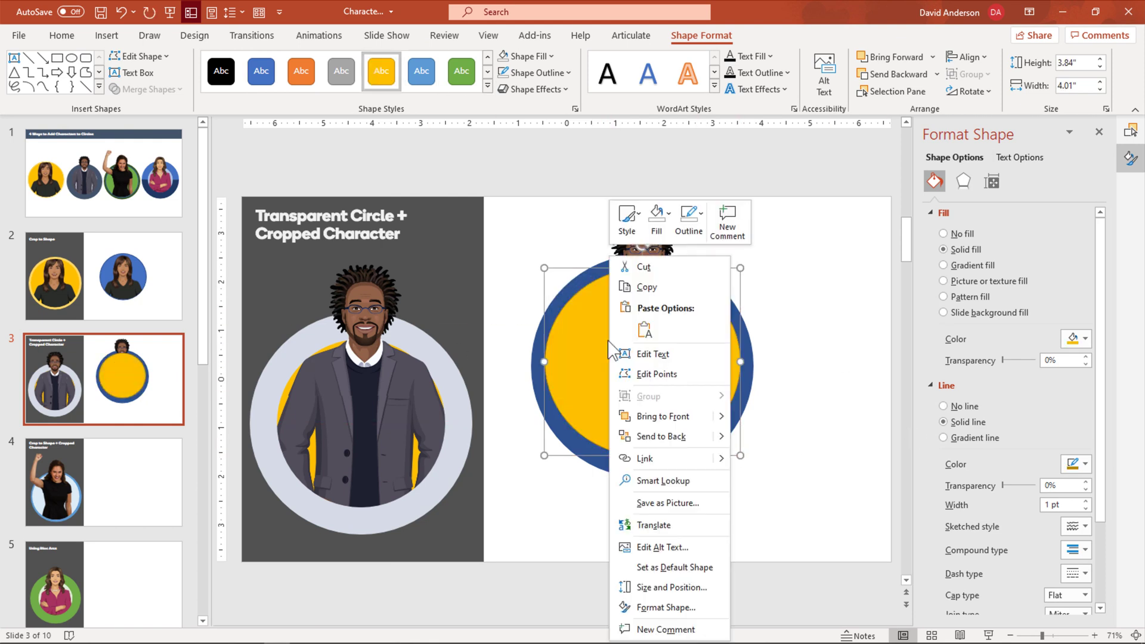
click(860, 439)
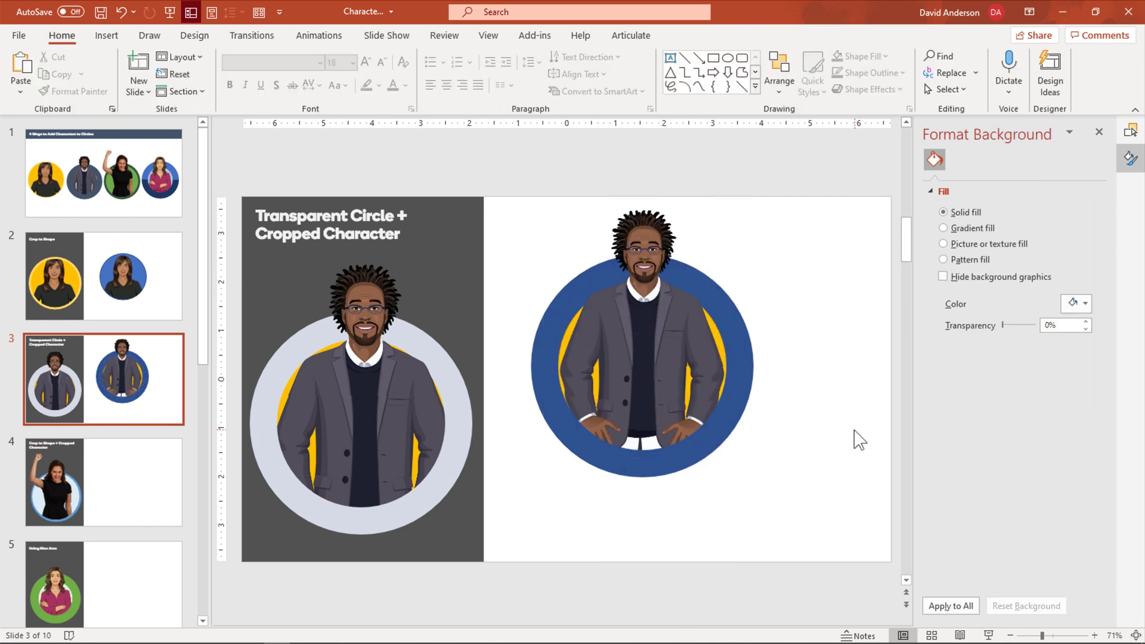
click(642, 365)
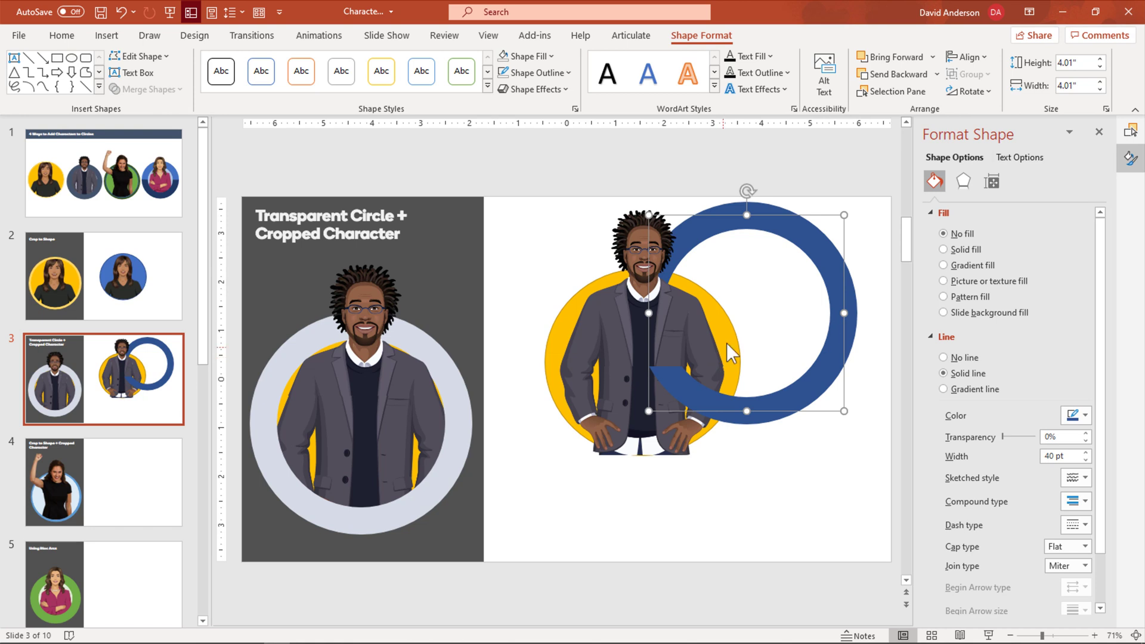
mouse_move(816, 283)
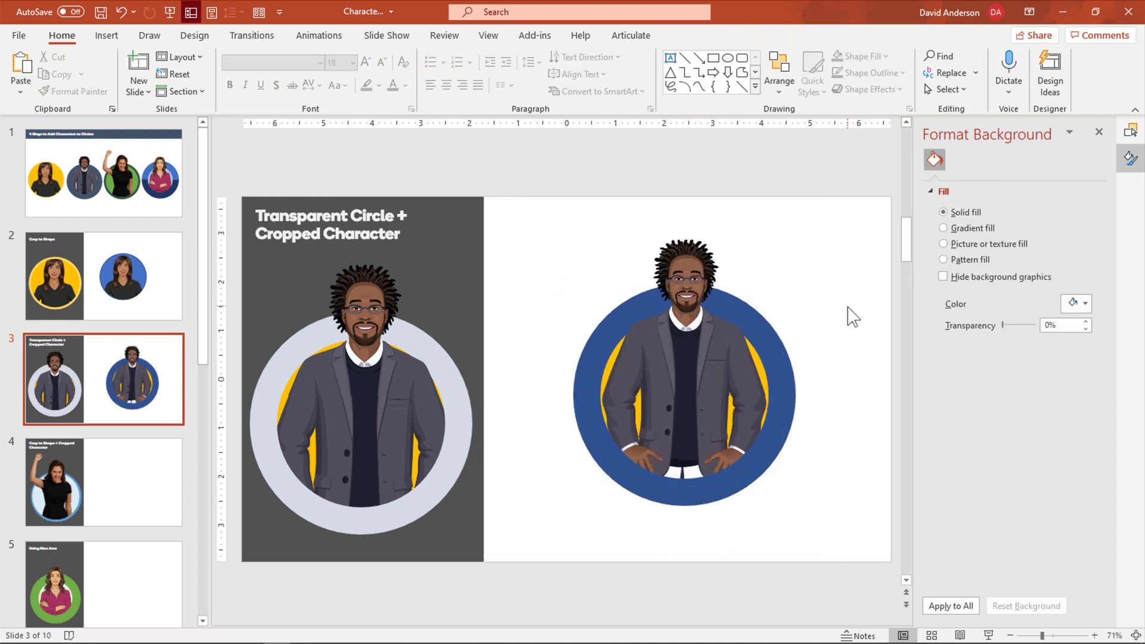
click(102, 276)
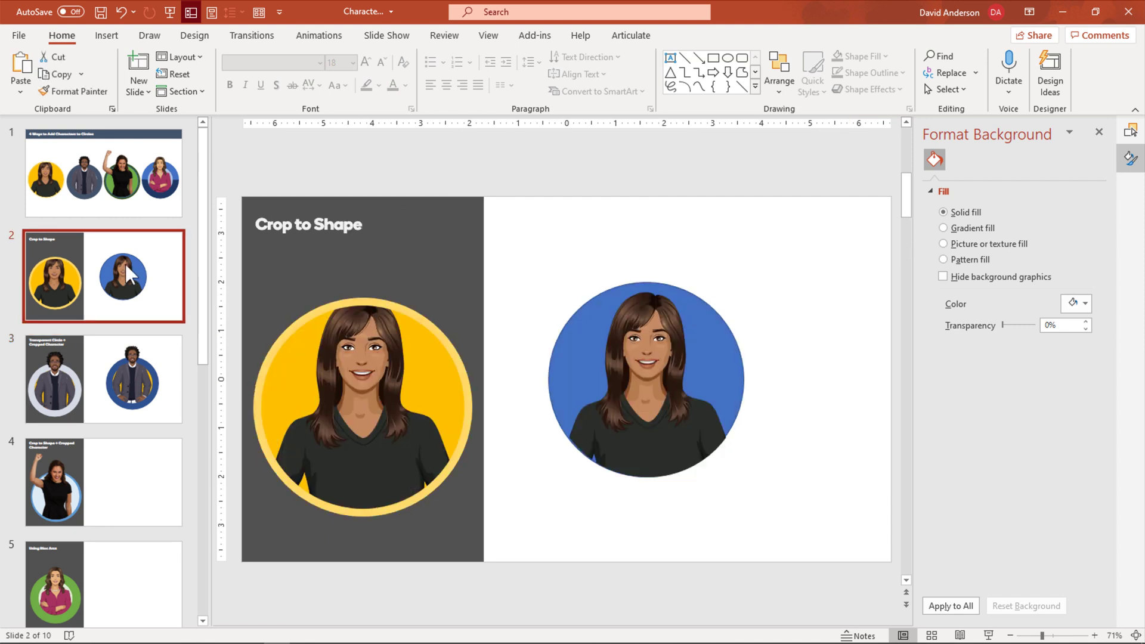
click(104, 378)
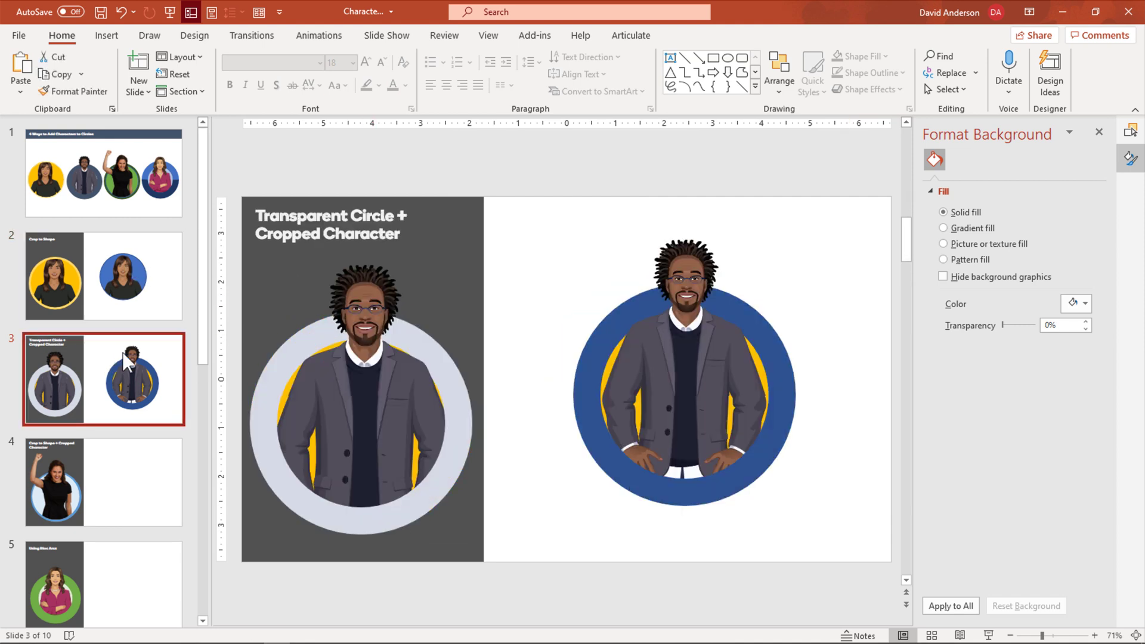
On slide 4, crop the raised-fist woman's photo to an Oval with a 1:1 aspect ratio.
click(104, 483)
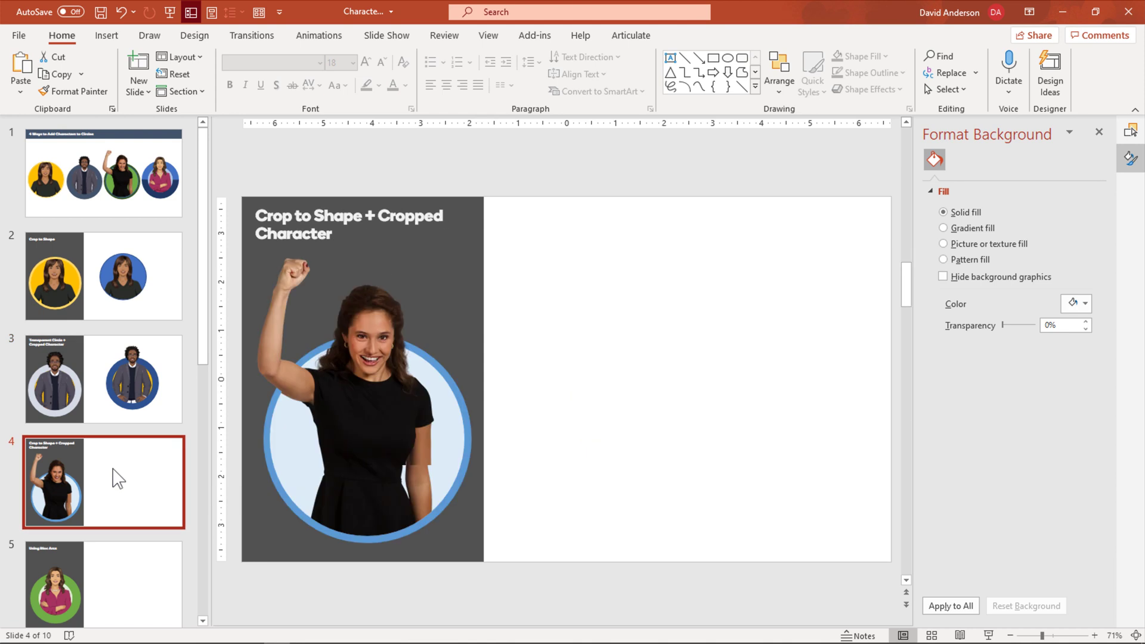
mouse_move(147, 335)
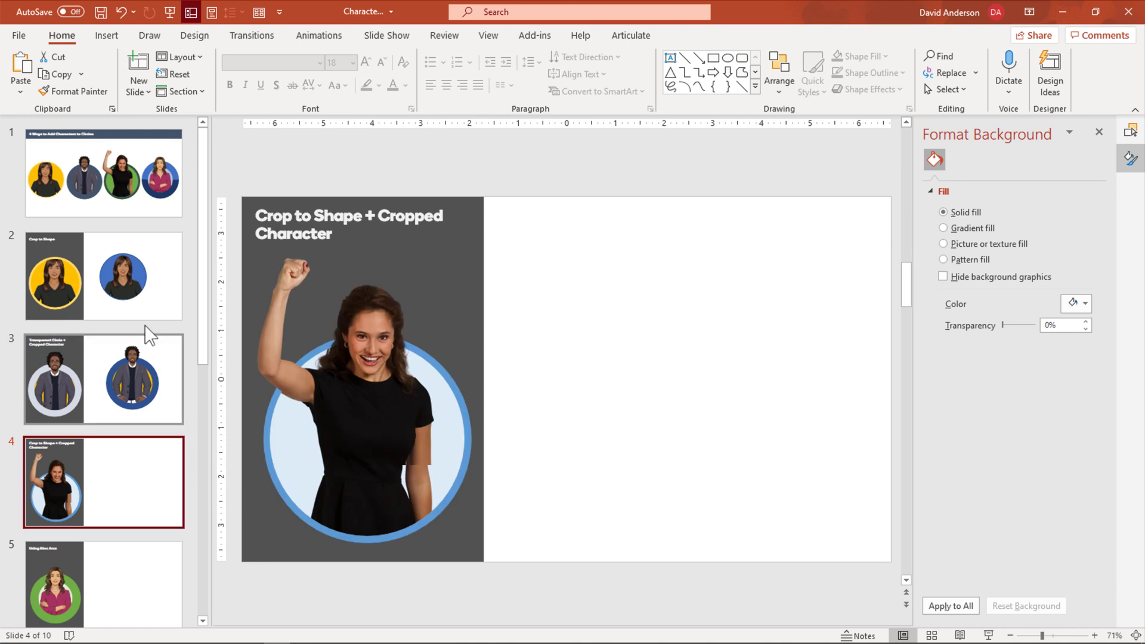
click(102, 379)
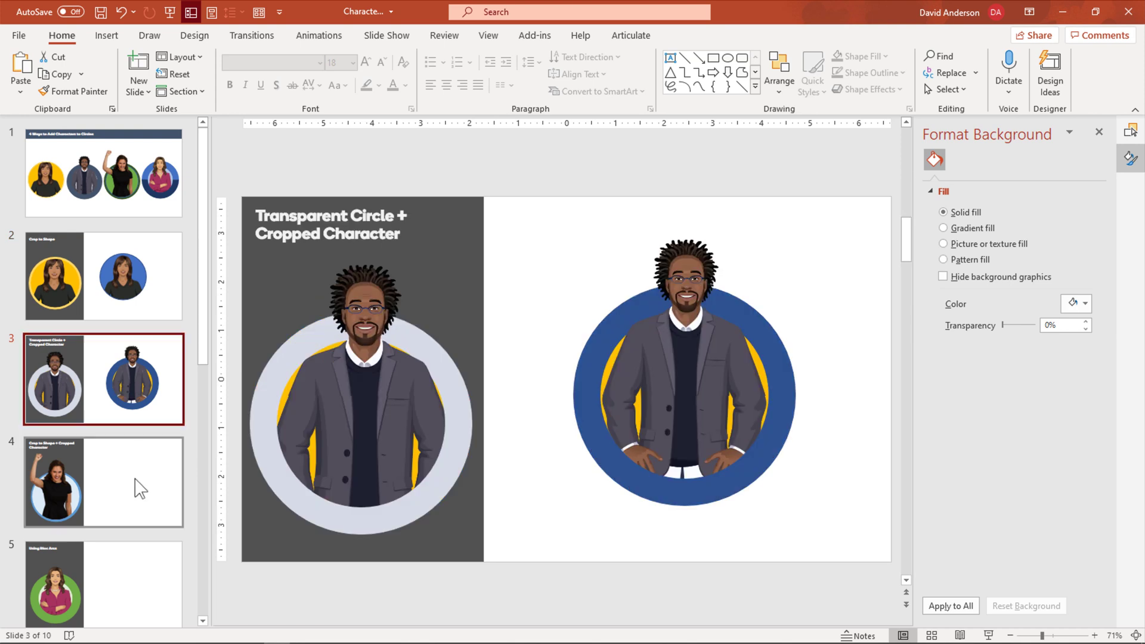
click(103, 481)
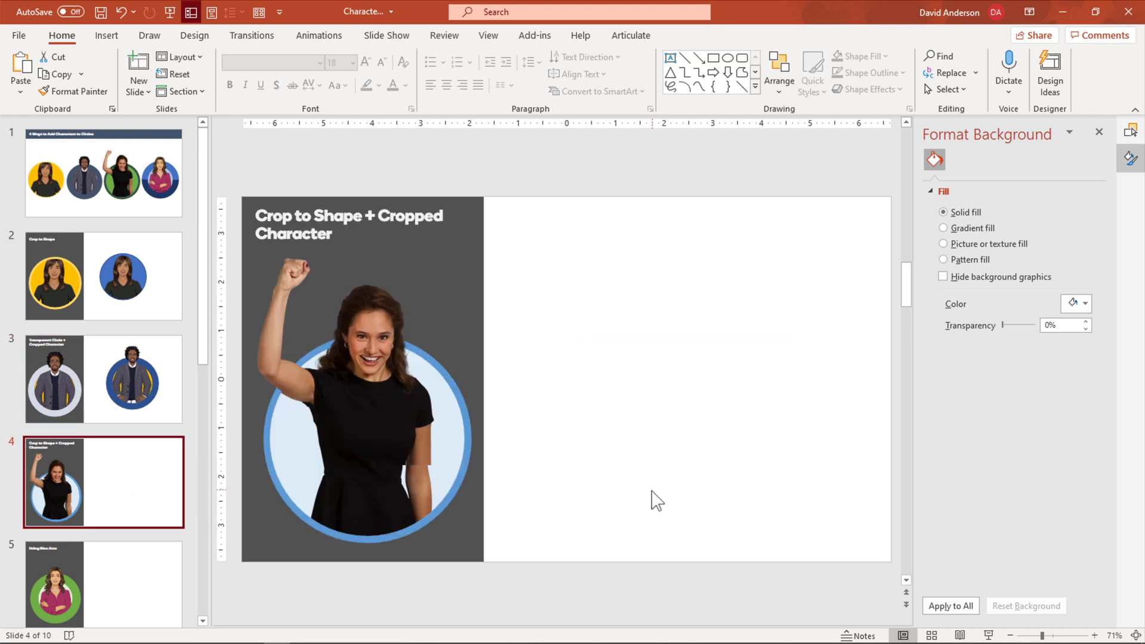
mouse_move(624, 445)
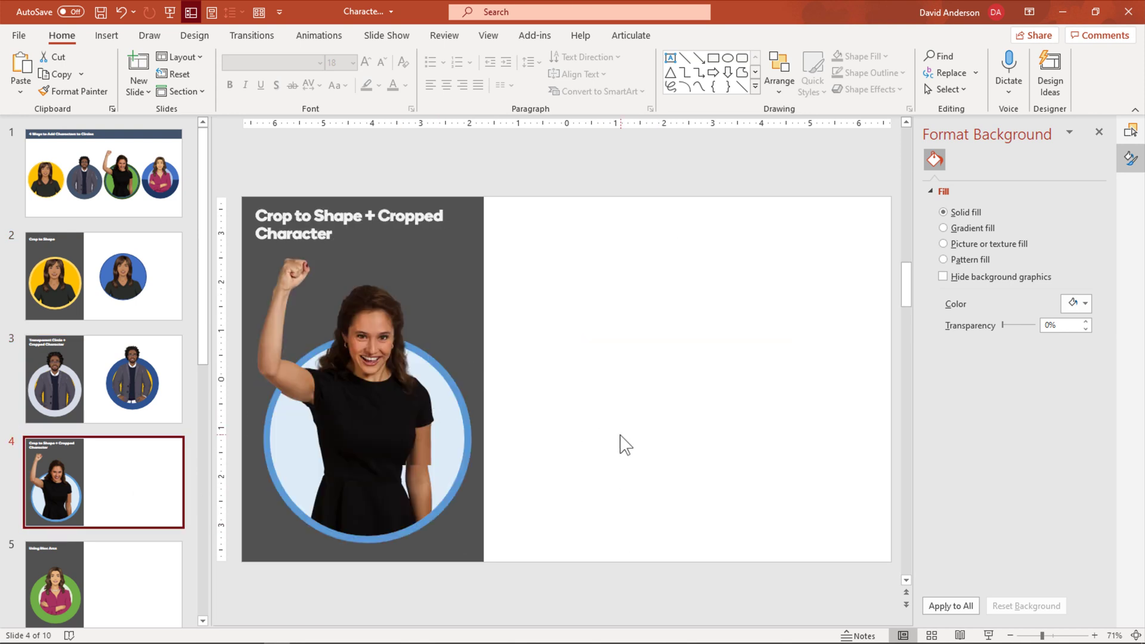
mouse_move(409, 379)
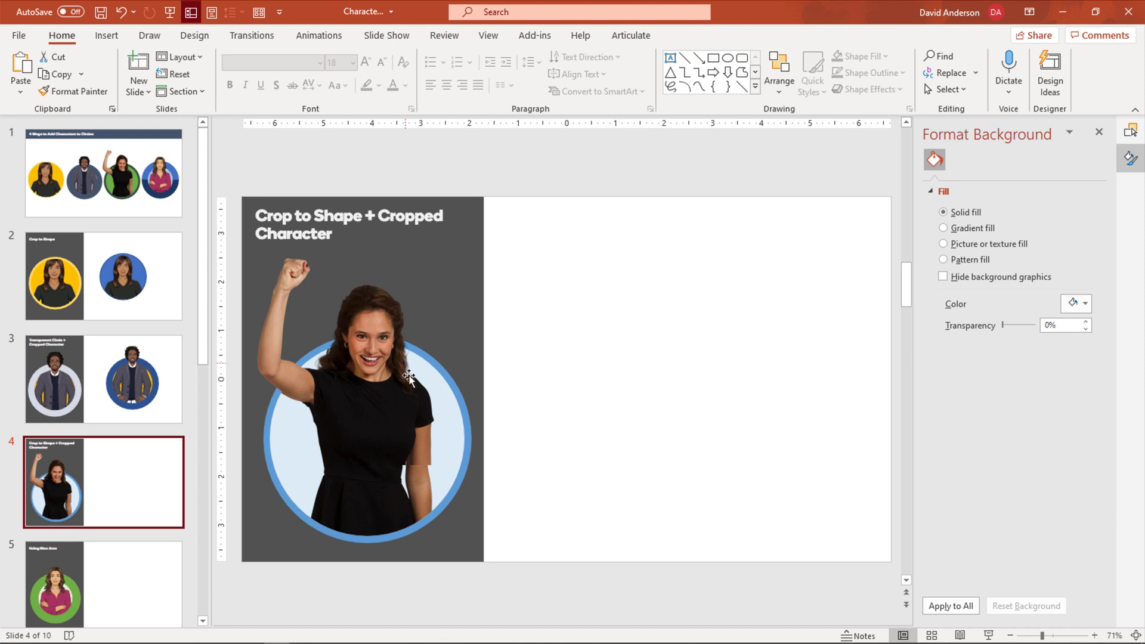
mouse_move(1005, 157)
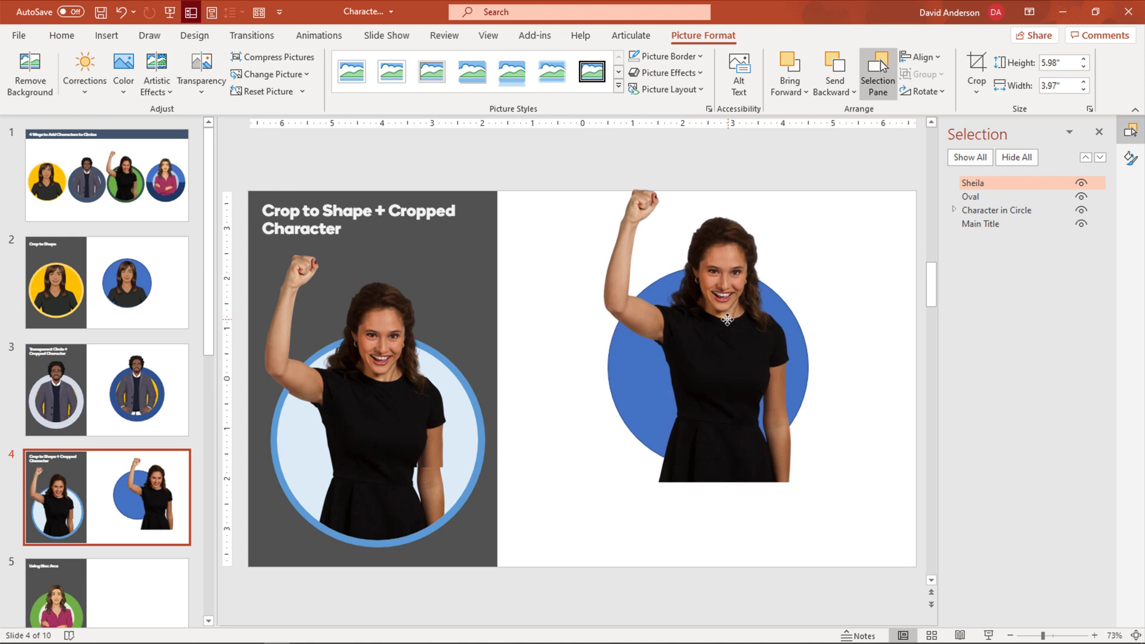
click(713, 321)
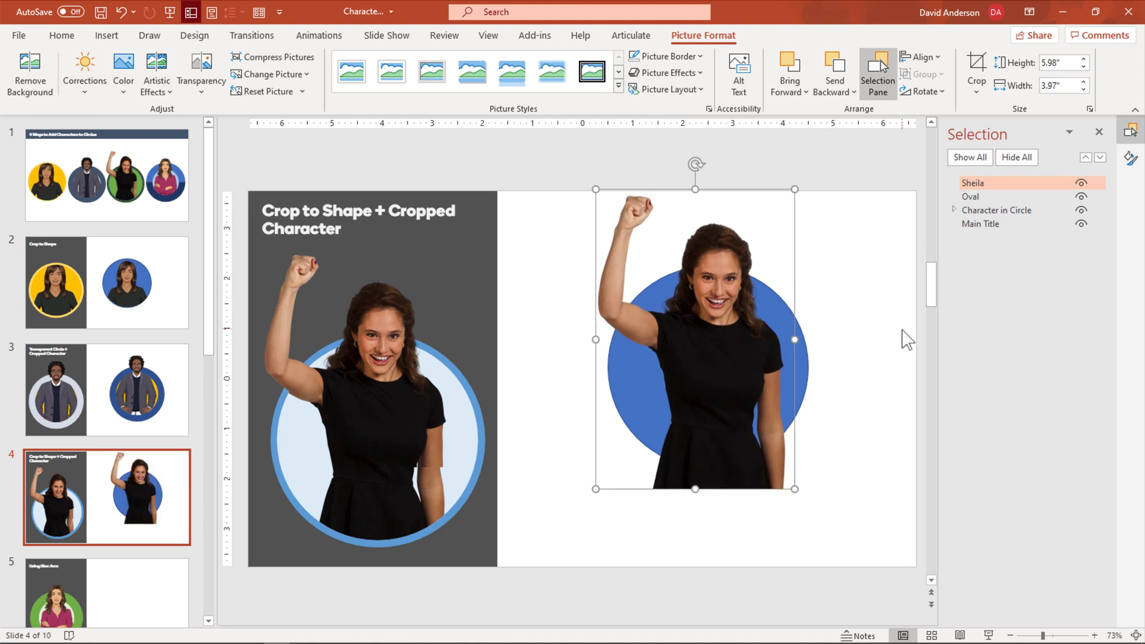
mouse_move(707, 357)
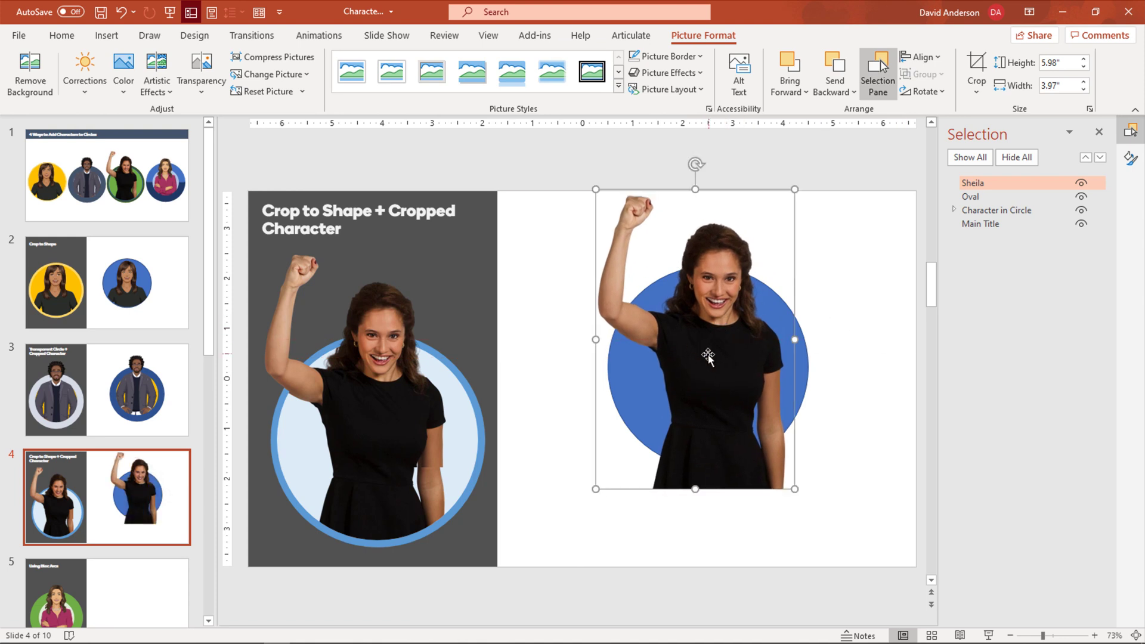
click(976, 87)
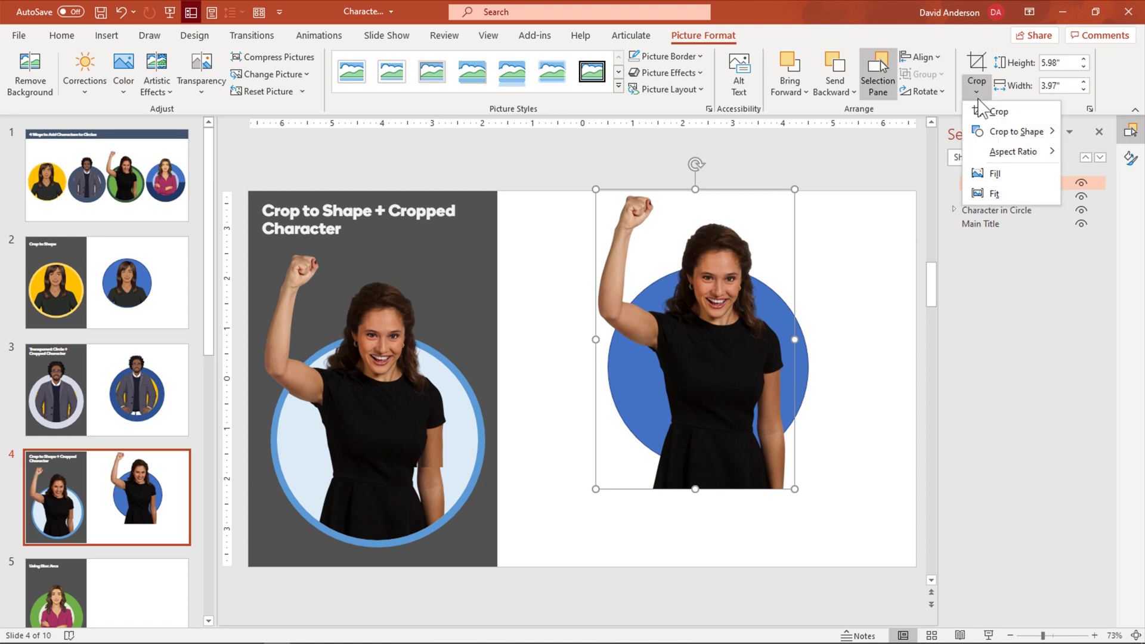
click(1017, 131)
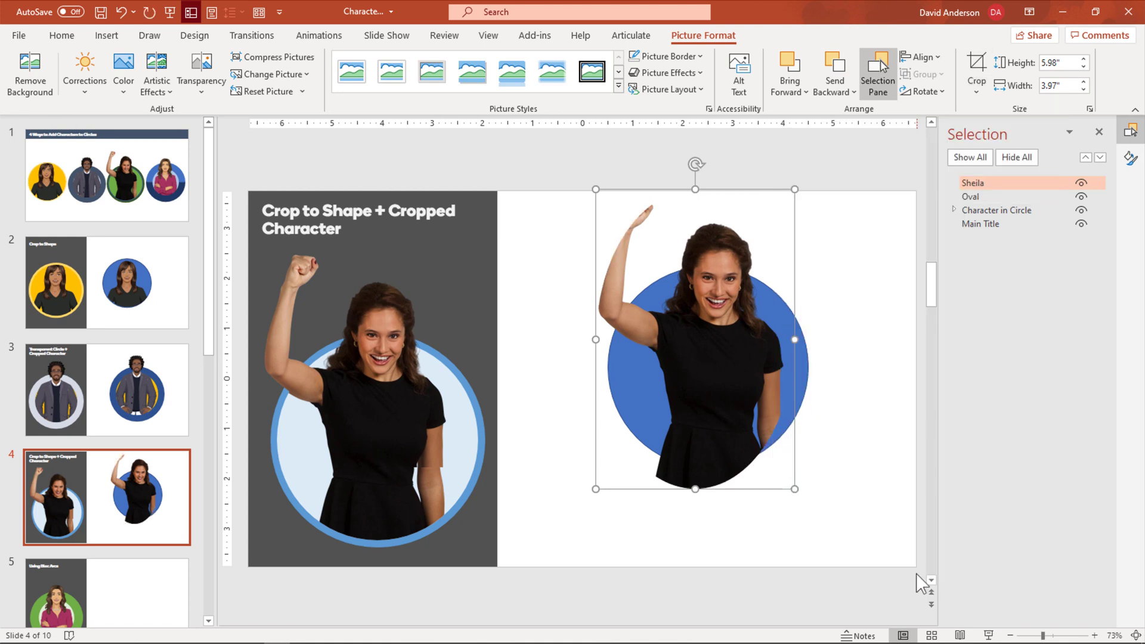
click(976, 73)
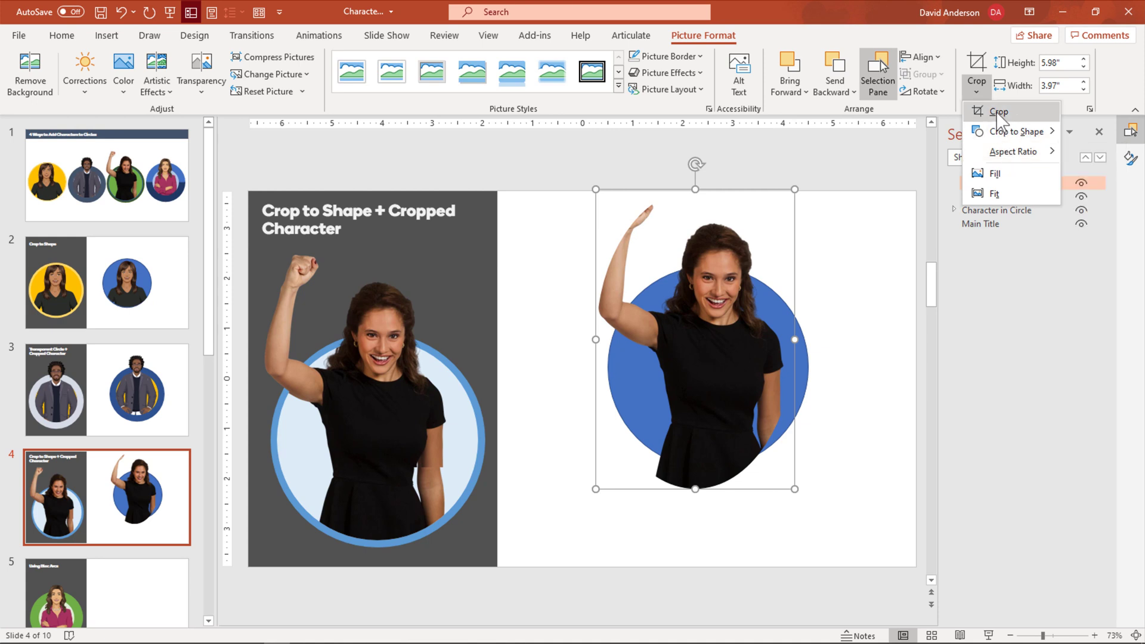
click(1000, 113)
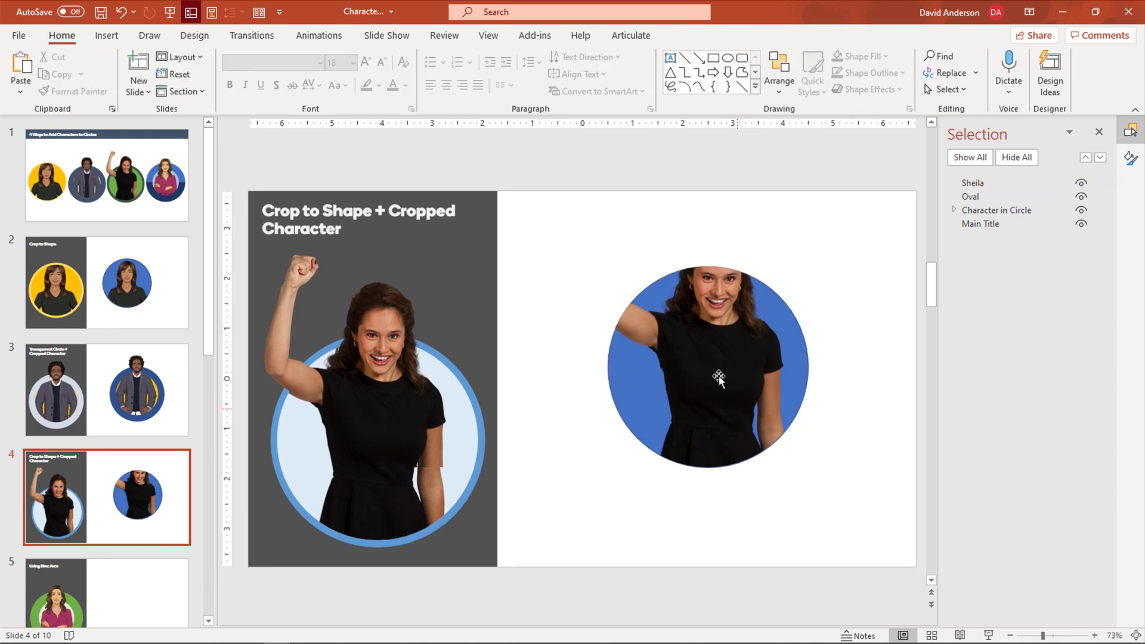
mouse_move(724, 401)
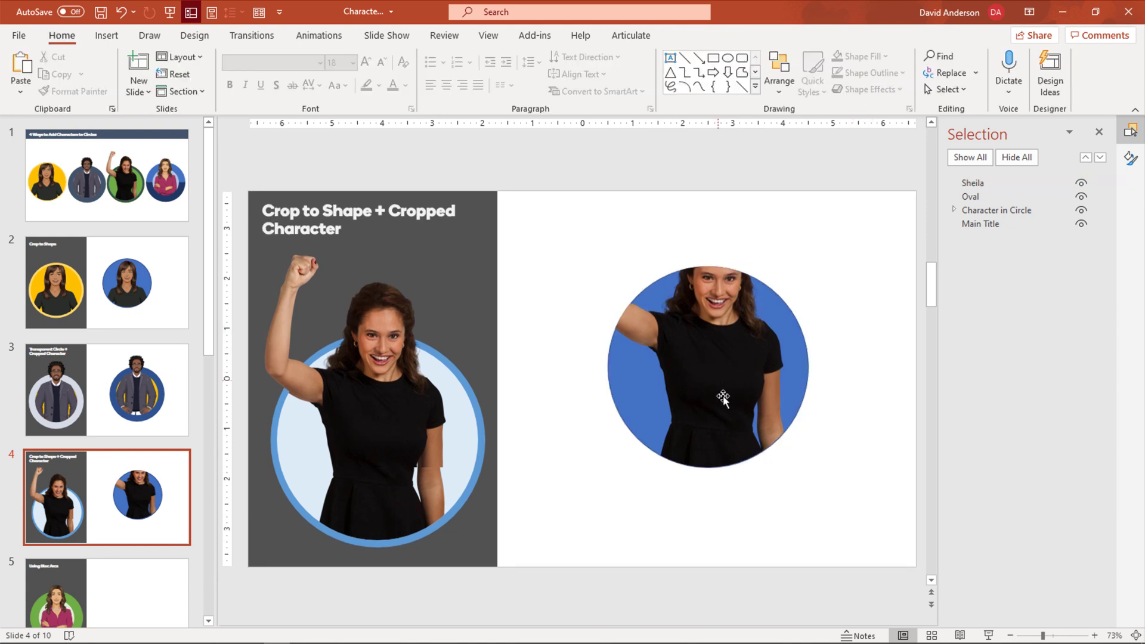
Resize the circular crop so it exactly covers the blue circle.
click(706, 366)
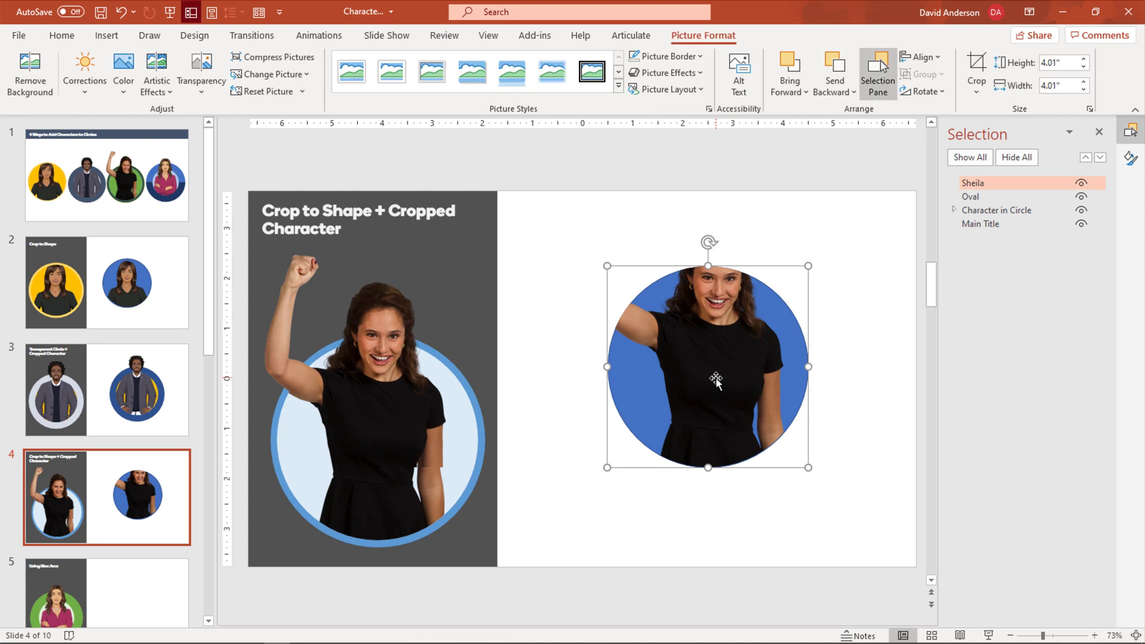
mouse_move(436, 328)
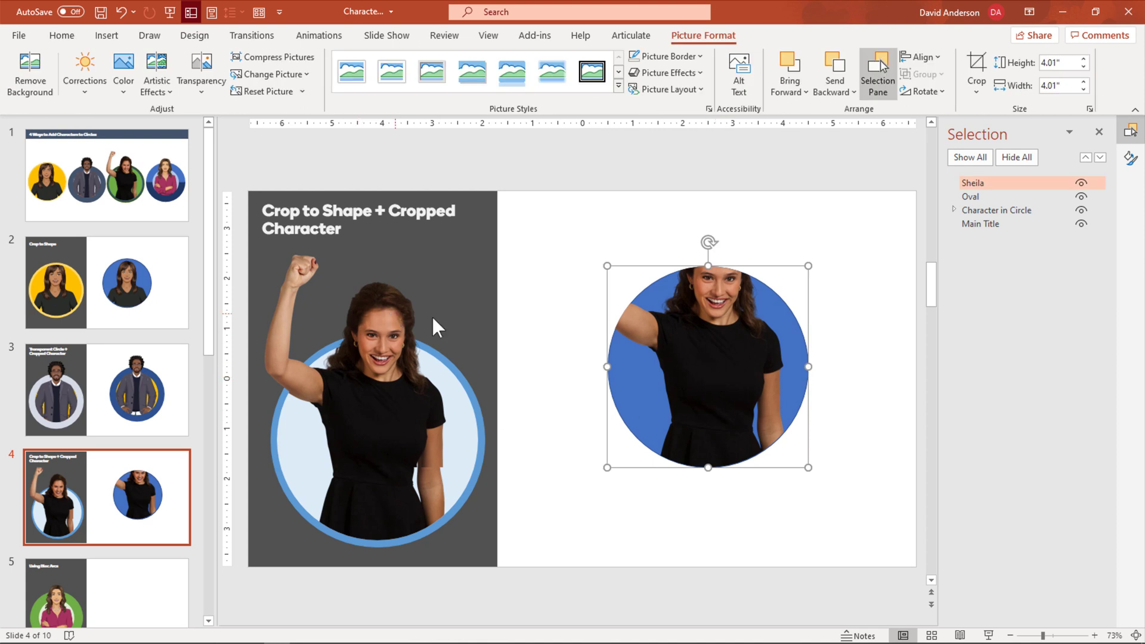
mouse_move(685, 349)
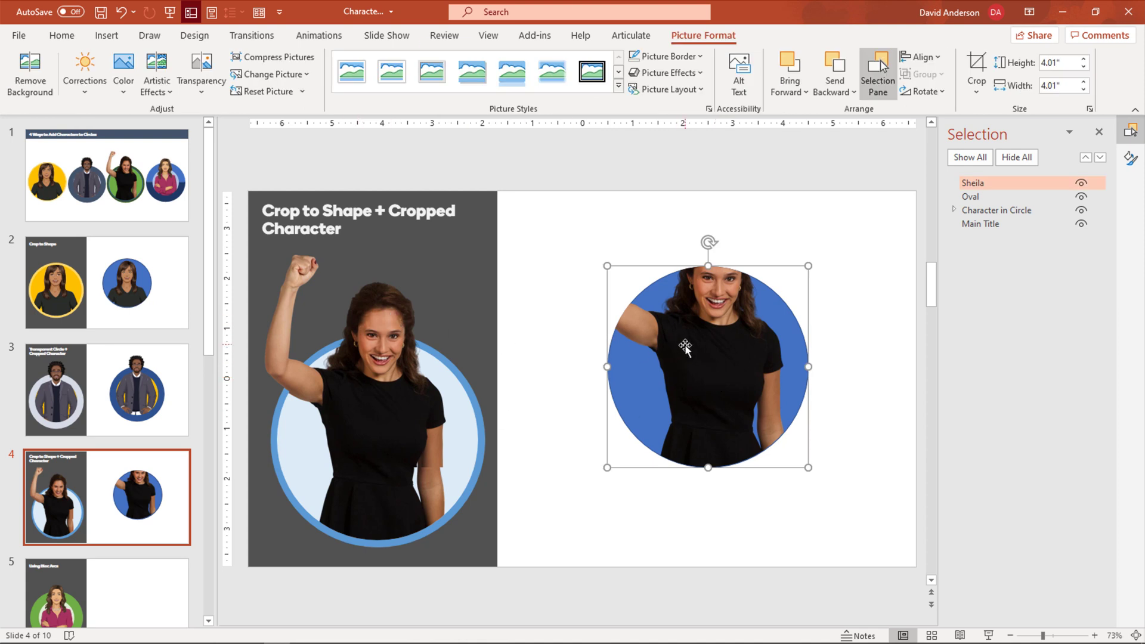
click(976, 72)
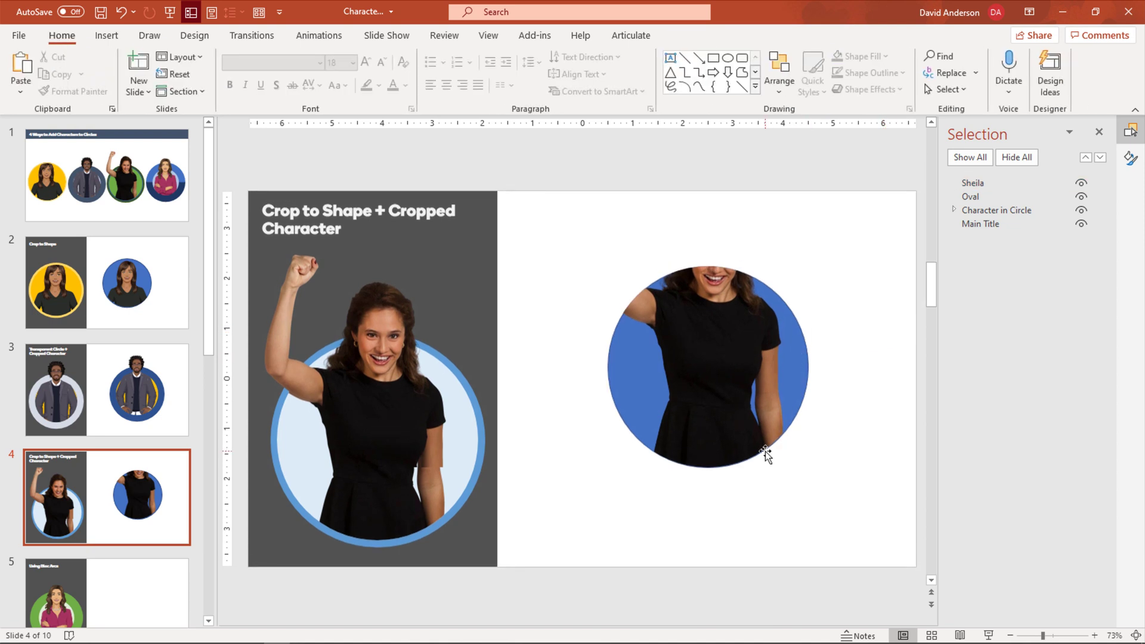
Duplicate the cropped photo and extend the copy's crop upward to reveal her head and fist.
click(708, 366)
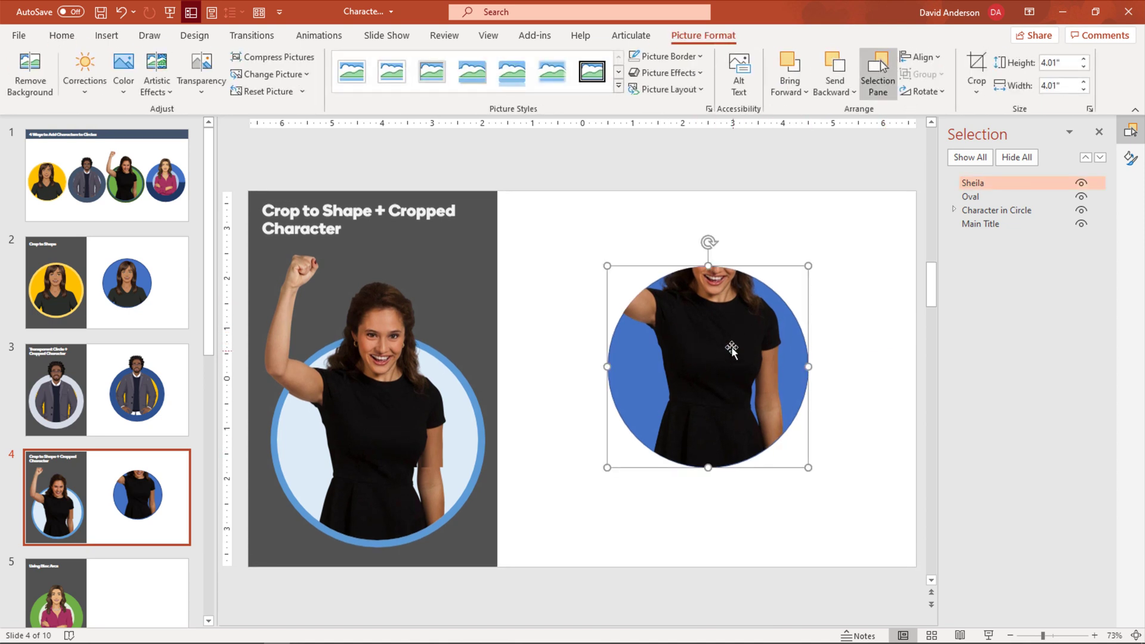
mouse_move(729, 345)
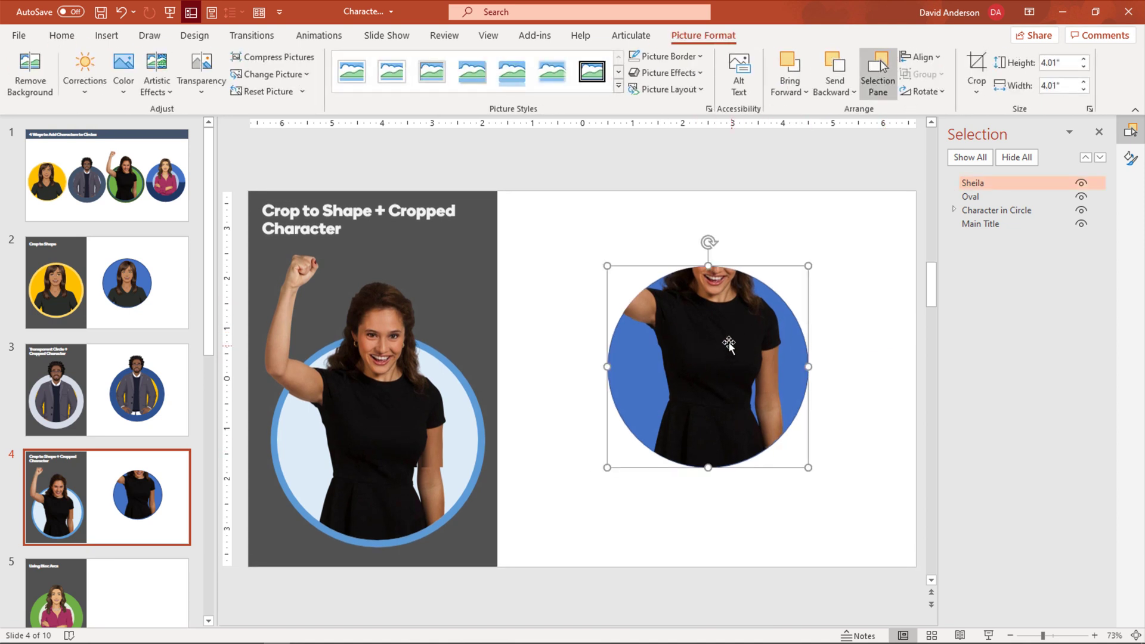
key(ctrl+v)
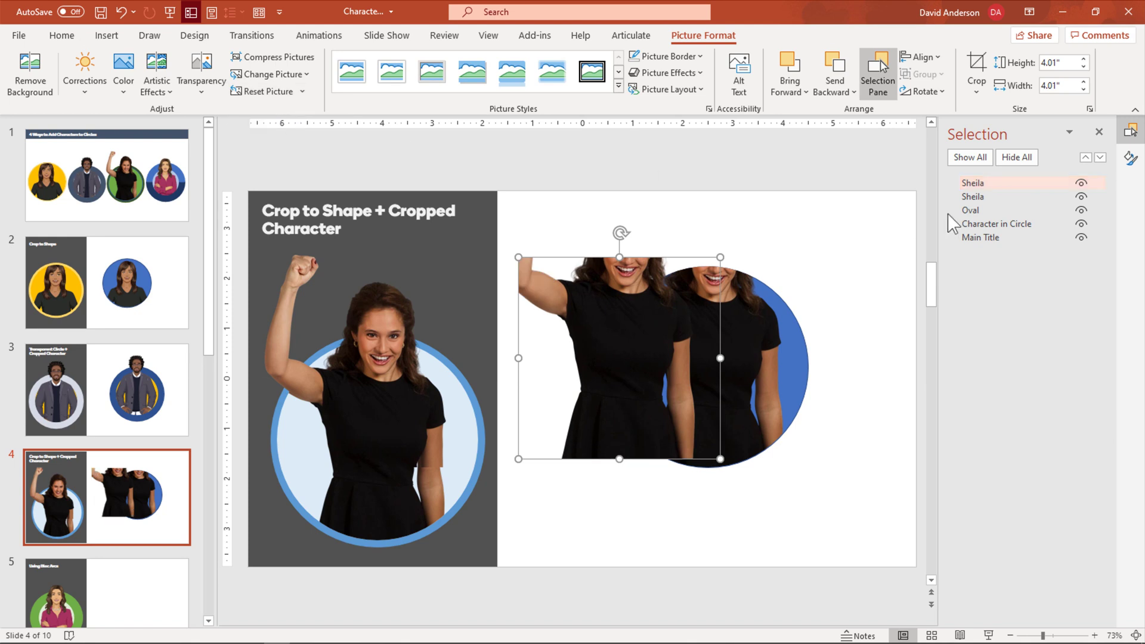
click(976, 69)
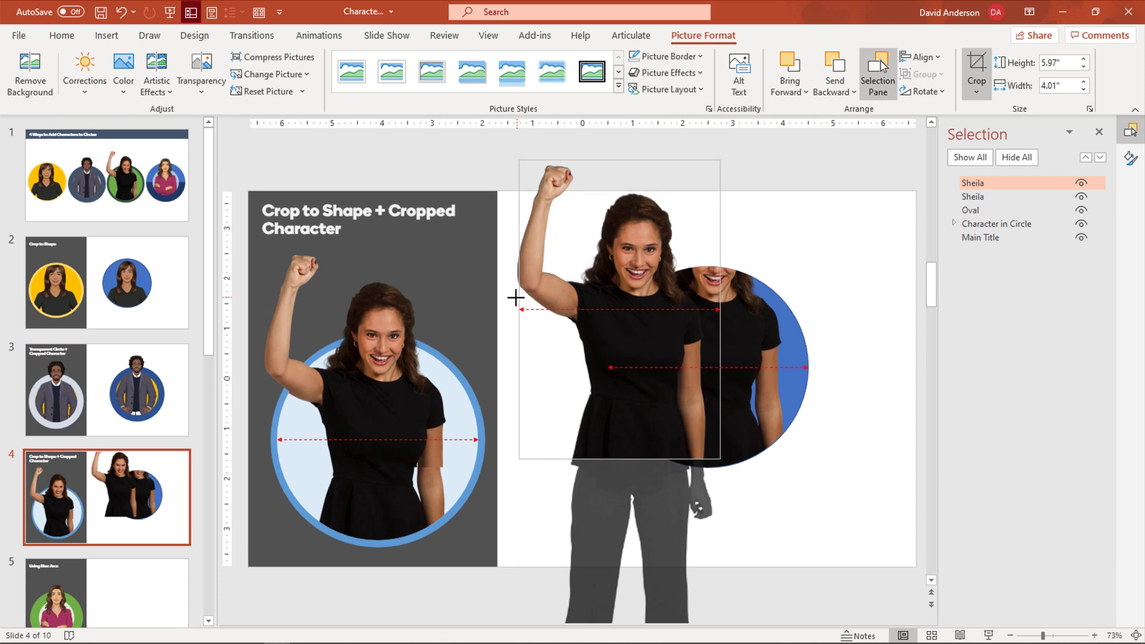
click(887, 243)
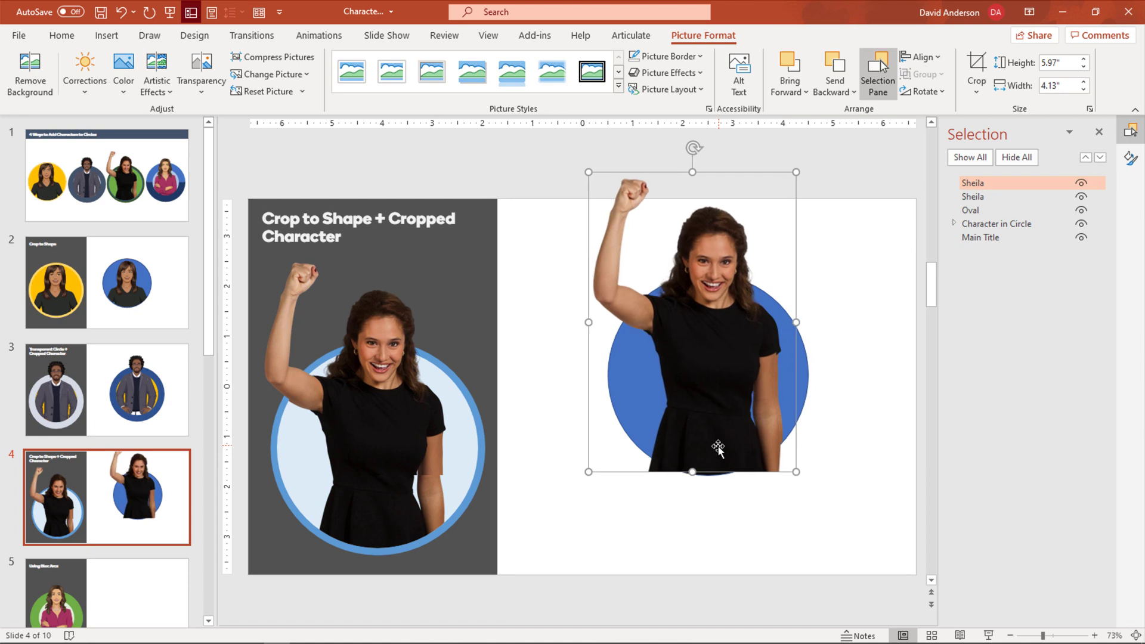
click(976, 72)
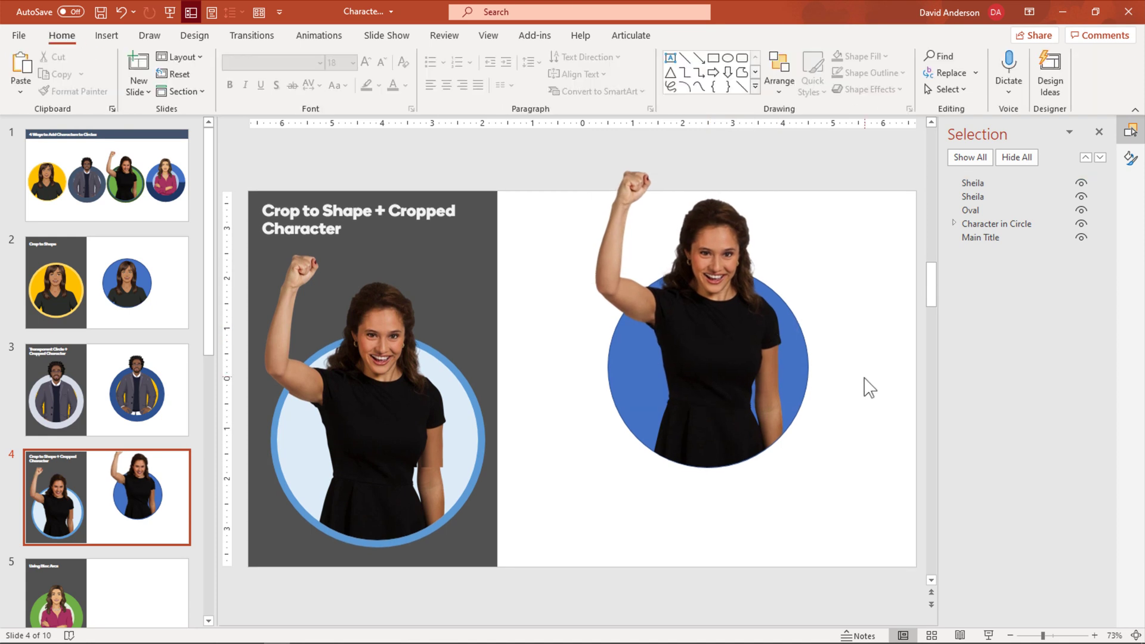
mouse_move(649, 462)
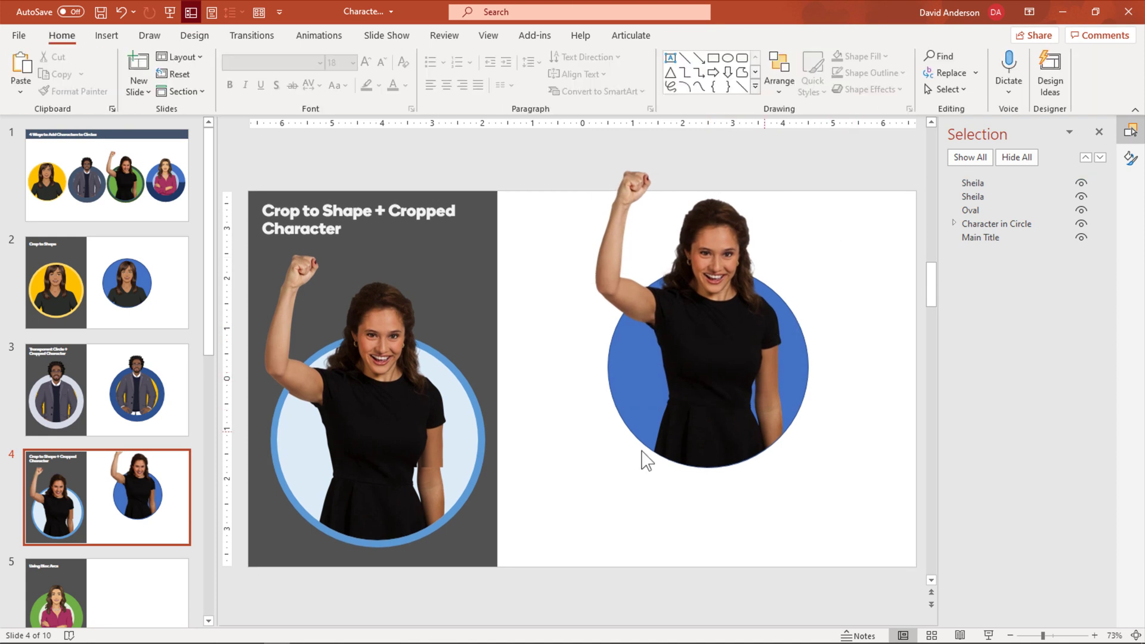
mouse_move(607, 371)
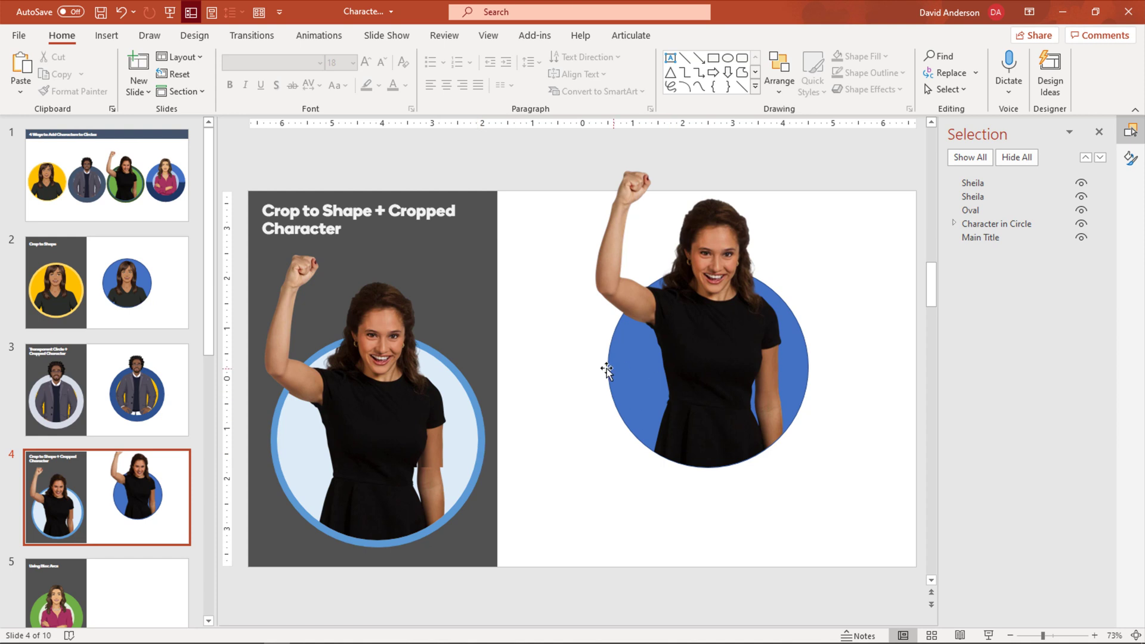
Group both photos with the blue circle and move on to the Using Bloc Arcs slide.
click(701, 365)
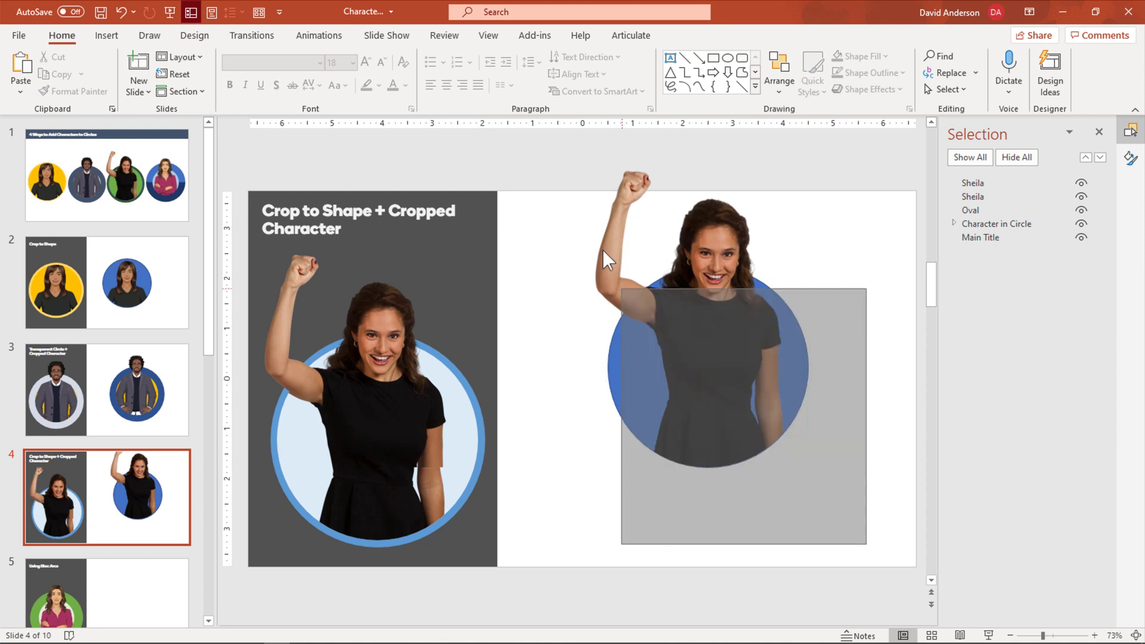
click(708, 330)
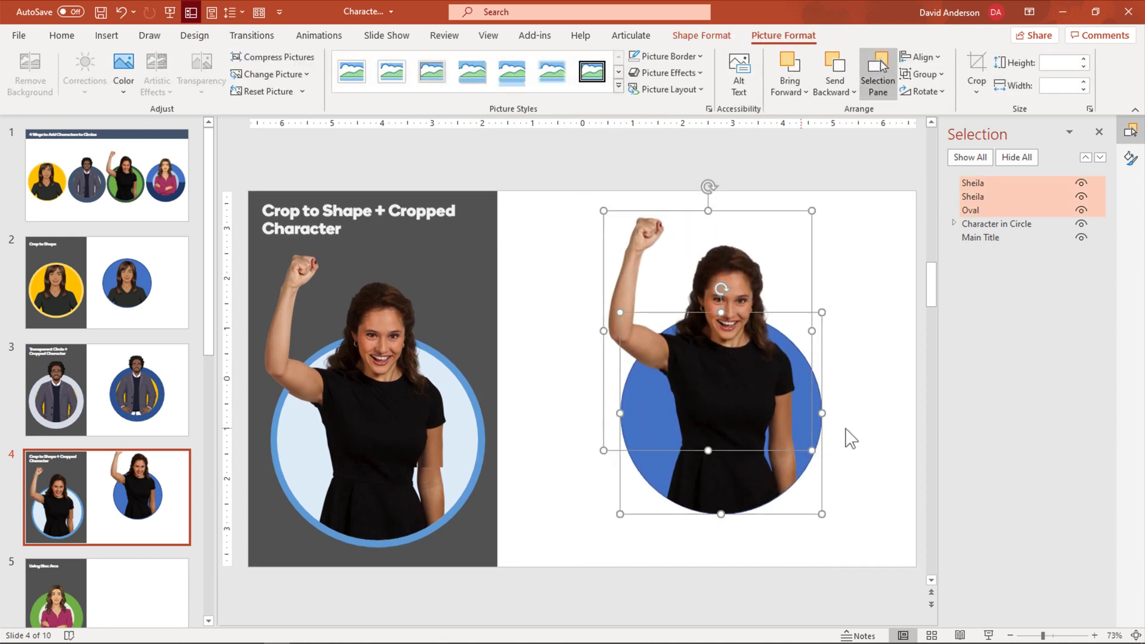
click(870, 437)
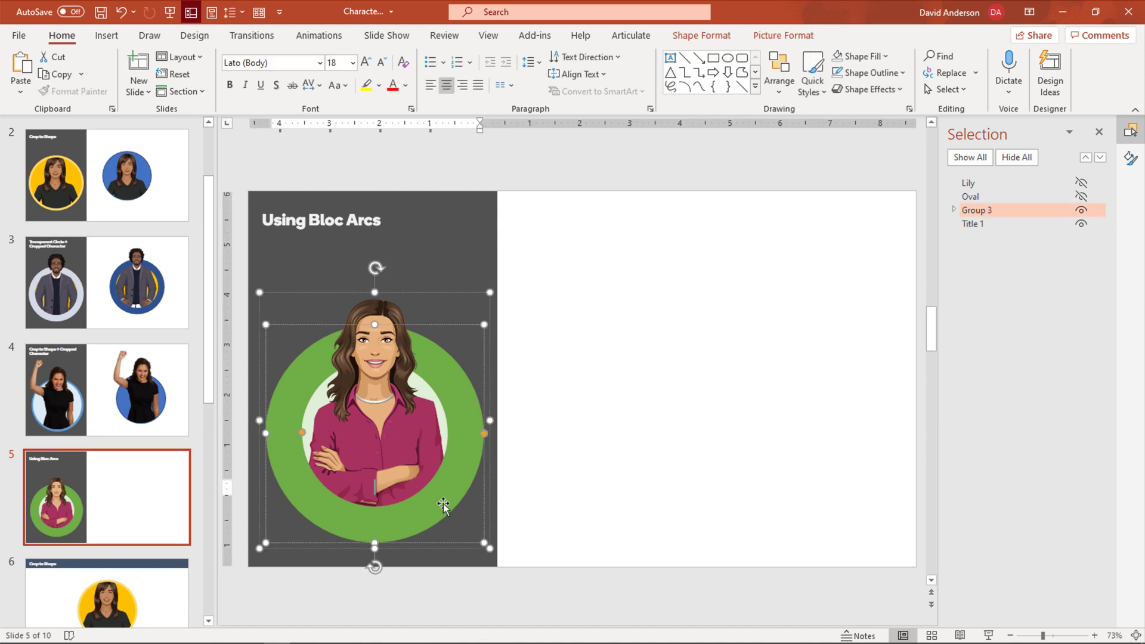
Reveal the standing character via the Selection Pane and delete the blue circle from slide five.
click(691, 175)
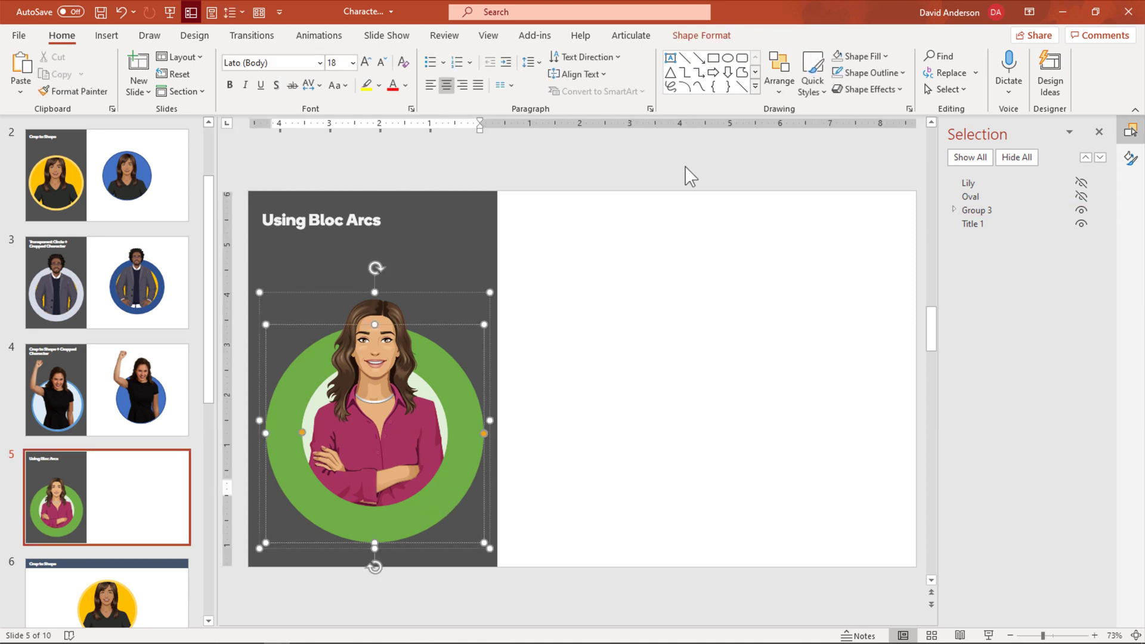
click(700, 35)
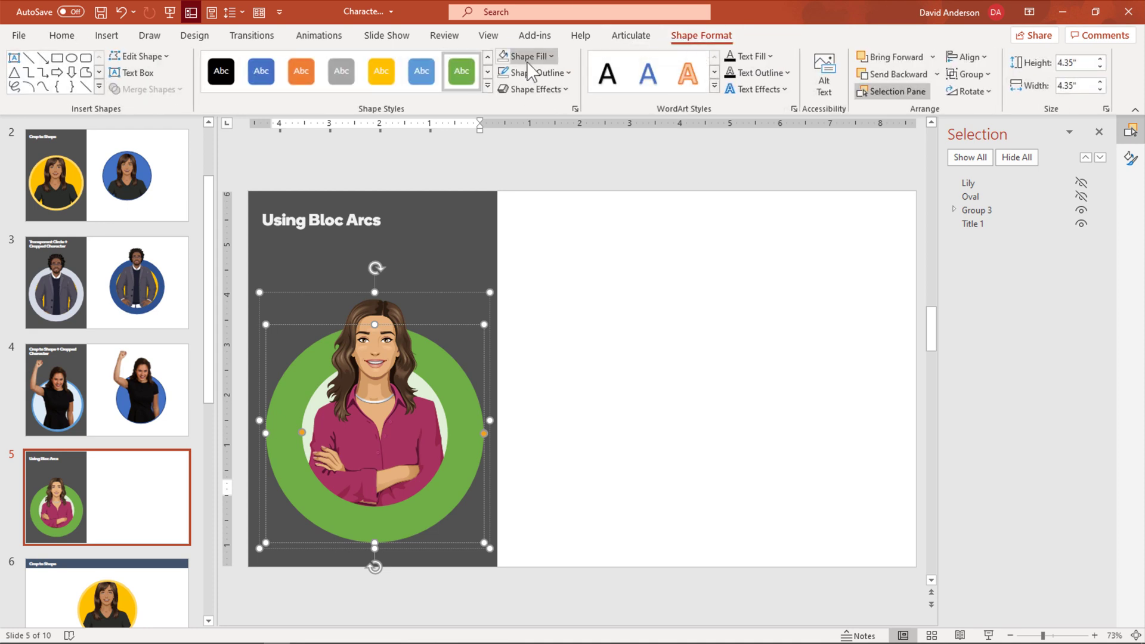
click(524, 56)
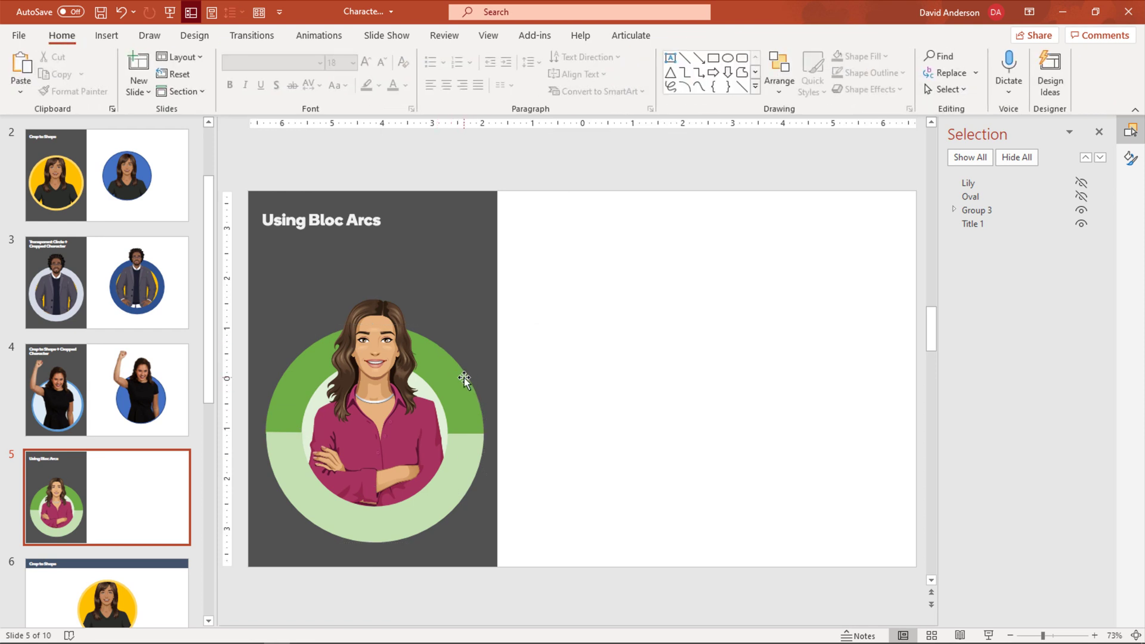
mouse_move(1065, 462)
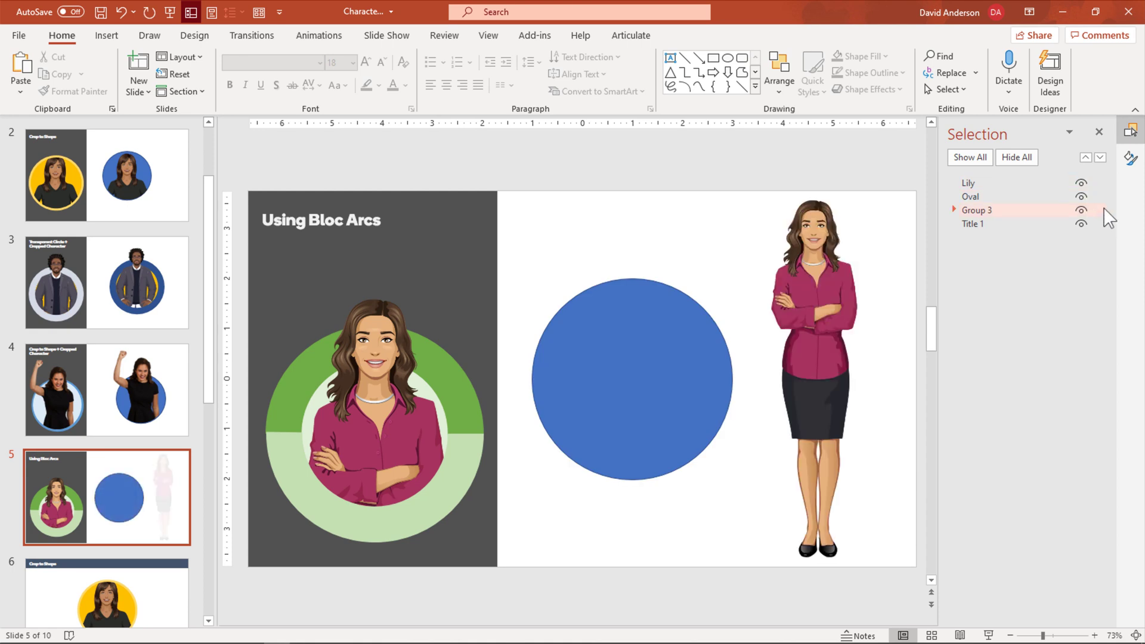
click(632, 378)
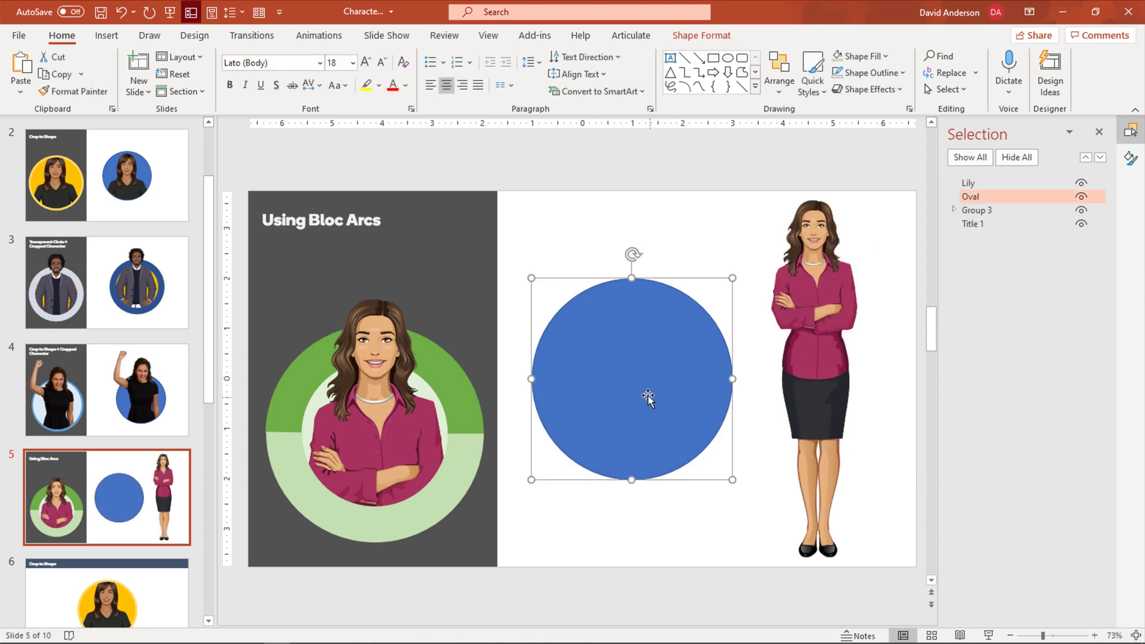
key(Delete)
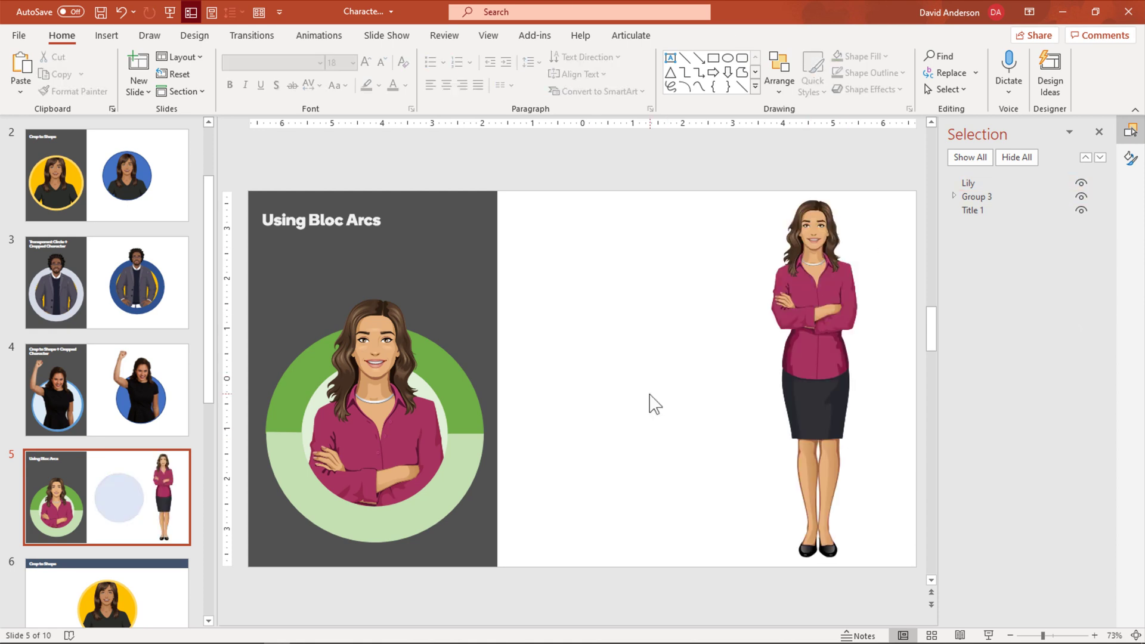
Insert a small Block Arc shape onto the slide.
click(106, 34)
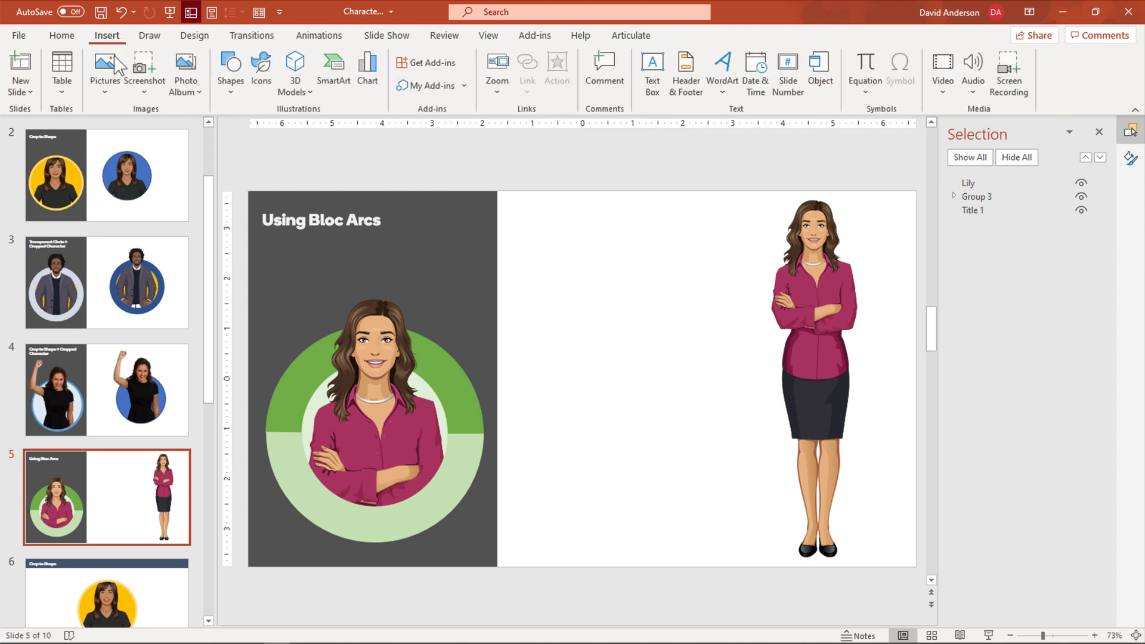
click(230, 69)
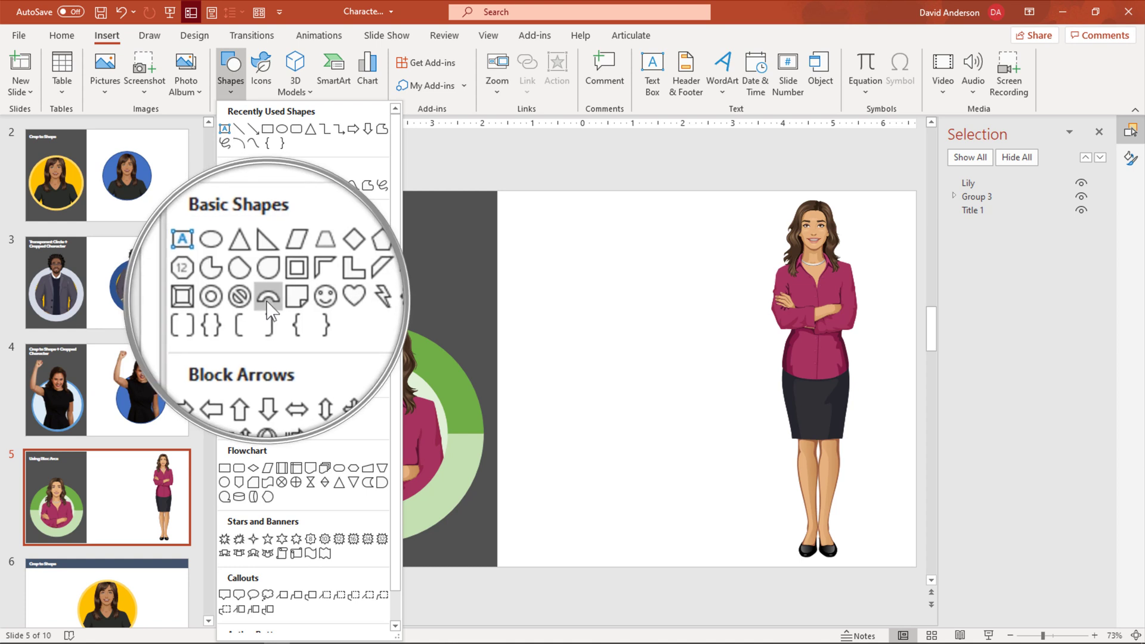
click(266, 296)
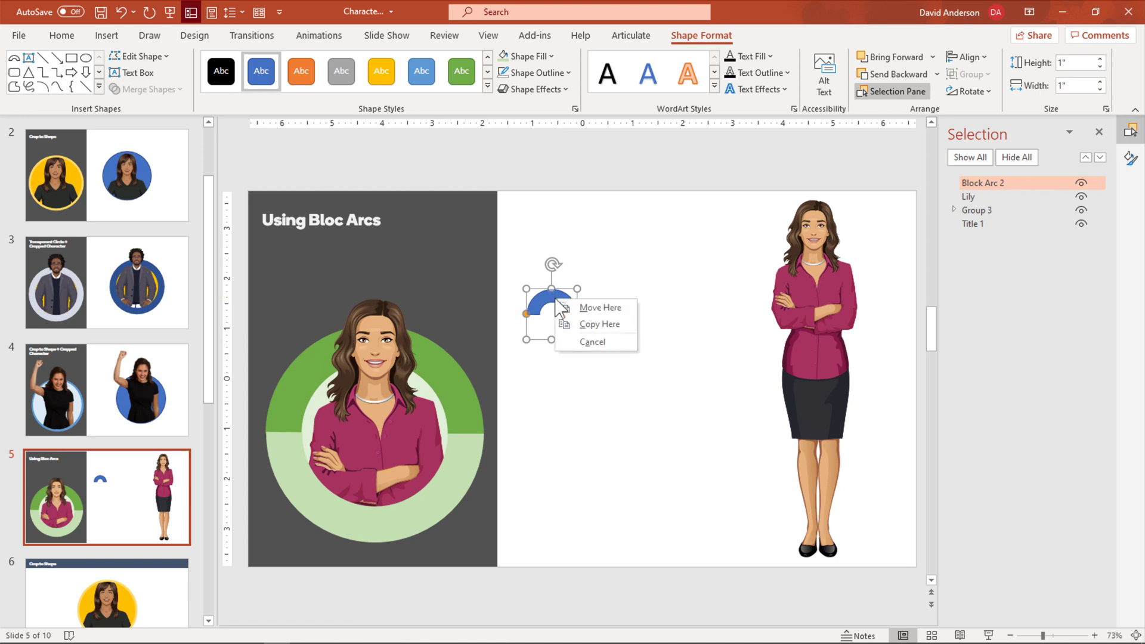
Resize the block arc to 4.49 inches with locked aspect ratio and duplicate it.
right_click(534, 306)
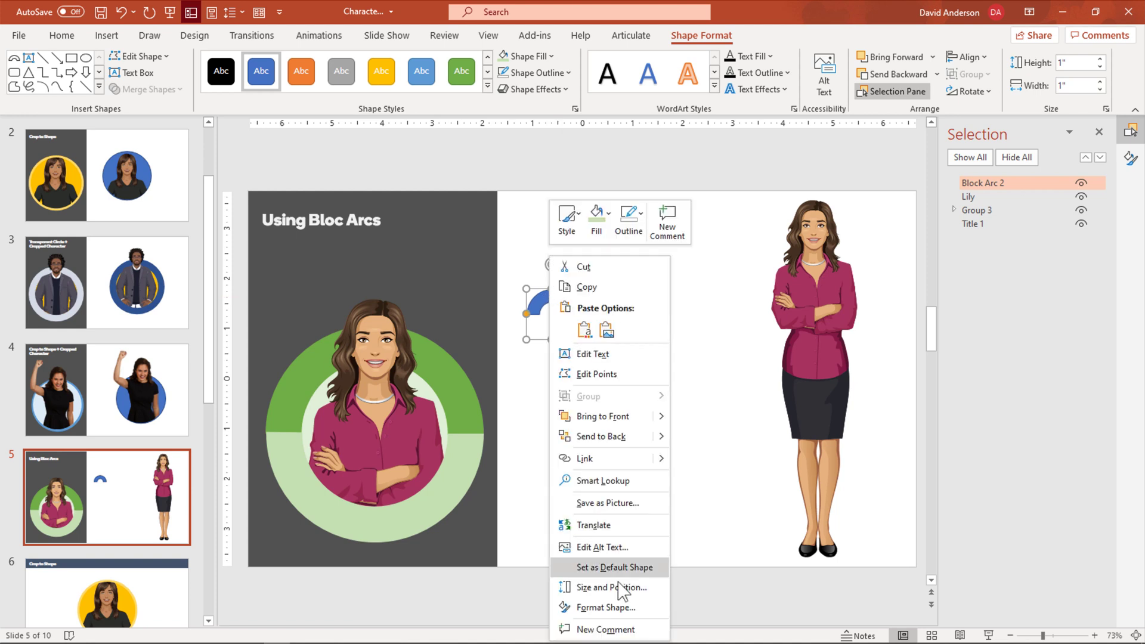
click(612, 587)
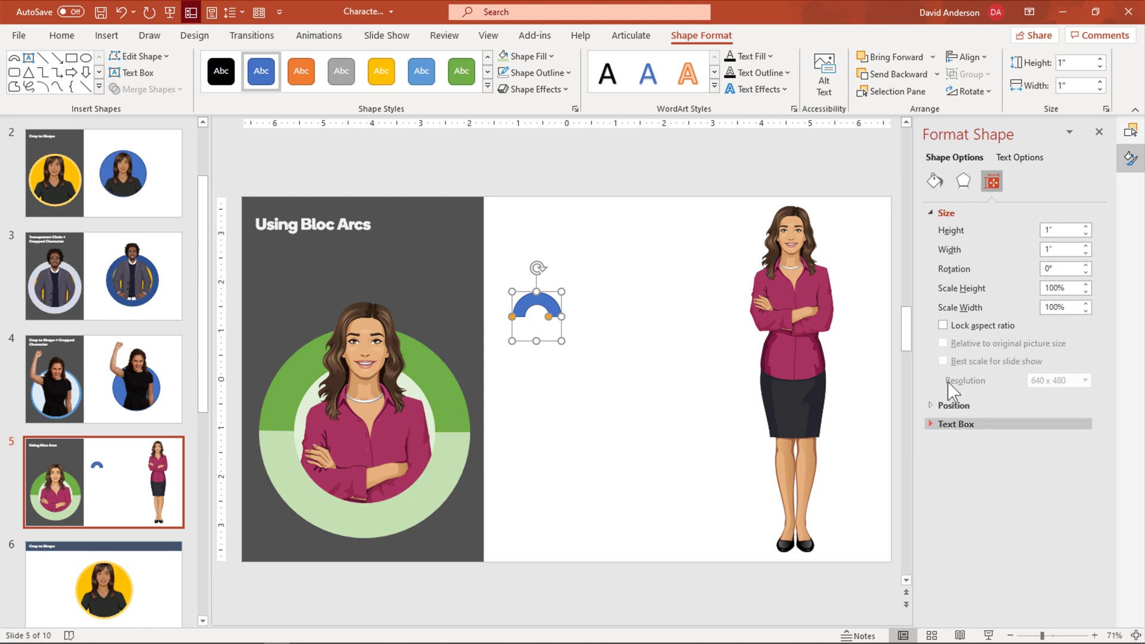
mouse_move(991, 182)
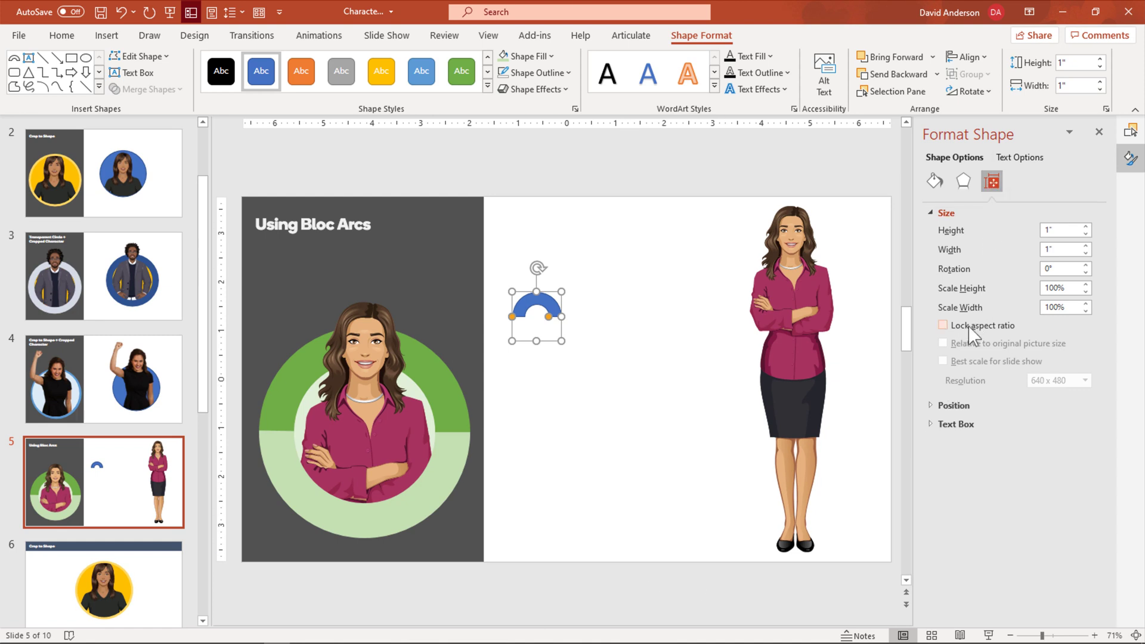
click(944, 324)
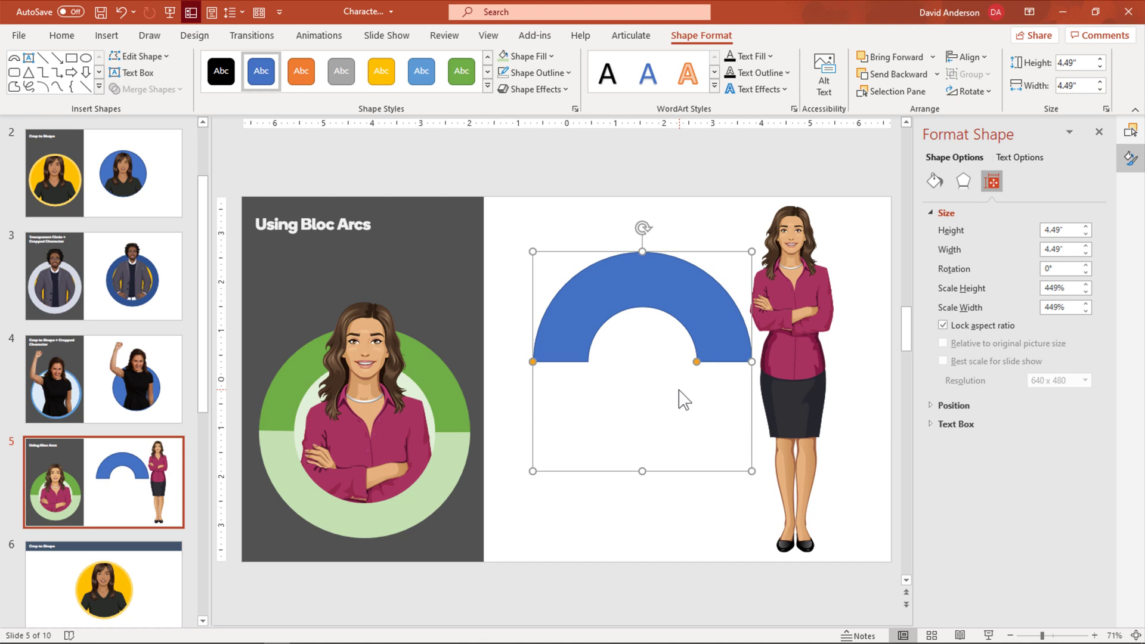
mouse_move(692, 531)
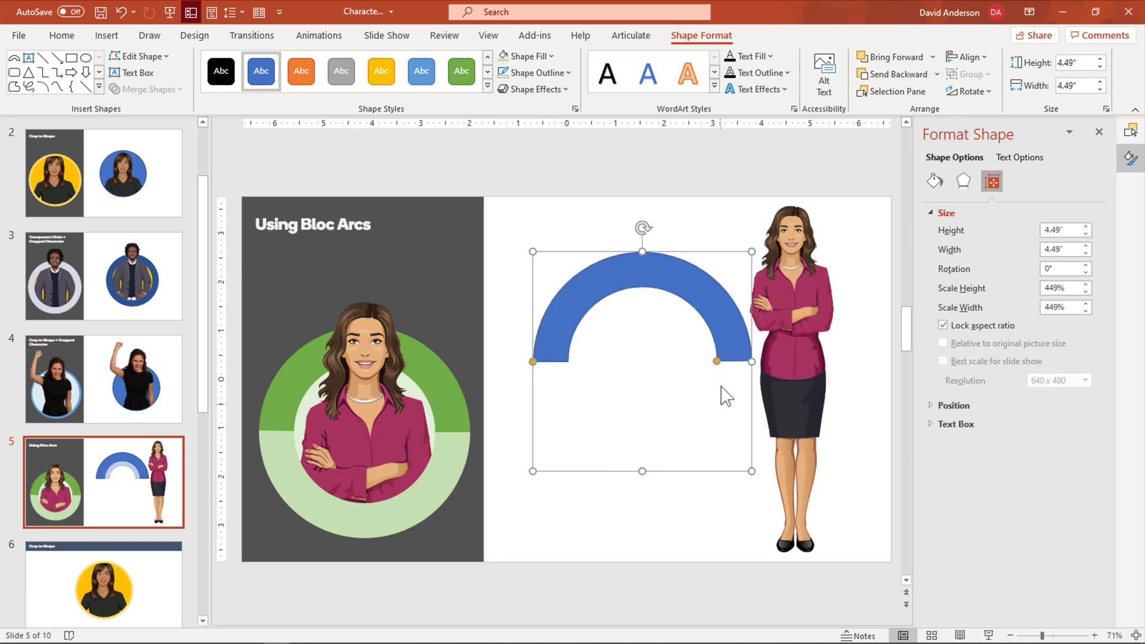
mouse_move(714, 370)
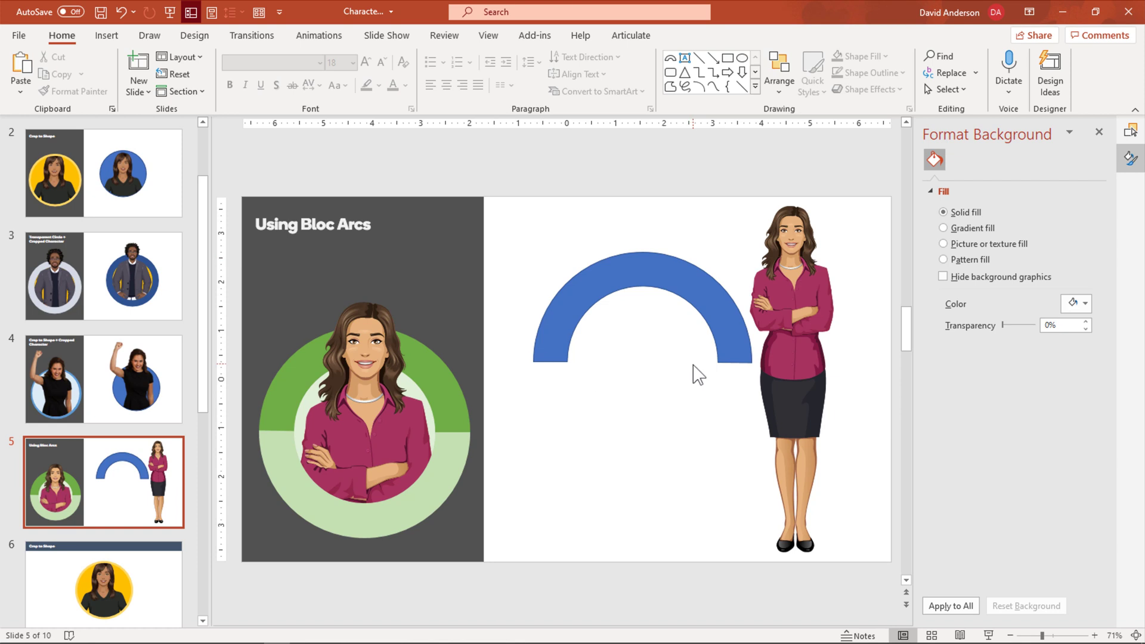
click(644, 278)
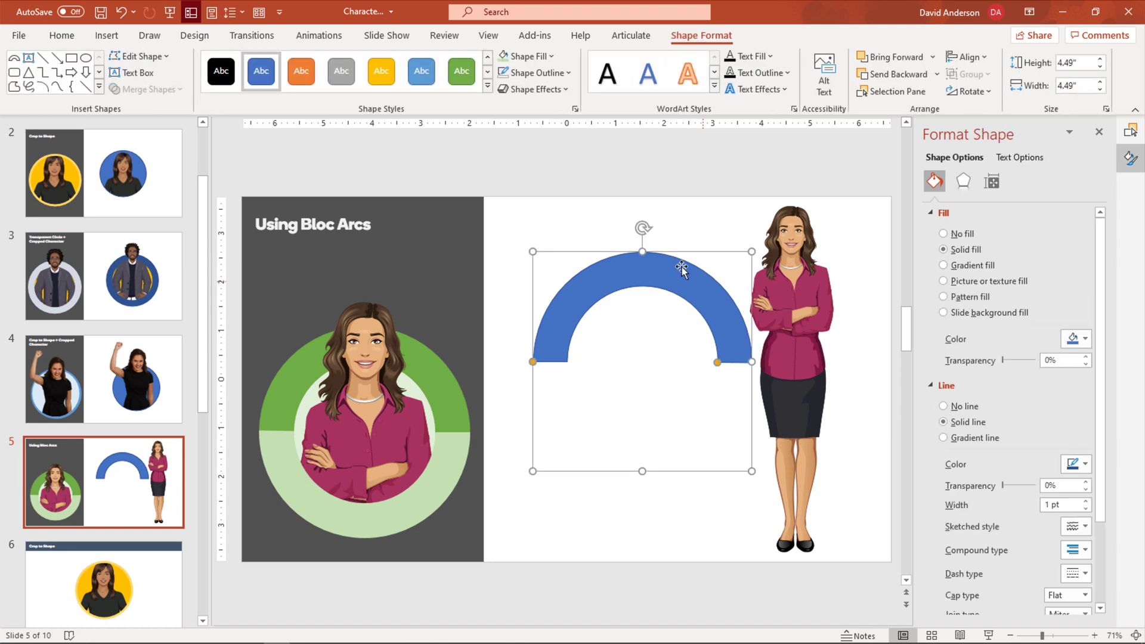
mouse_move(678, 444)
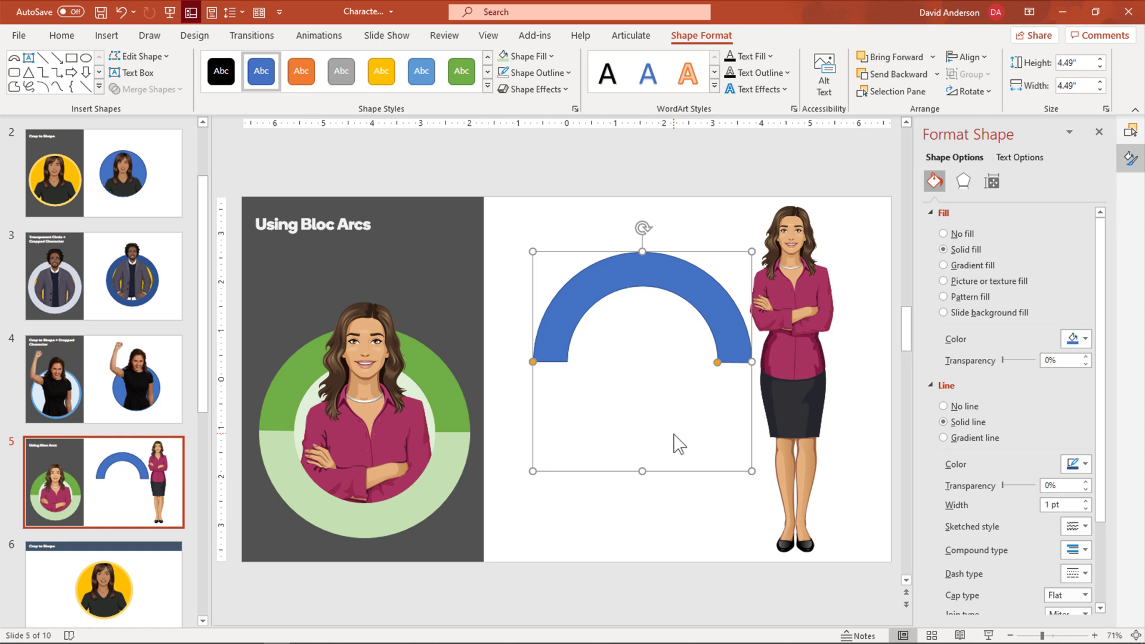
mouse_move(719, 416)
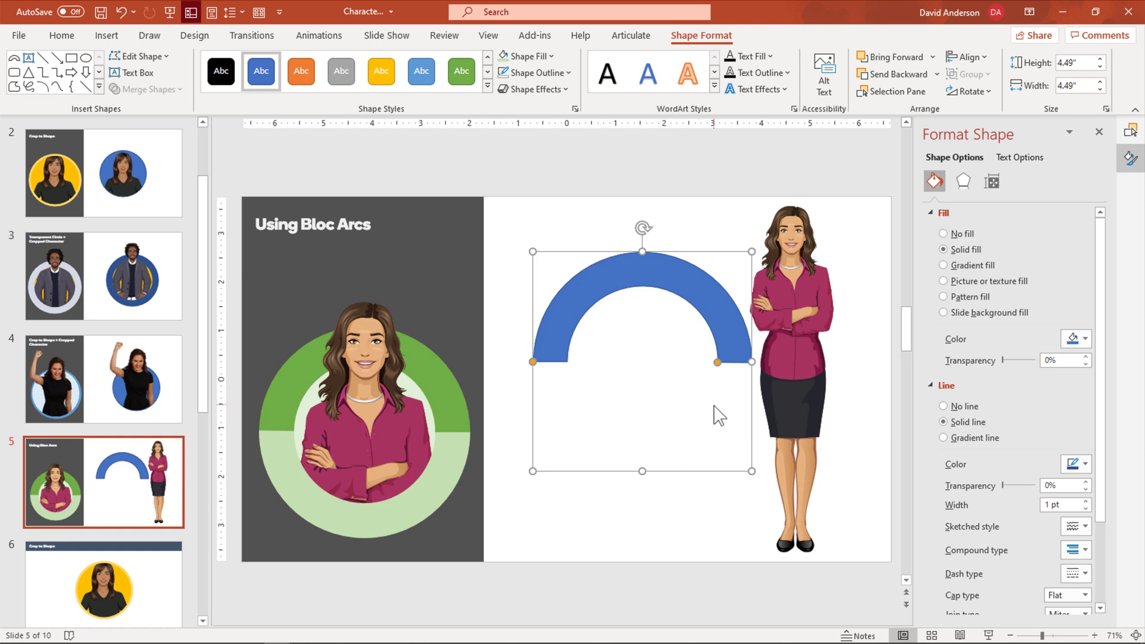
mouse_move(718, 365)
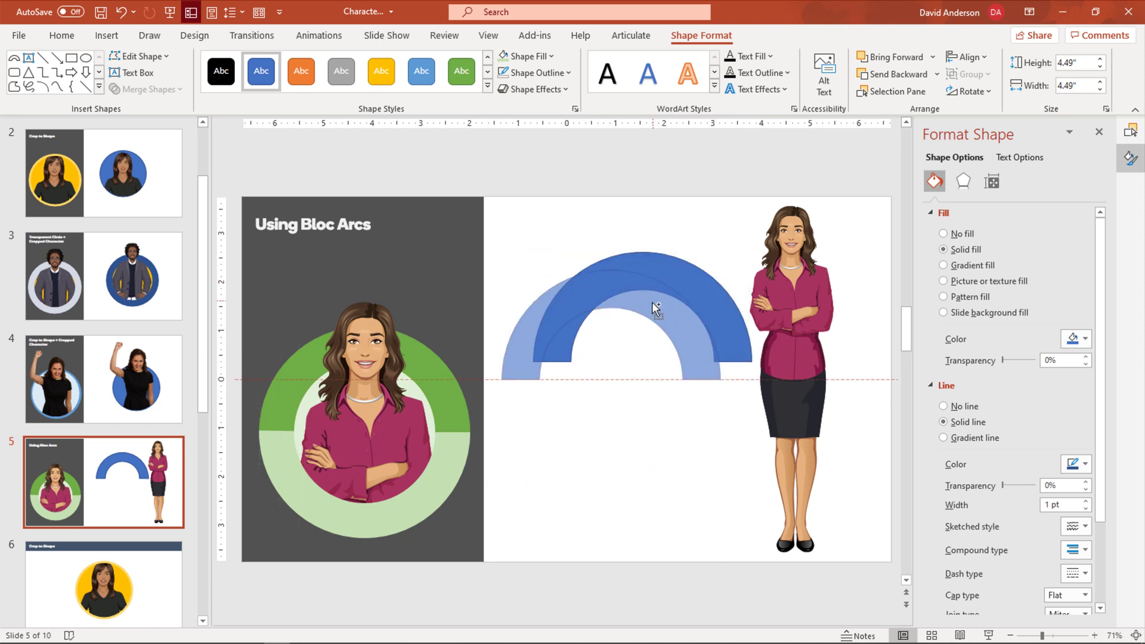
Flip and align the duplicate arc under the first to form a complete blue ring.
click(653, 308)
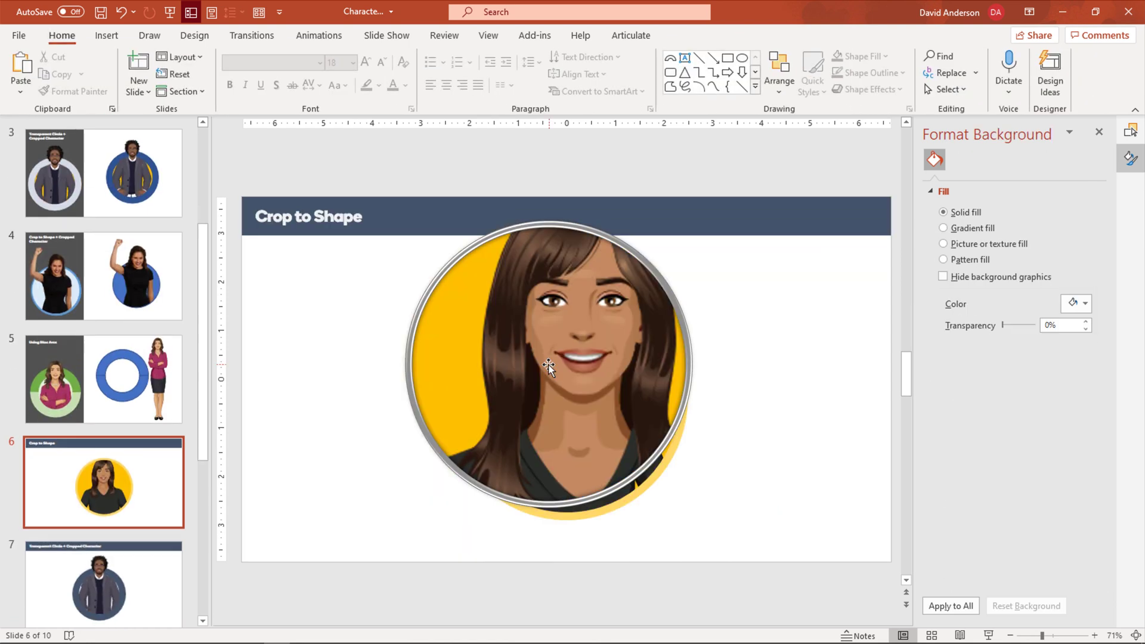
click(103, 380)
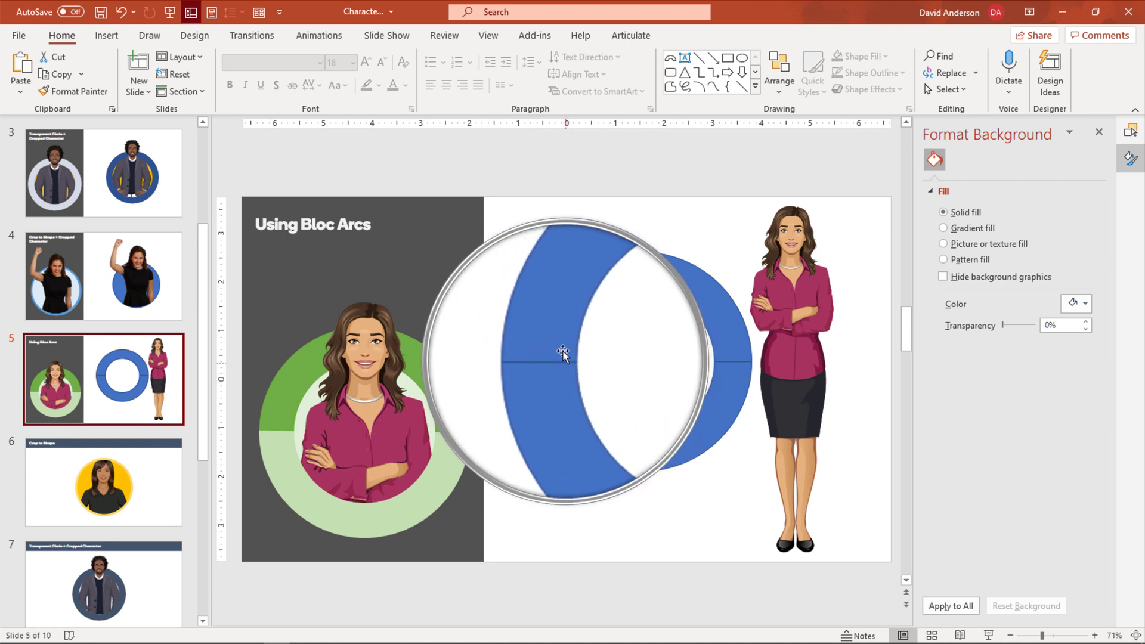
click(562, 358)
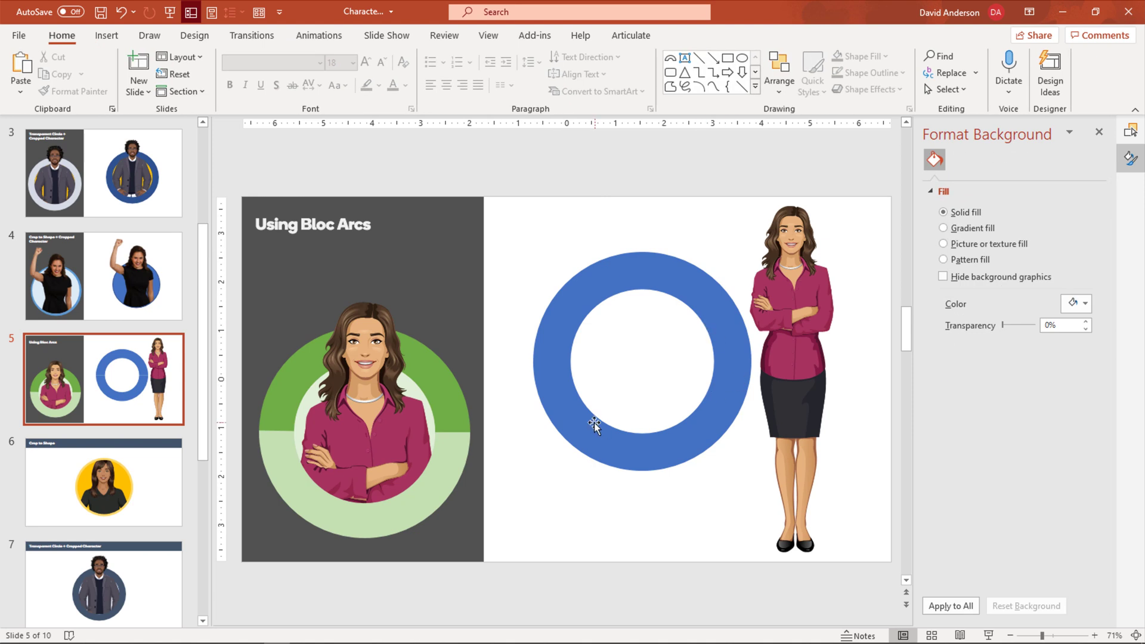
click(788, 344)
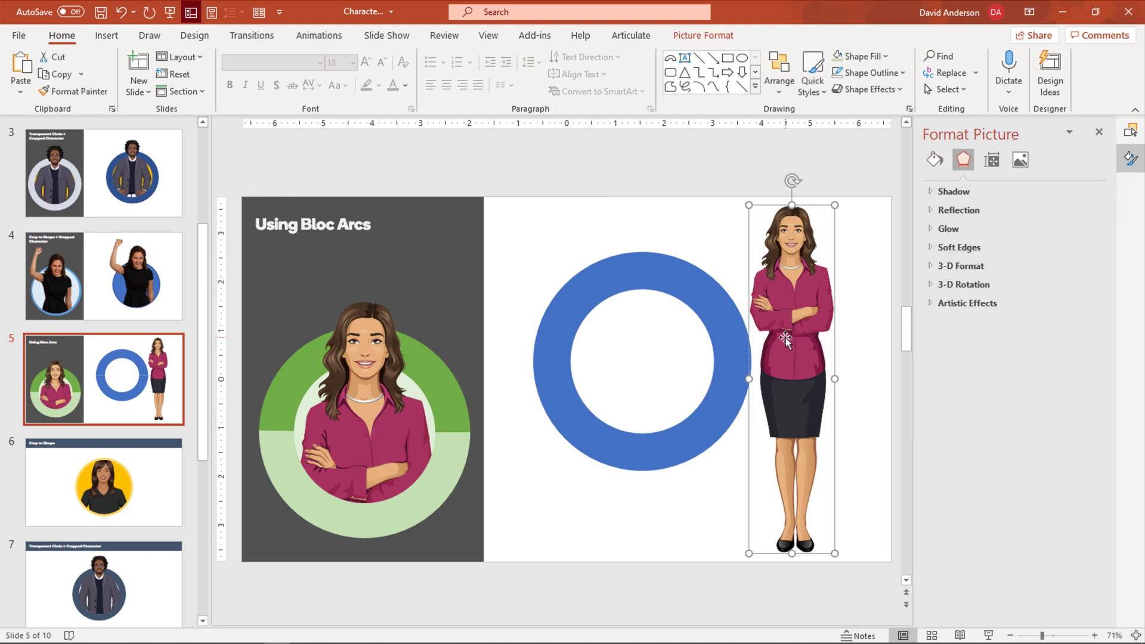
Move the standing woman over the ring, crop her bottom to it and layer so her head pops out above.
click(702, 34)
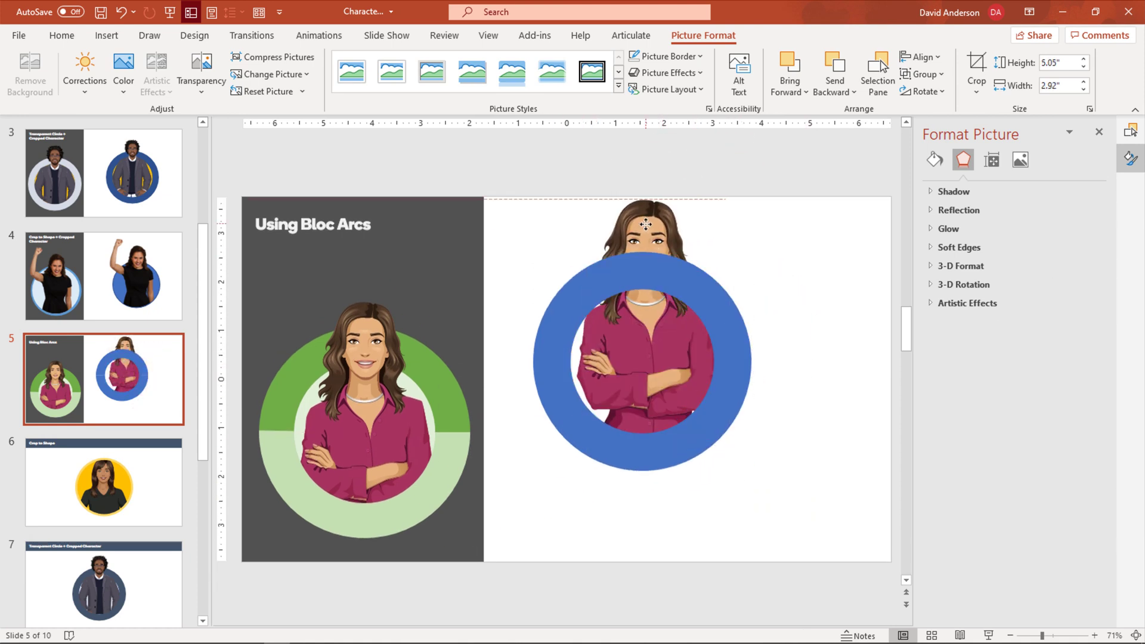
click(646, 344)
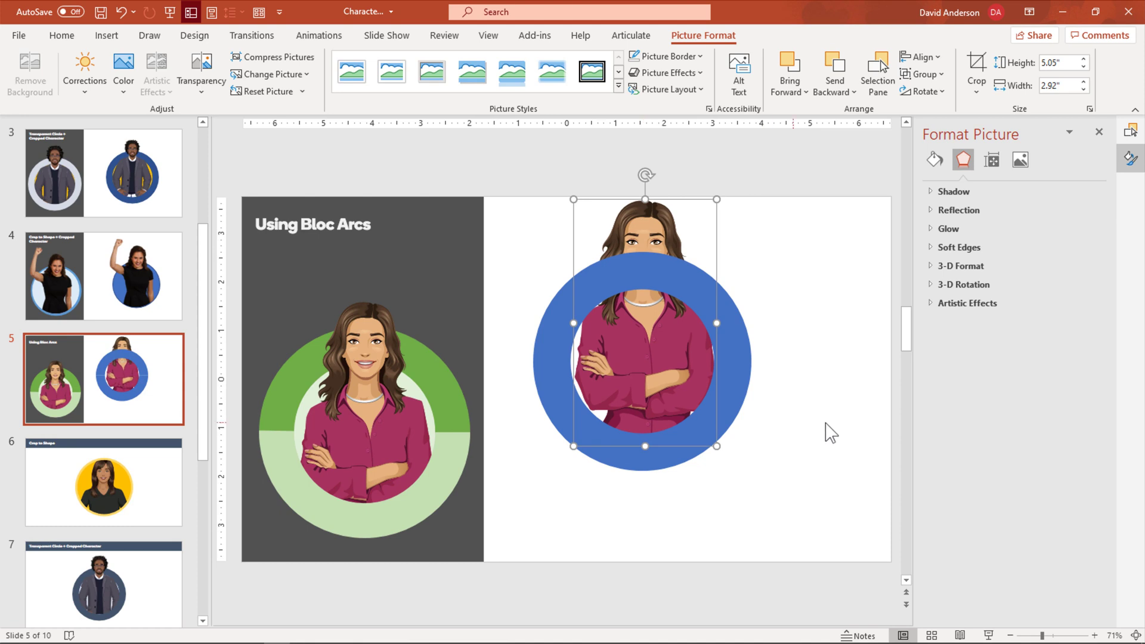
click(829, 431)
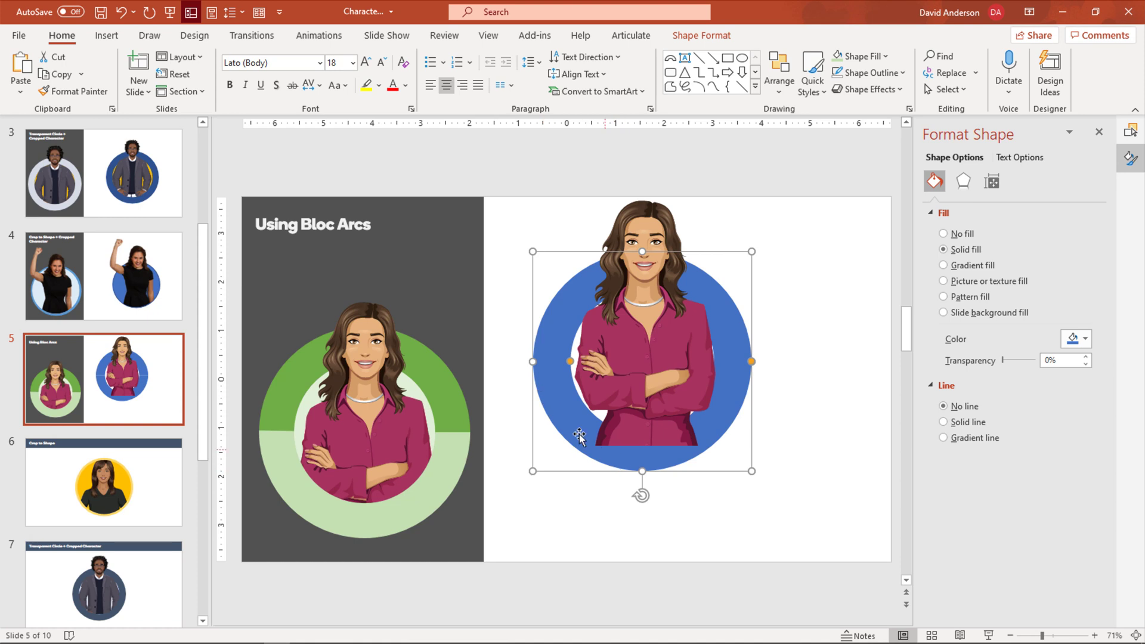
right_click(580, 437)
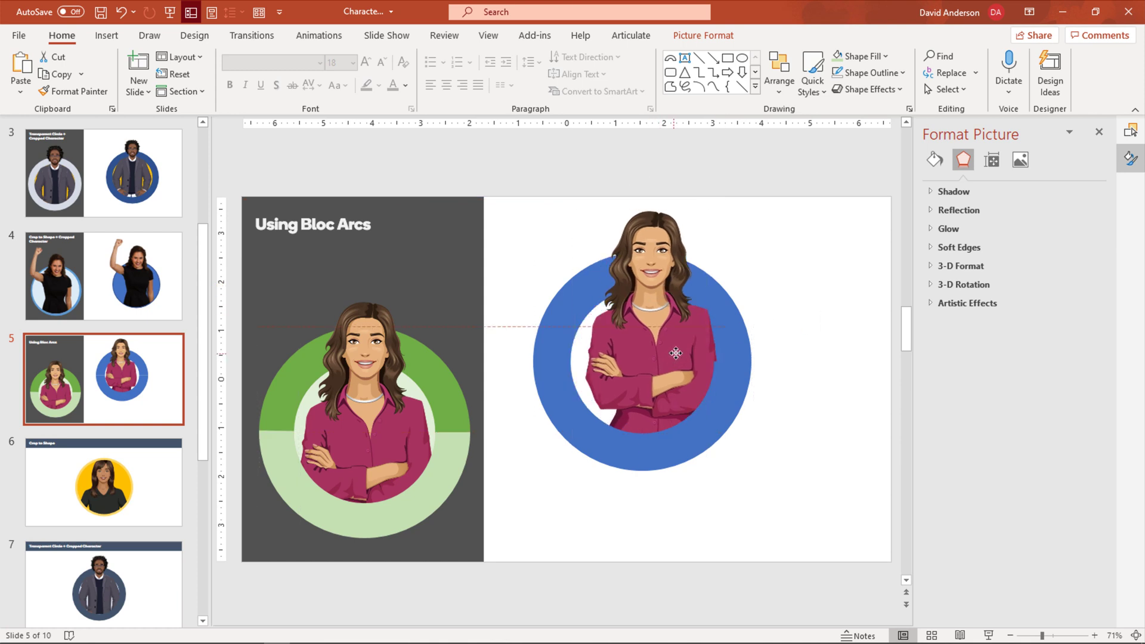
click(675, 354)
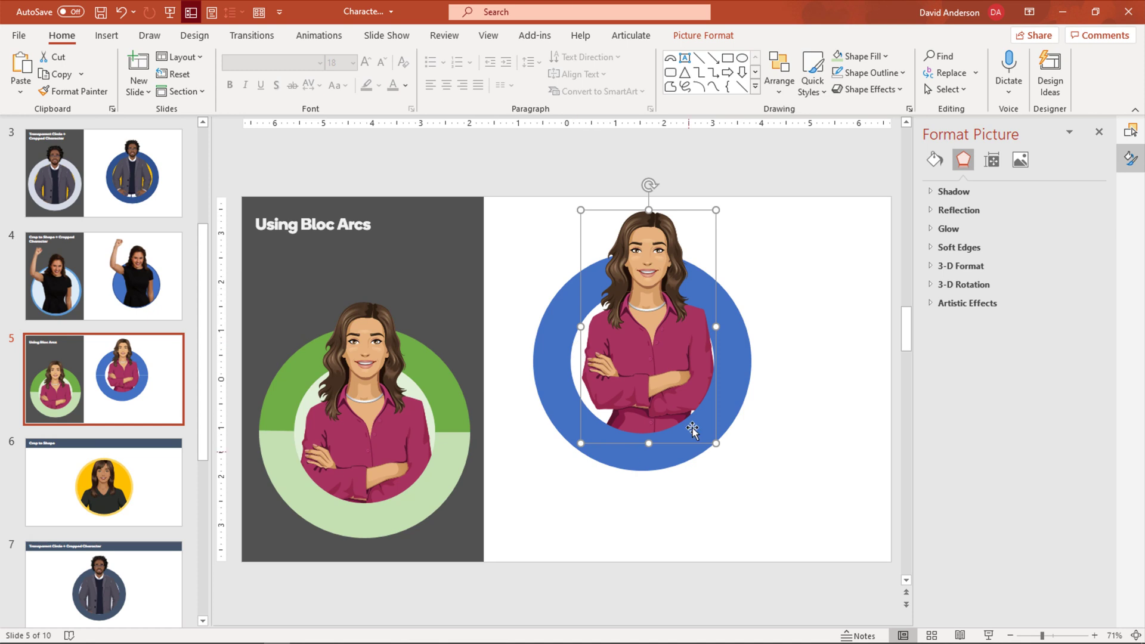
mouse_move(779, 376)
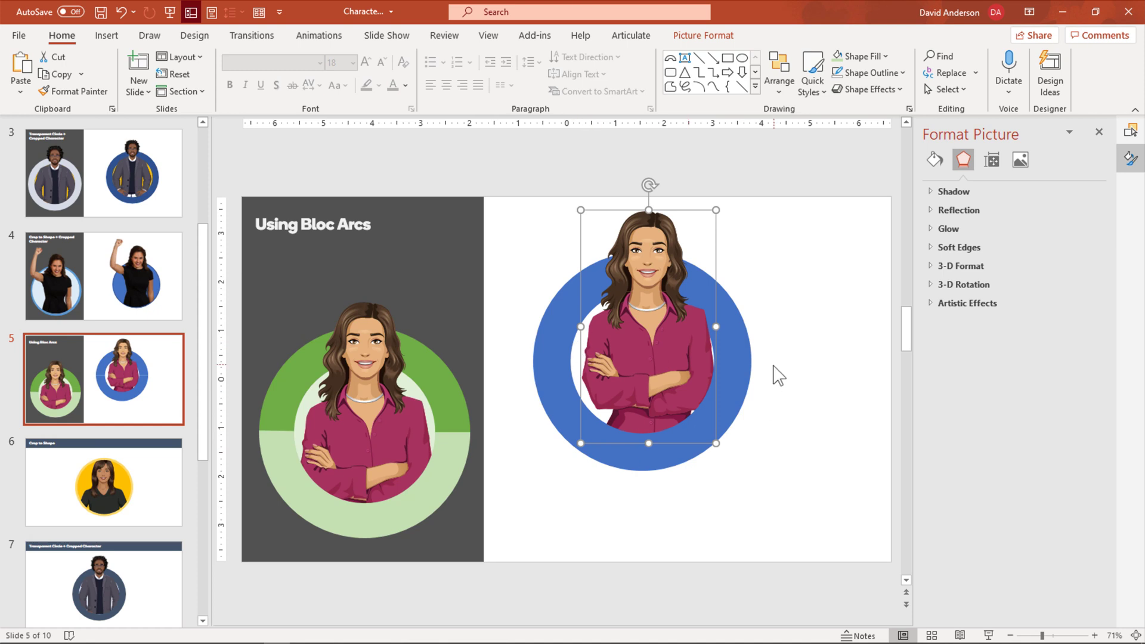